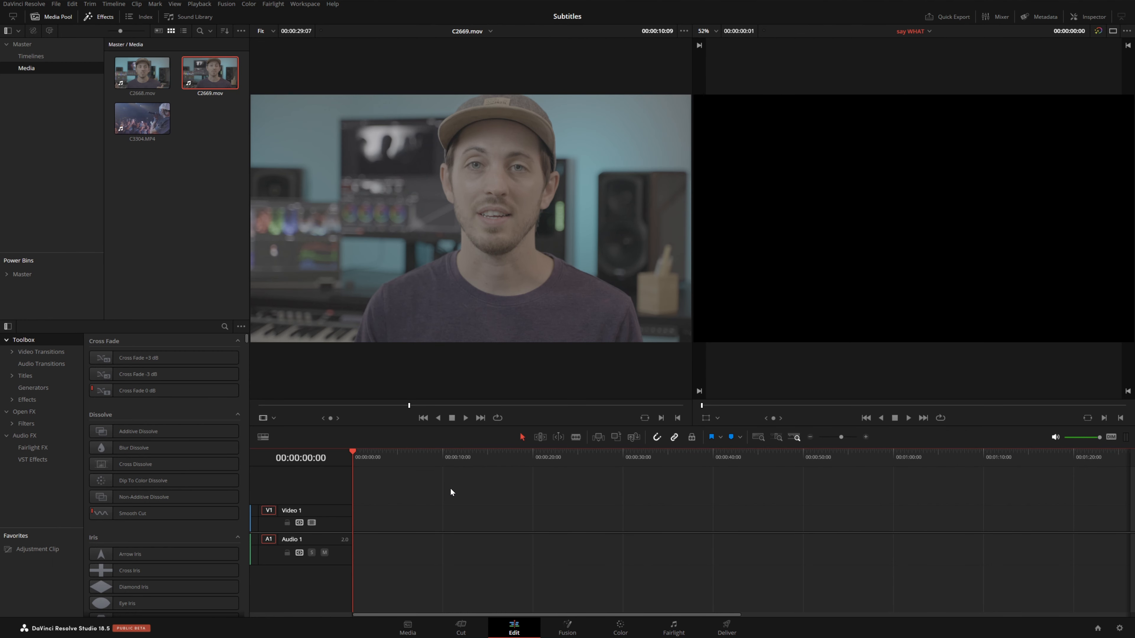
pyautogui.moveTo(462, 461)
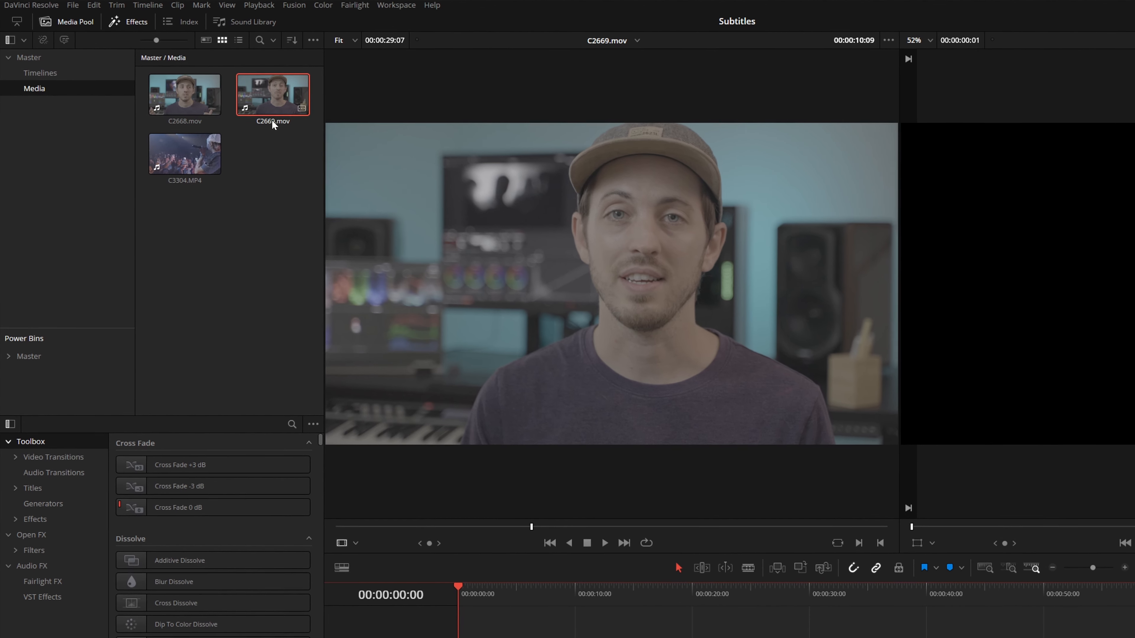
pyautogui.moveTo(65, 40)
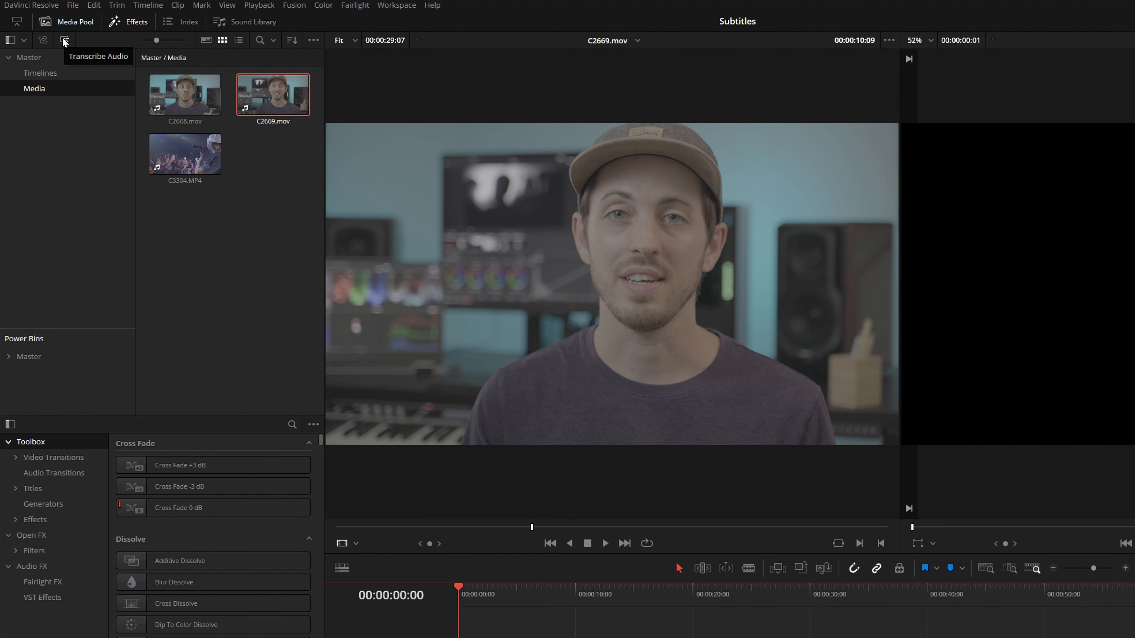
# Step: Transcribe C2669.mov, strike out 'version of DaVinci Resolve, but' and insert the passage into the timeline
pyautogui.click(64, 40)
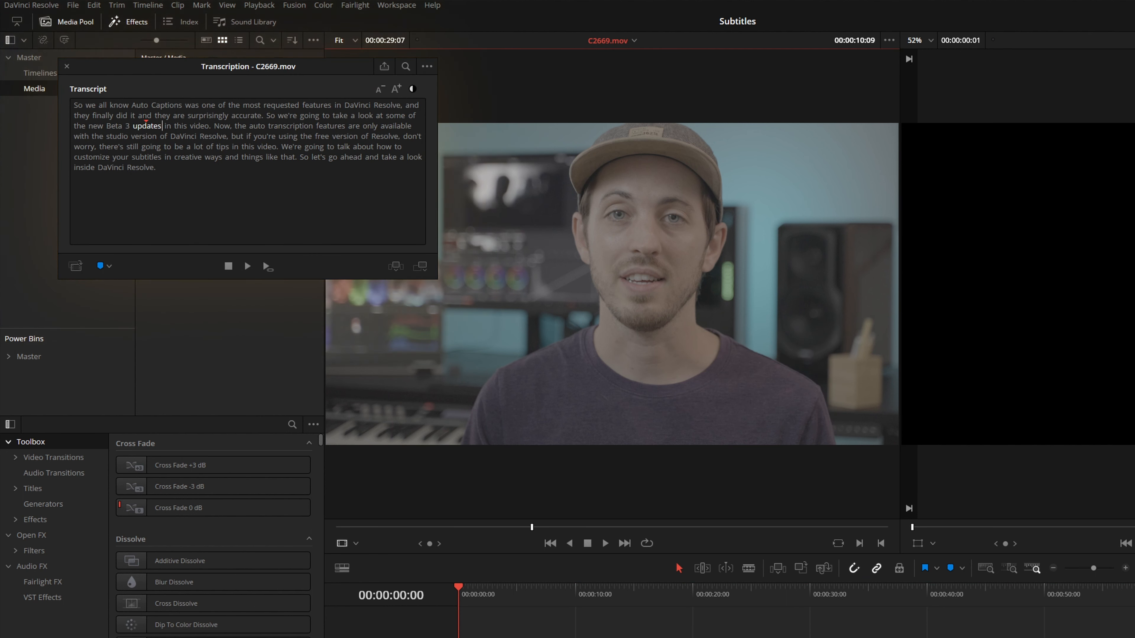
pyautogui.click(156, 167)
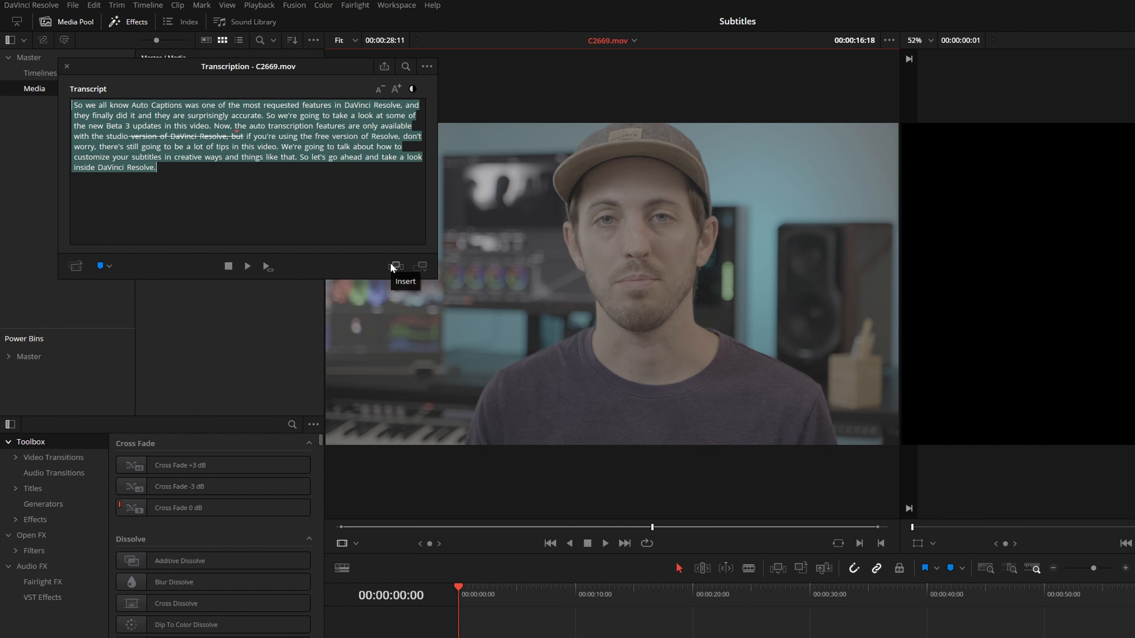
pyautogui.moveTo(396, 272)
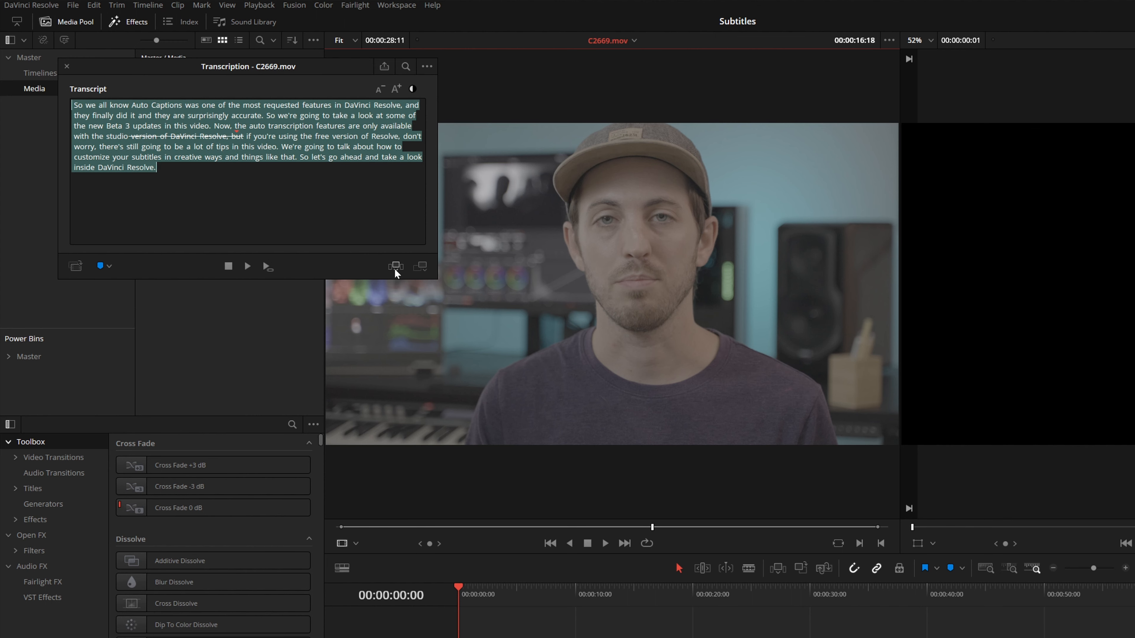
pyautogui.click(514, 625)
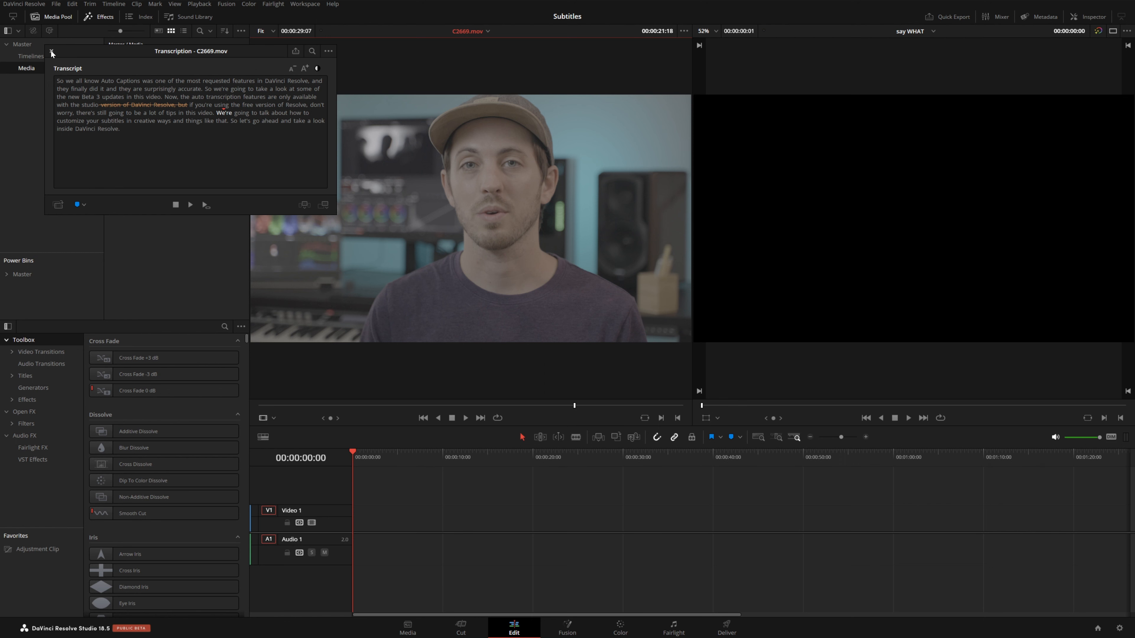
# Step: Reopen transcription for both clips and search the transcripts for 'resolve'
pyautogui.click(51, 51)
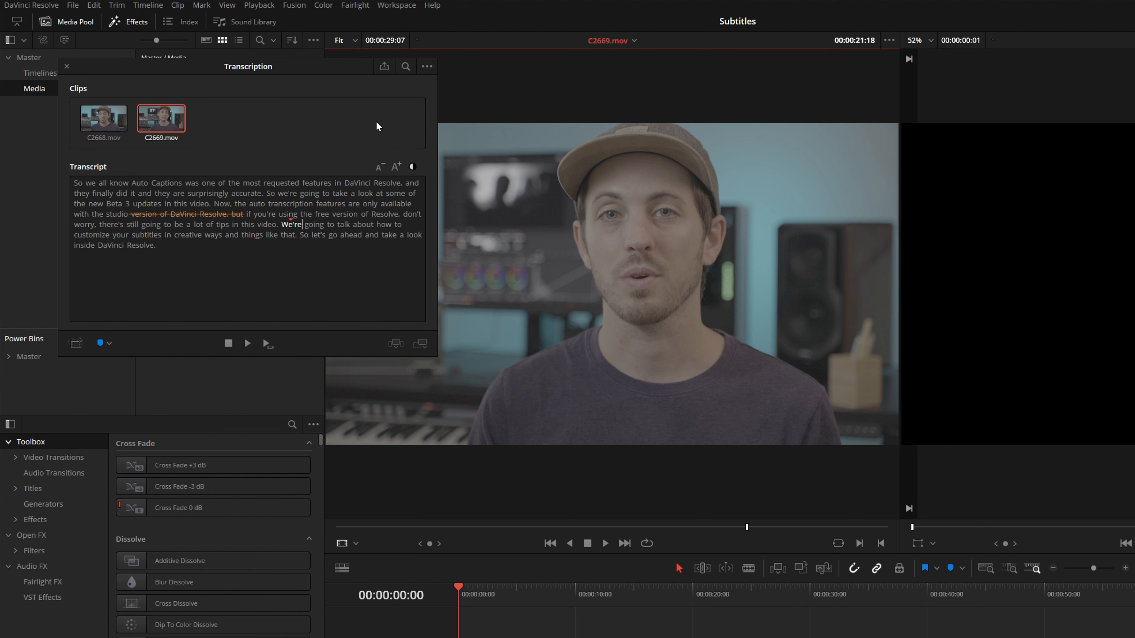
pyautogui.click(405, 65)
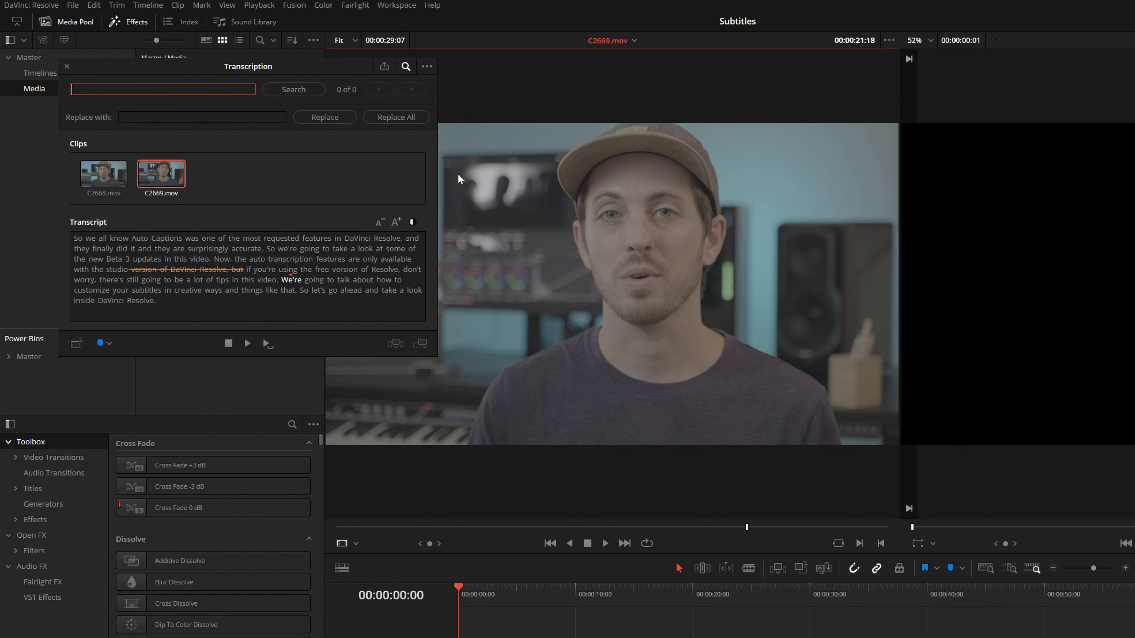
pyautogui.write('resolve')
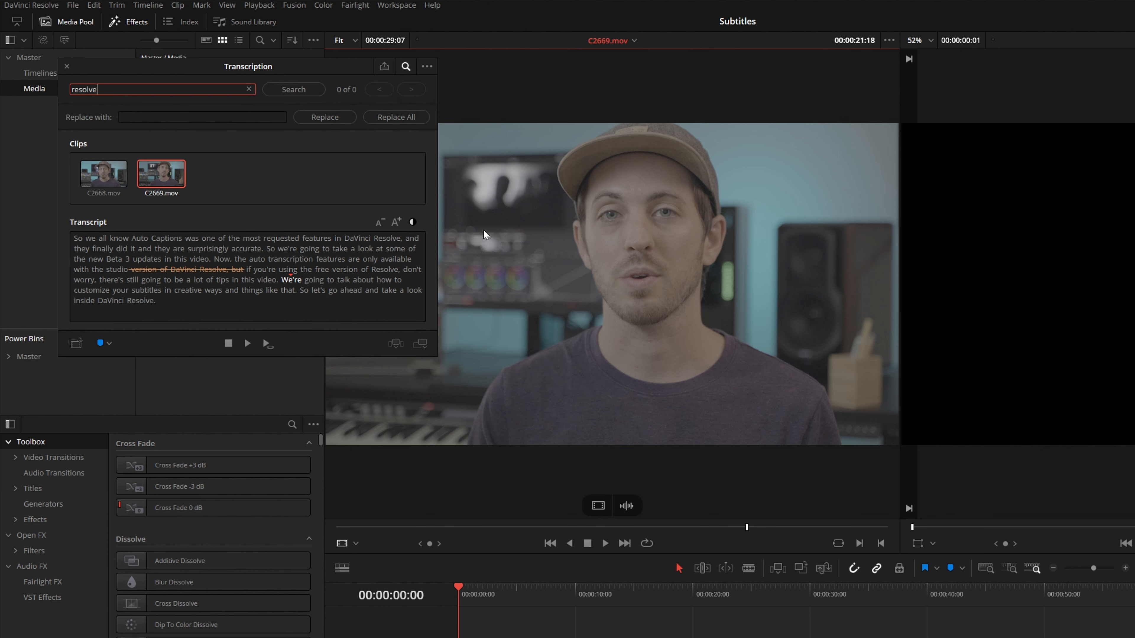
pyautogui.click(293, 89)
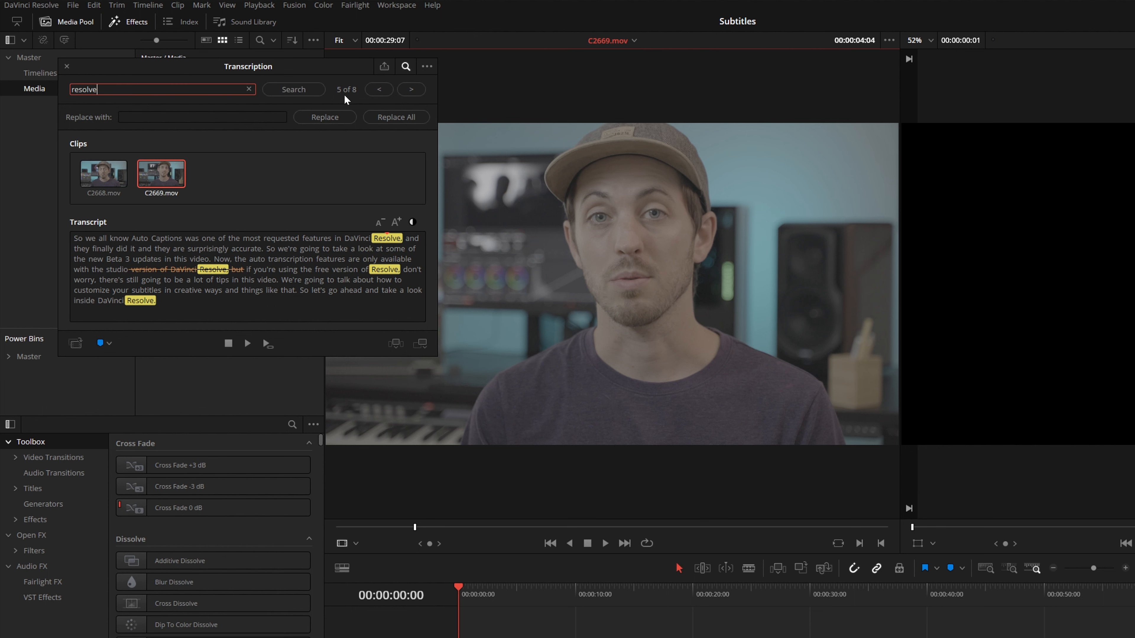
# Step: View the 'resolve' matches in the C2668.mov and C2669.mov transcripts
pyautogui.click(103, 173)
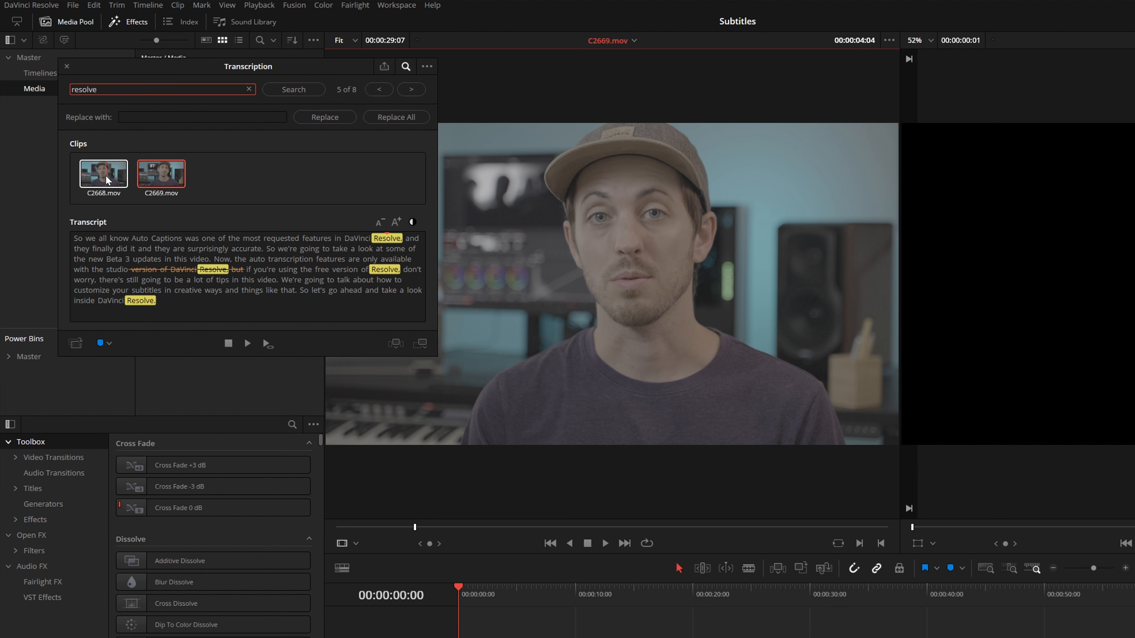
pyautogui.click(161, 172)
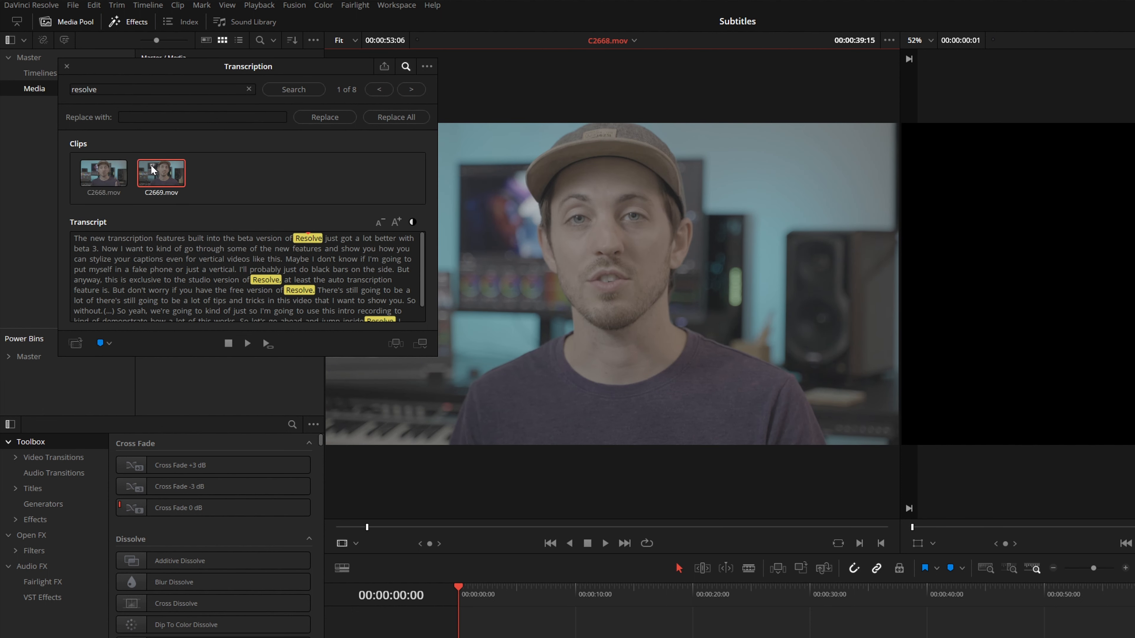
pyautogui.click(411, 89)
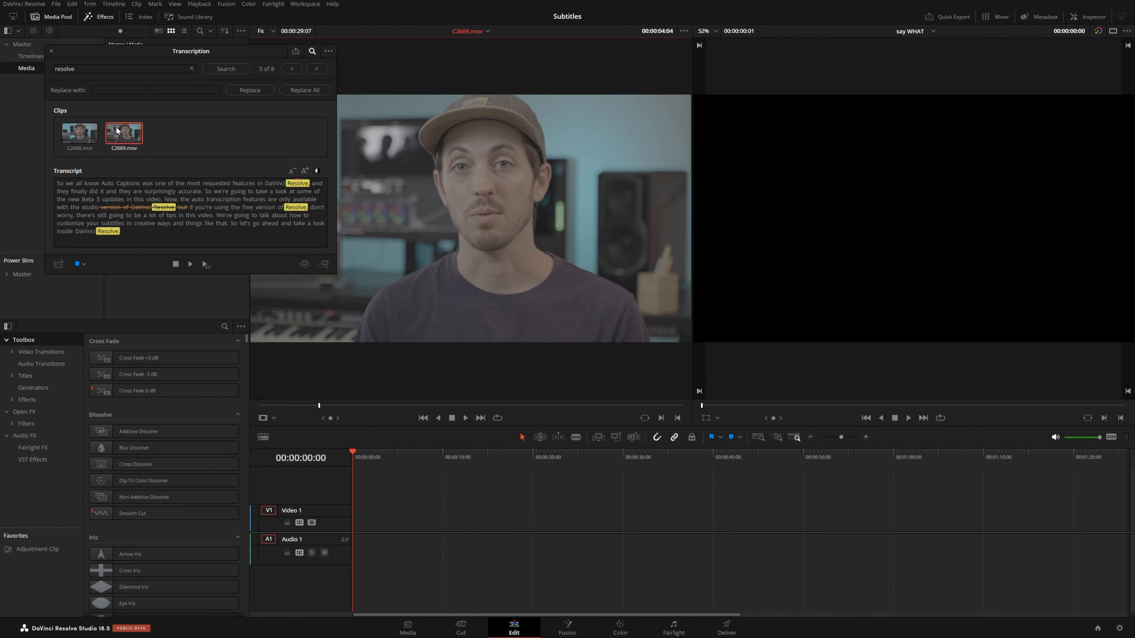
# Step: Scroll through the C3304.MP4 transcript and insert its passages as clips on the timeline
pyautogui.click(52, 50)
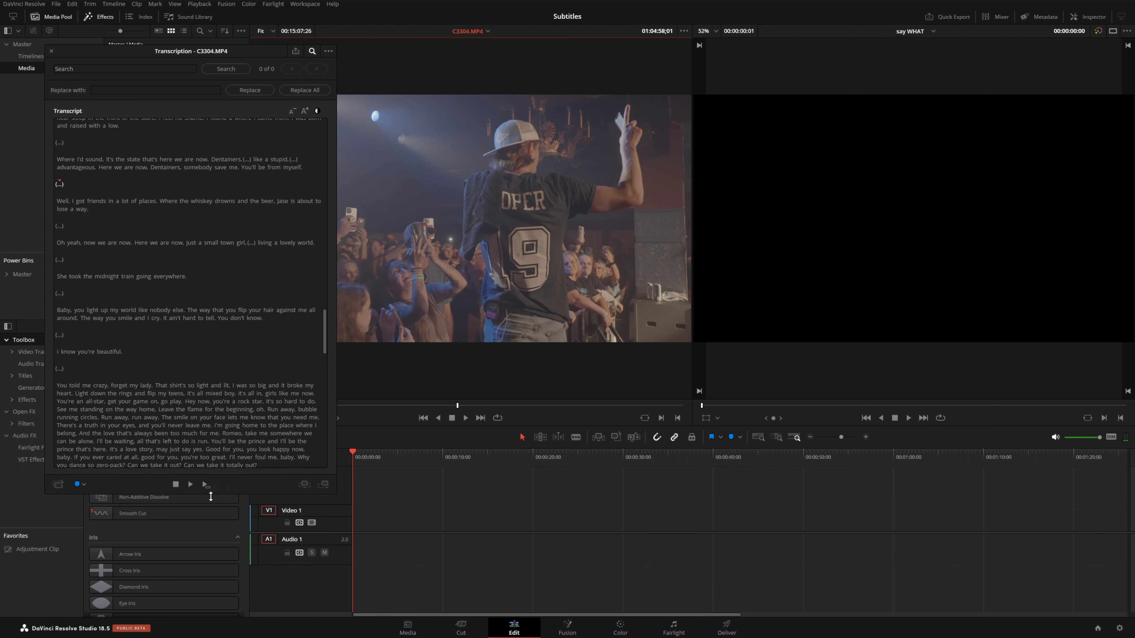
pyautogui.scroll(-3)
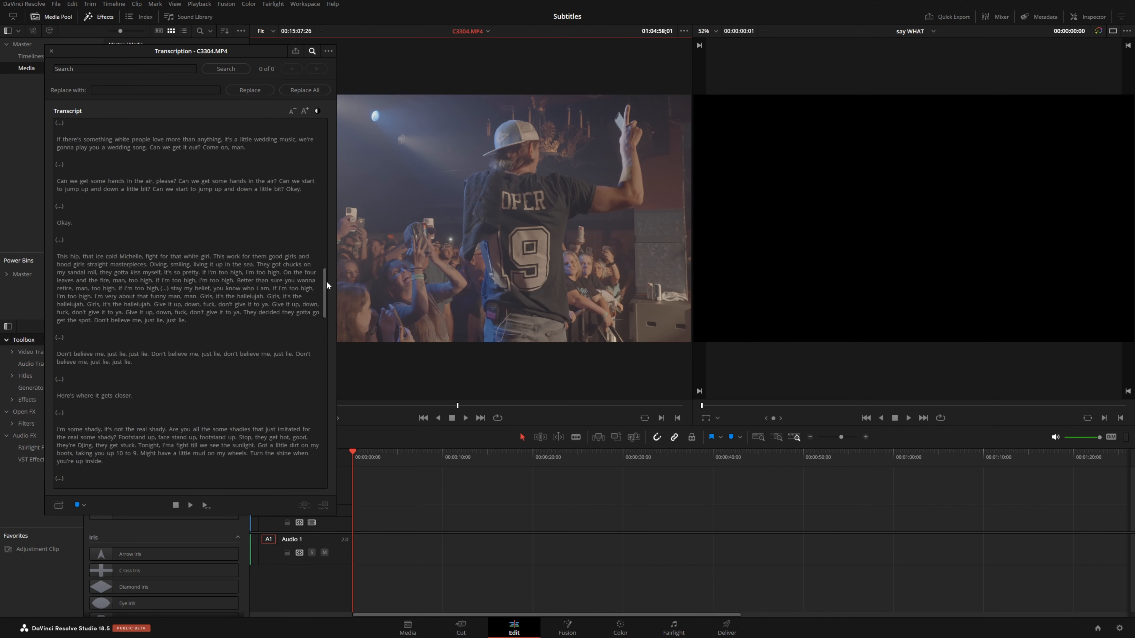
pyautogui.scroll(3)
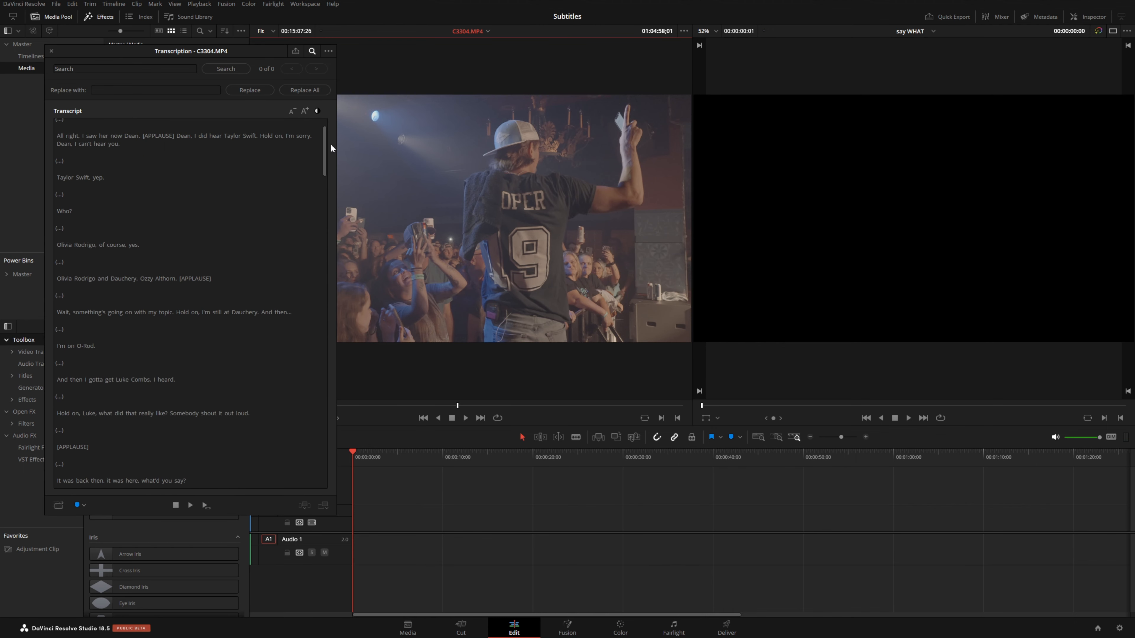
pyautogui.scroll(-3)
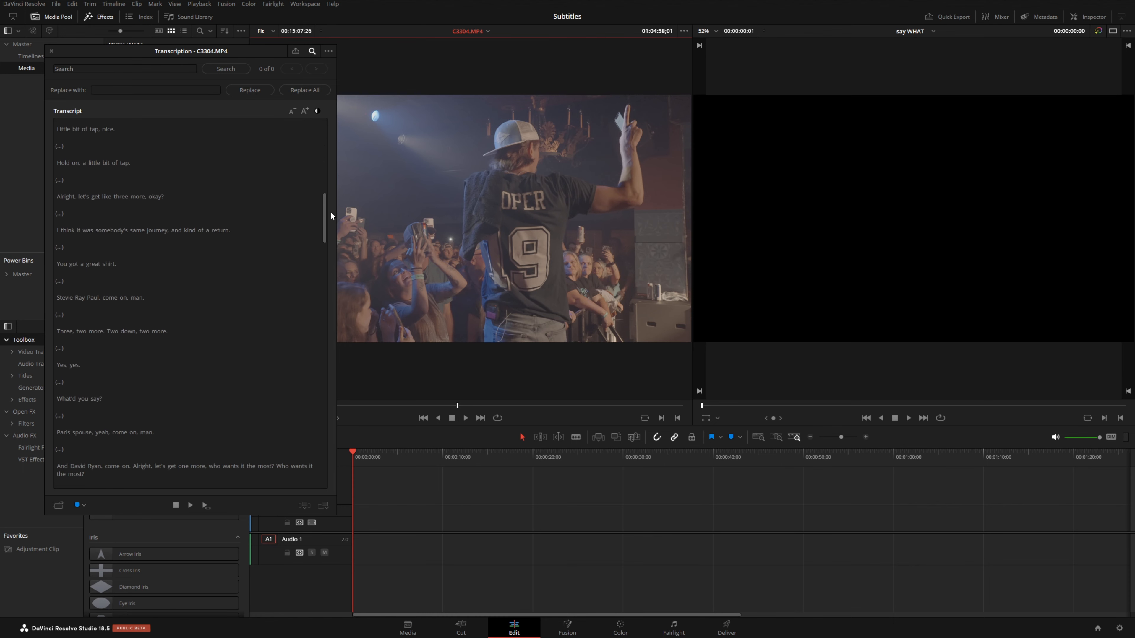
pyautogui.scroll(-3)
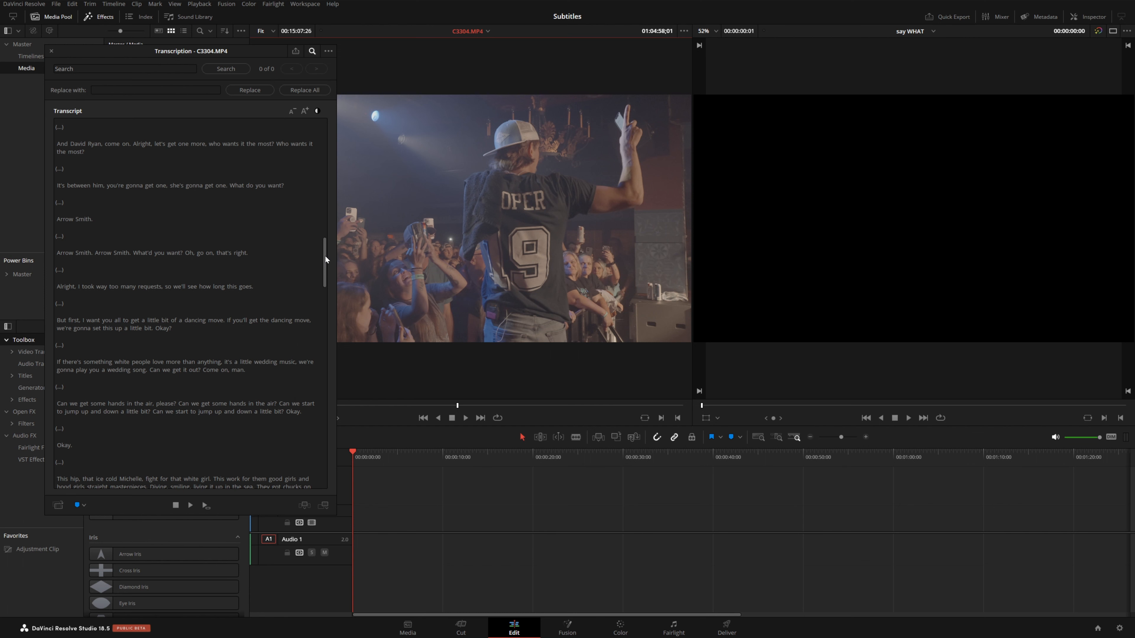
pyautogui.scroll(-3)
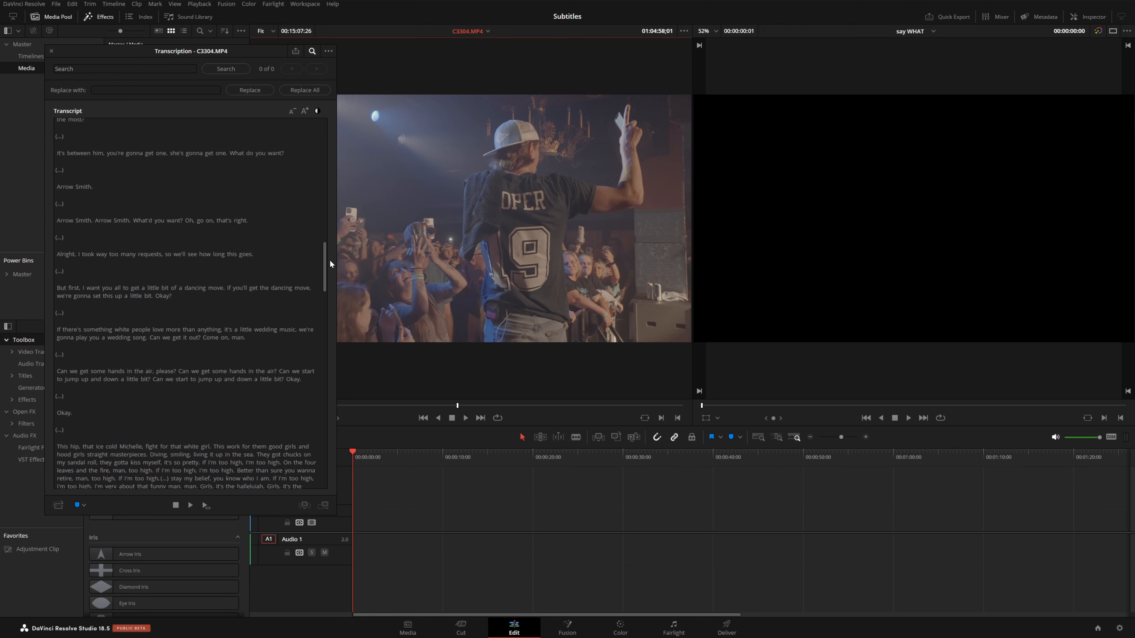
pyautogui.scroll(3)
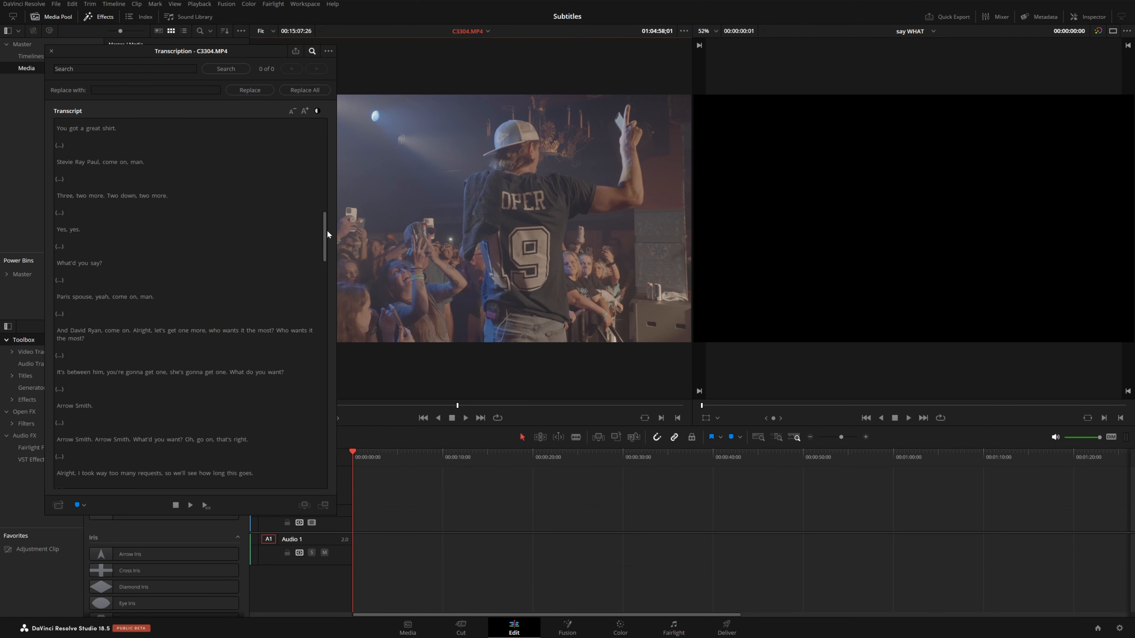
pyautogui.scroll(3)
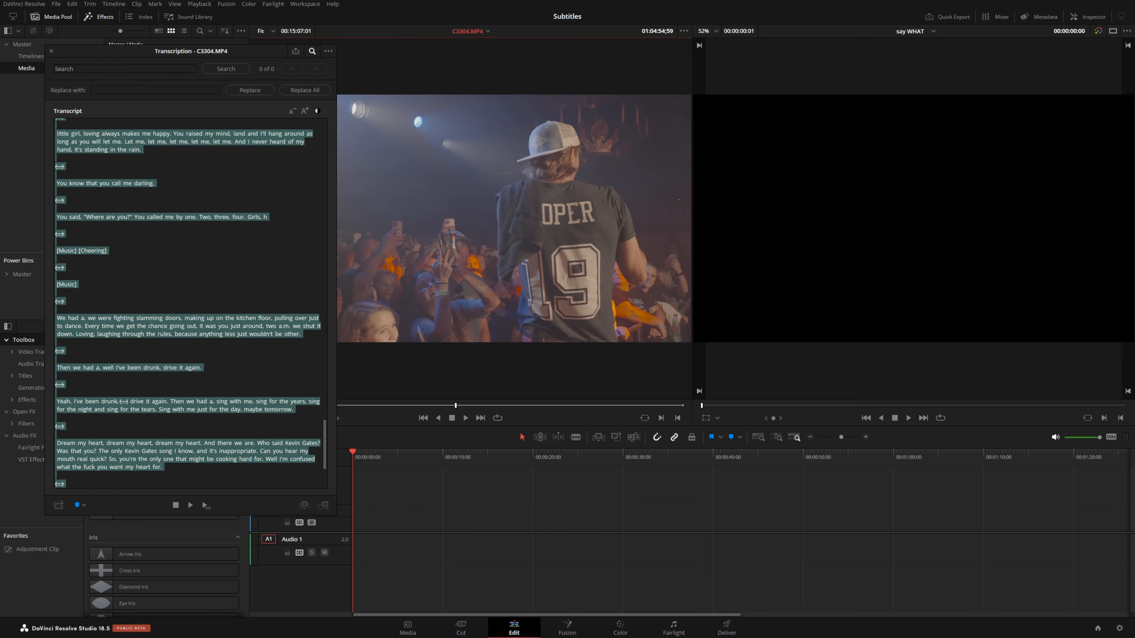
pyautogui.scroll(-3)
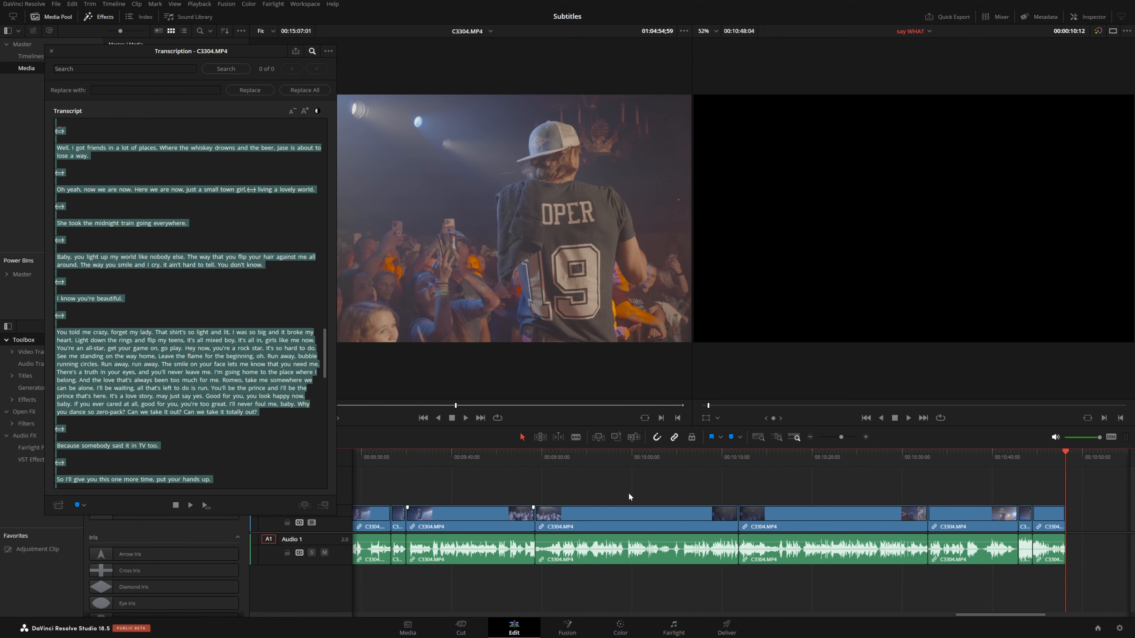
pyautogui.hscroll(-3)
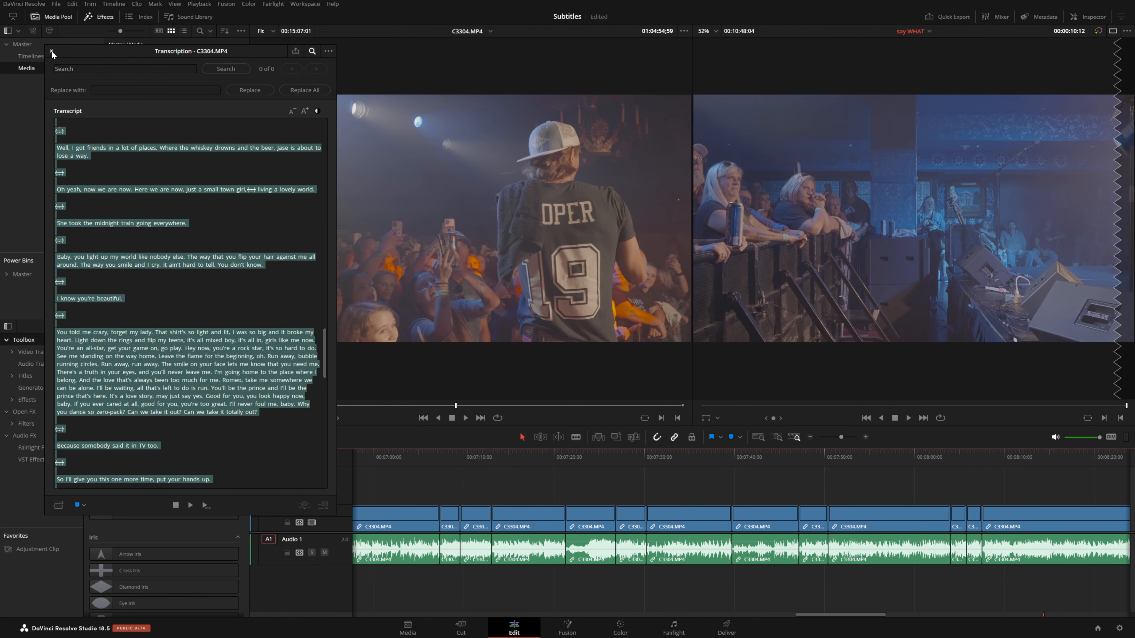
# Step: Close the C3304.MP4 transcript and show the transcript of the say WHAT timeline
pyautogui.click(52, 51)
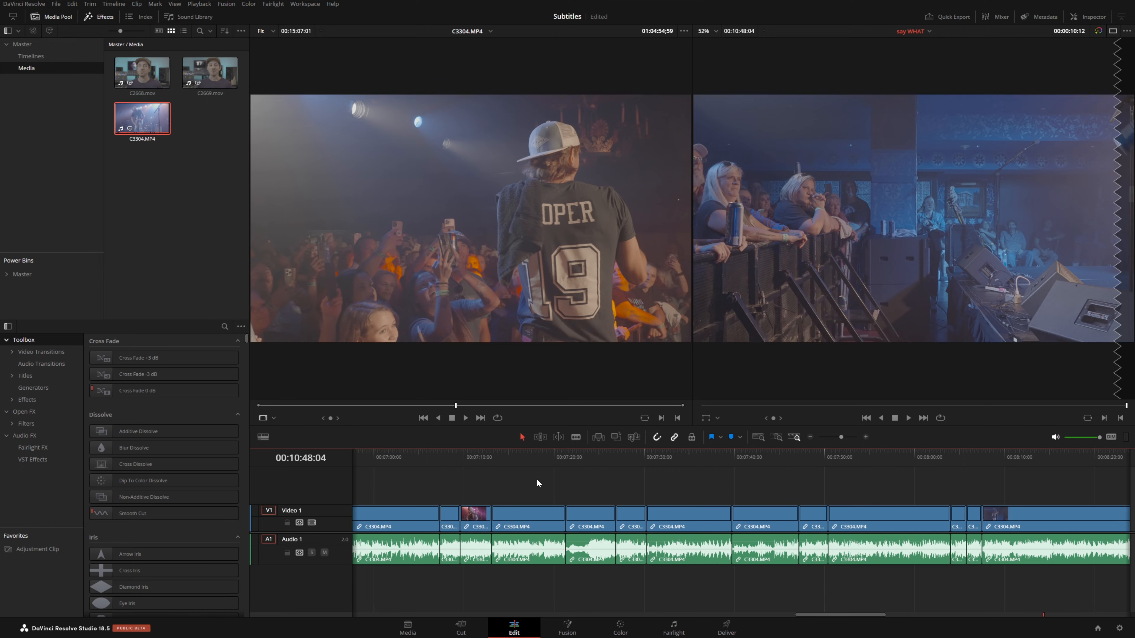
pyautogui.doubleClick(142, 71)
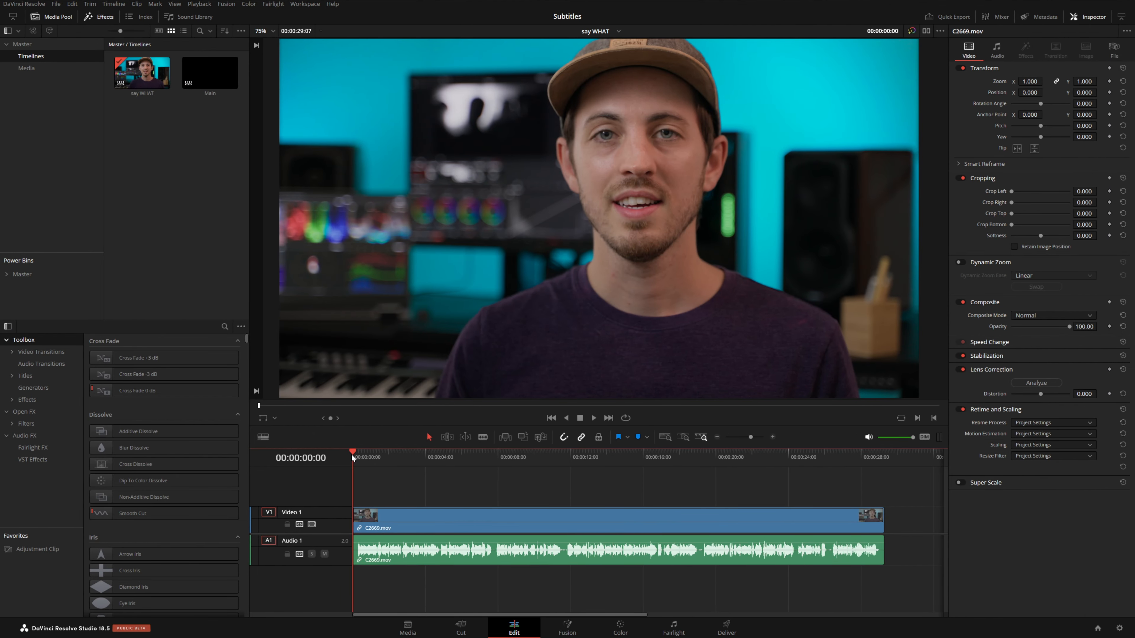
pyautogui.click(141, 71)
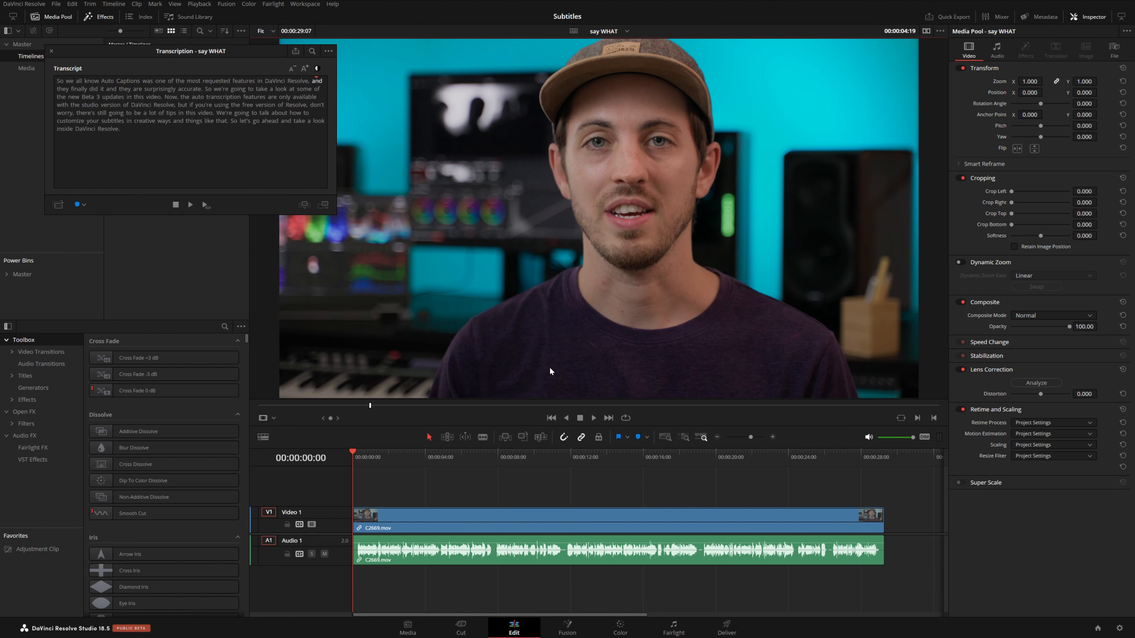
pyautogui.moveTo(347, 586)
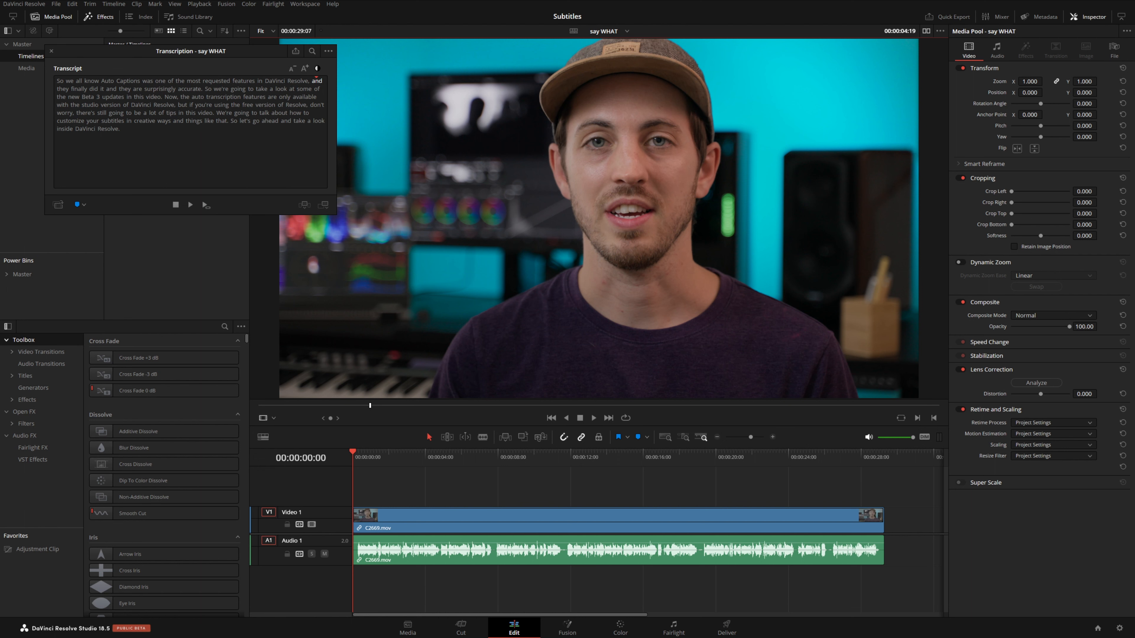
# Step: Search the say WHAT transcript for 'resolve' (4 matches) and select its closing sentence
pyautogui.click(312, 51)
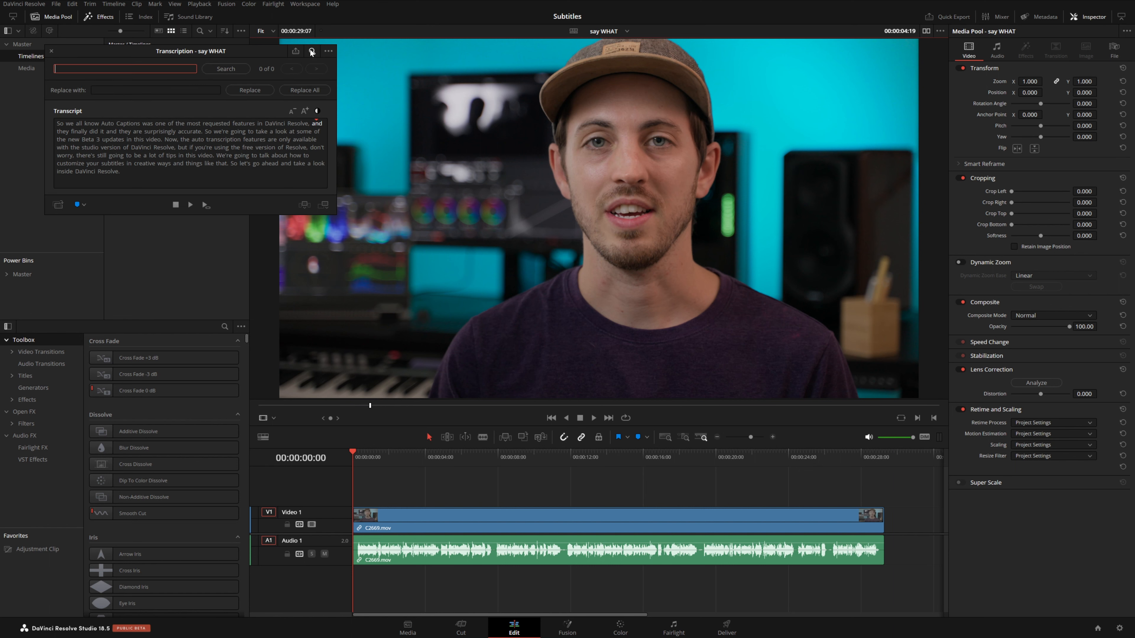
pyautogui.write('resolve')
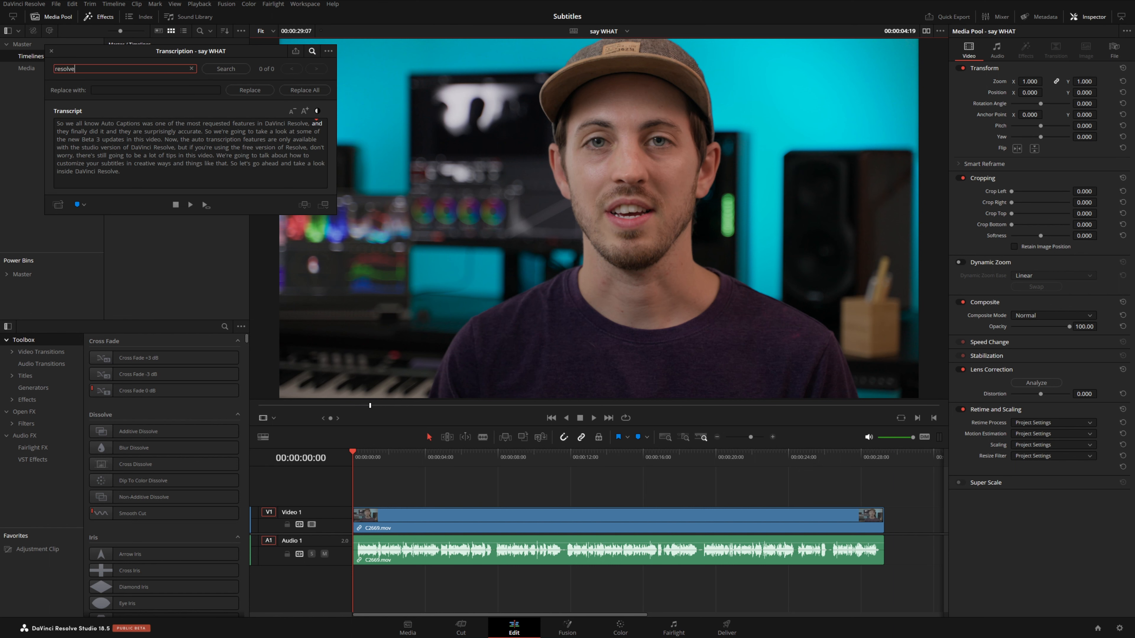
pyautogui.click(225, 68)
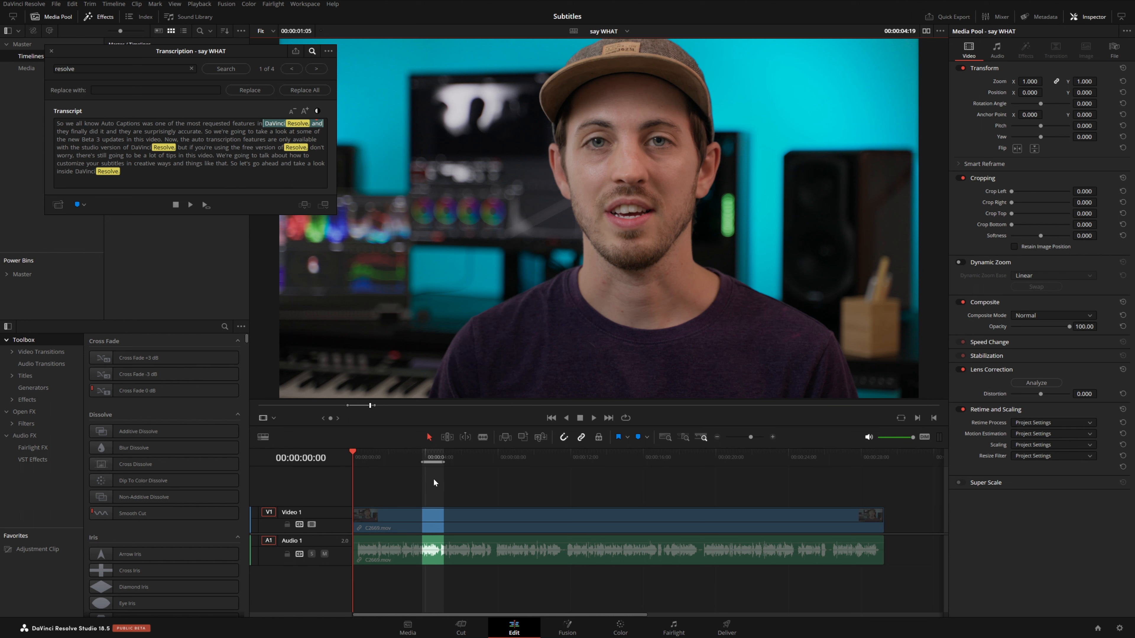
pyautogui.click(423, 457)
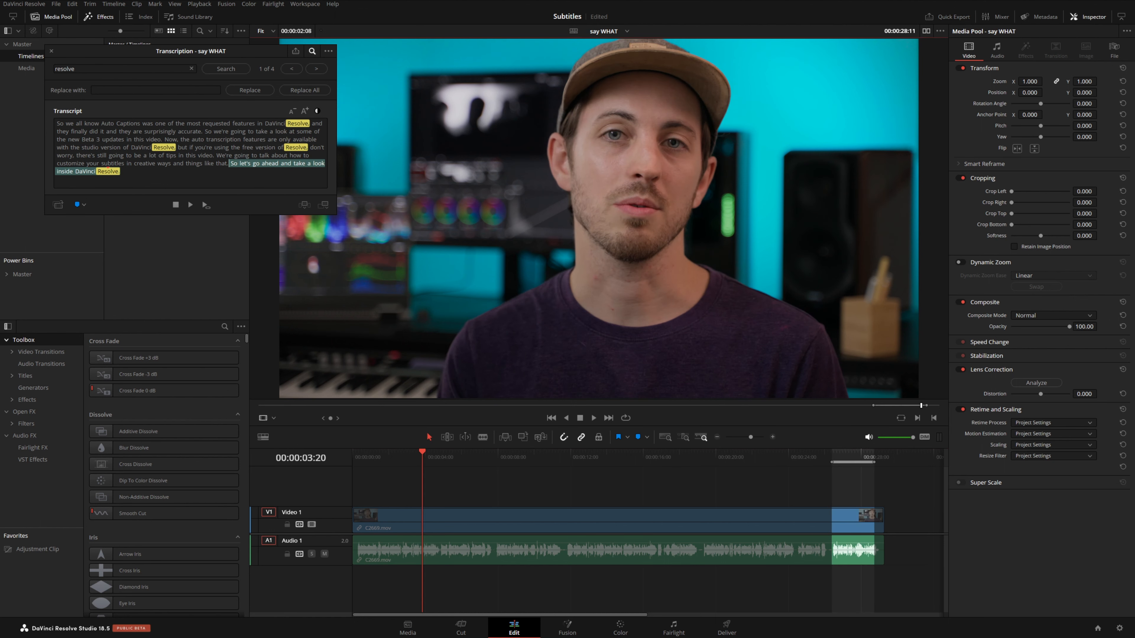
pyautogui.moveTo(861, 516)
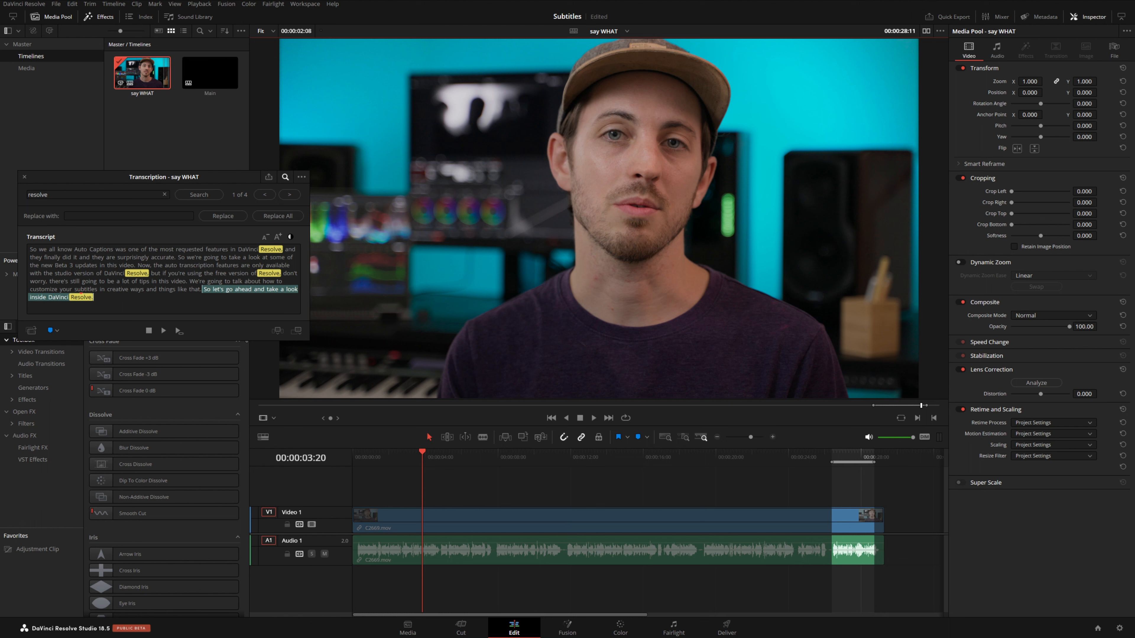
pyautogui.moveTo(574, 245)
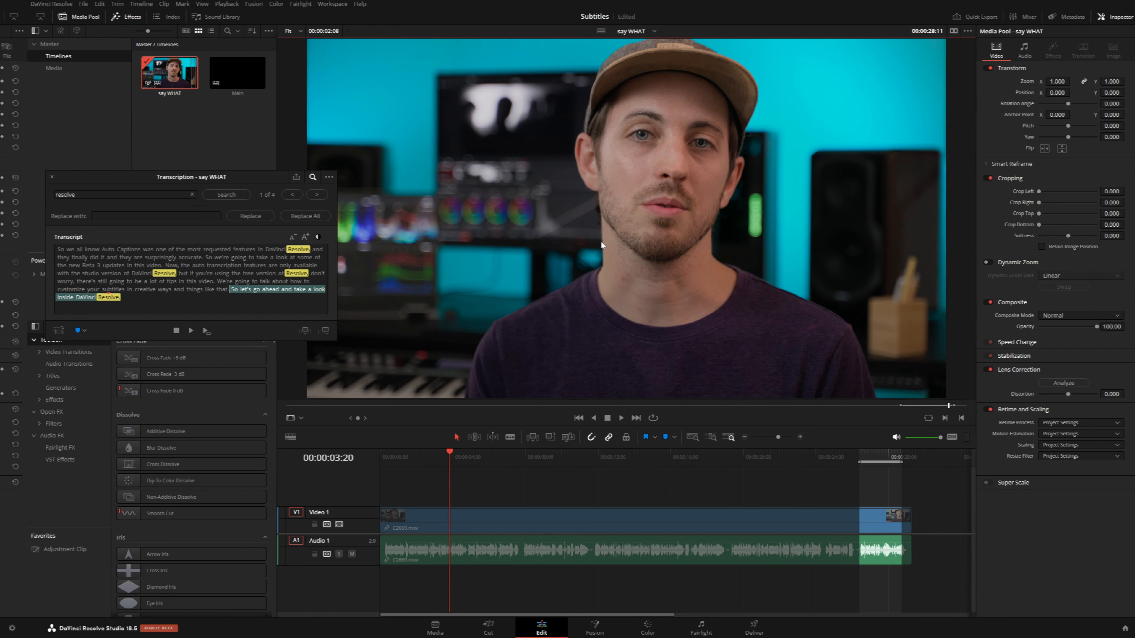
pyautogui.click(52, 176)
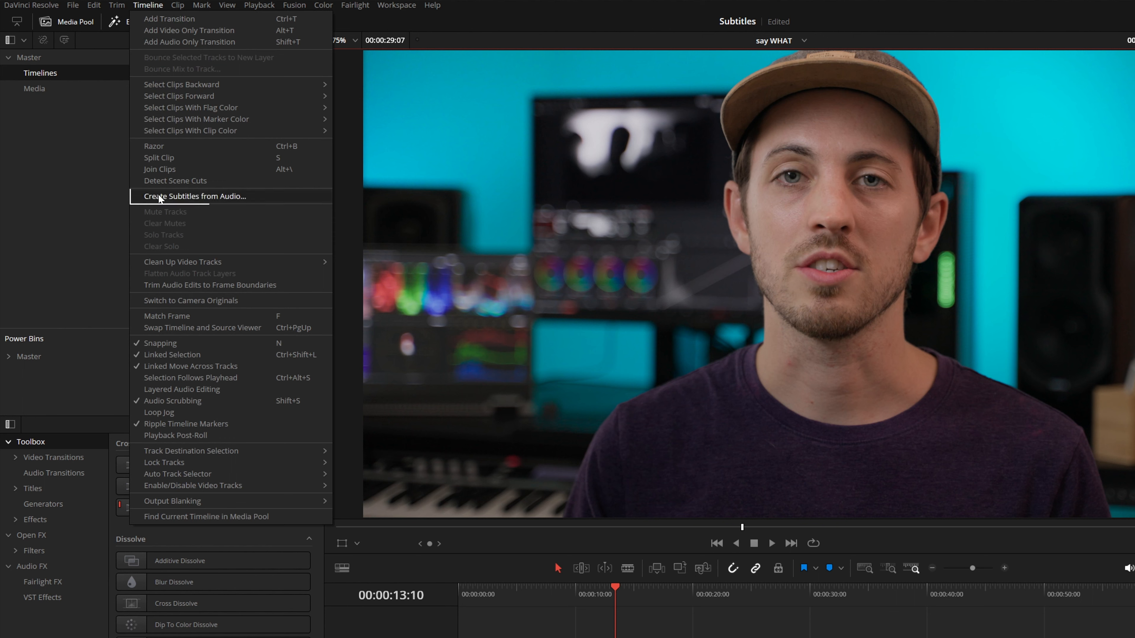
pyautogui.moveTo(223, 203)
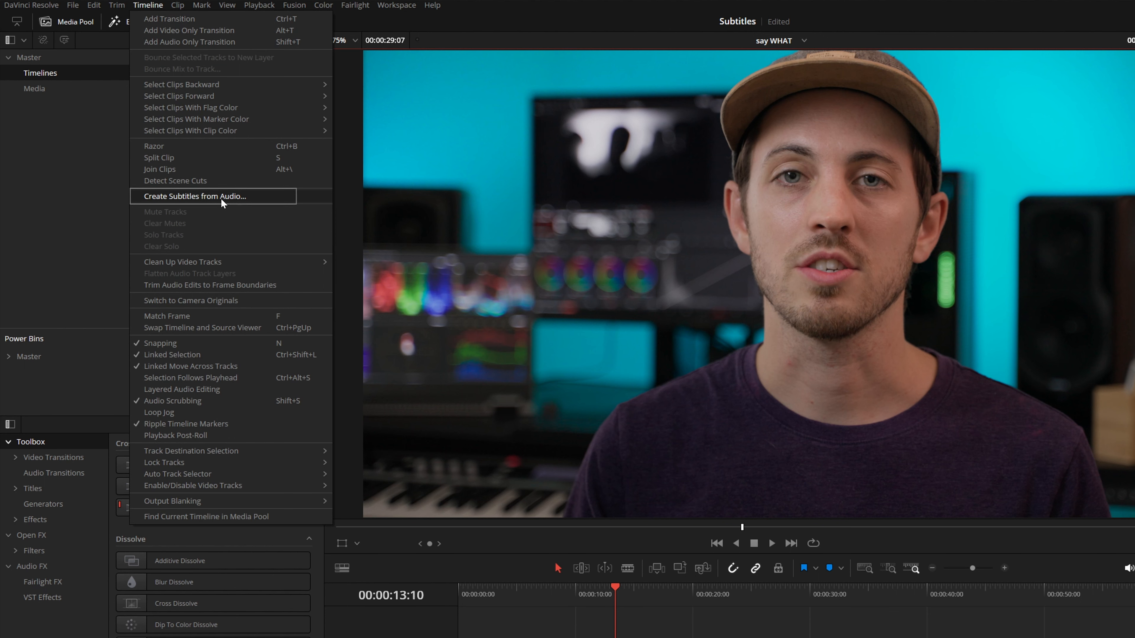
# Step: Configure Create Subtitles from Audio with the Subtitle Default preset and single-line captions
pyautogui.click(202, 196)
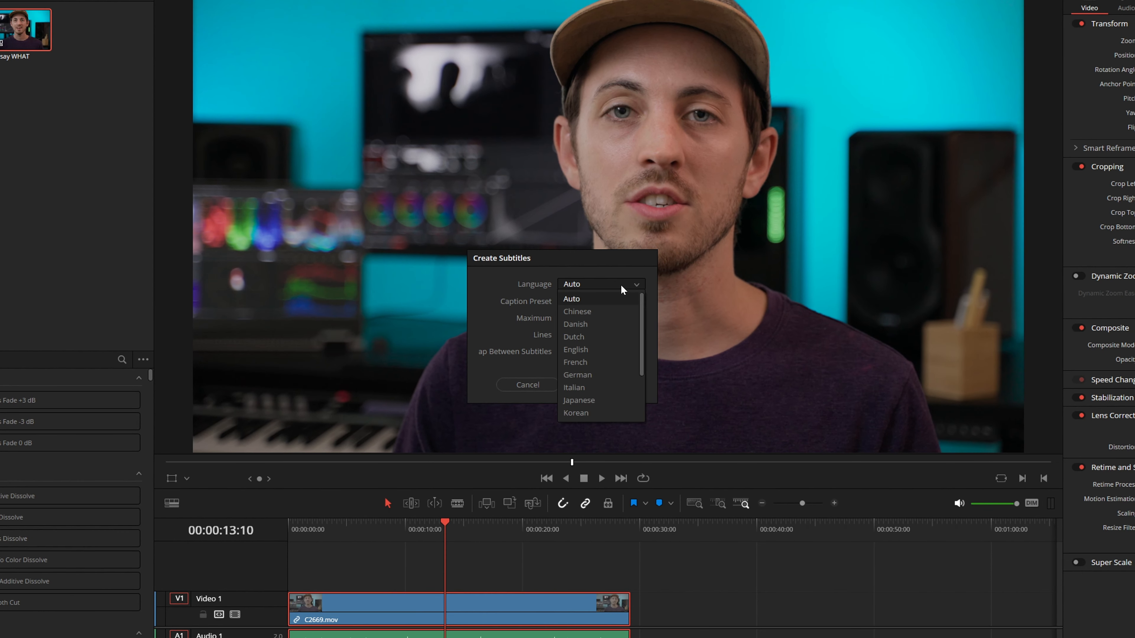
pyautogui.moveTo(638, 307)
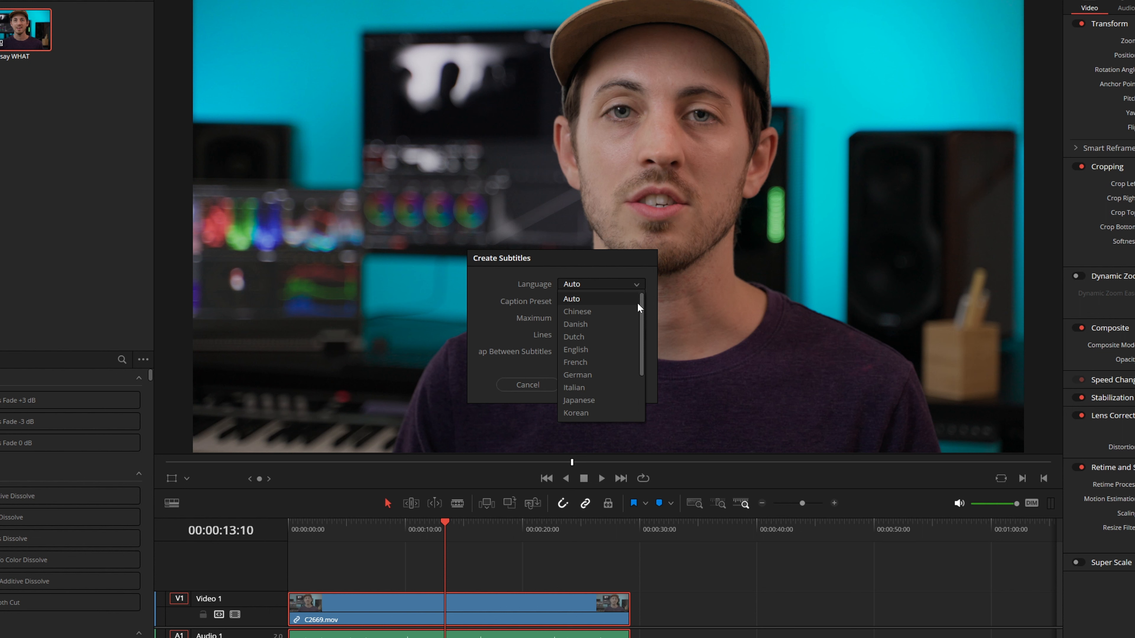
pyautogui.moveTo(584, 302)
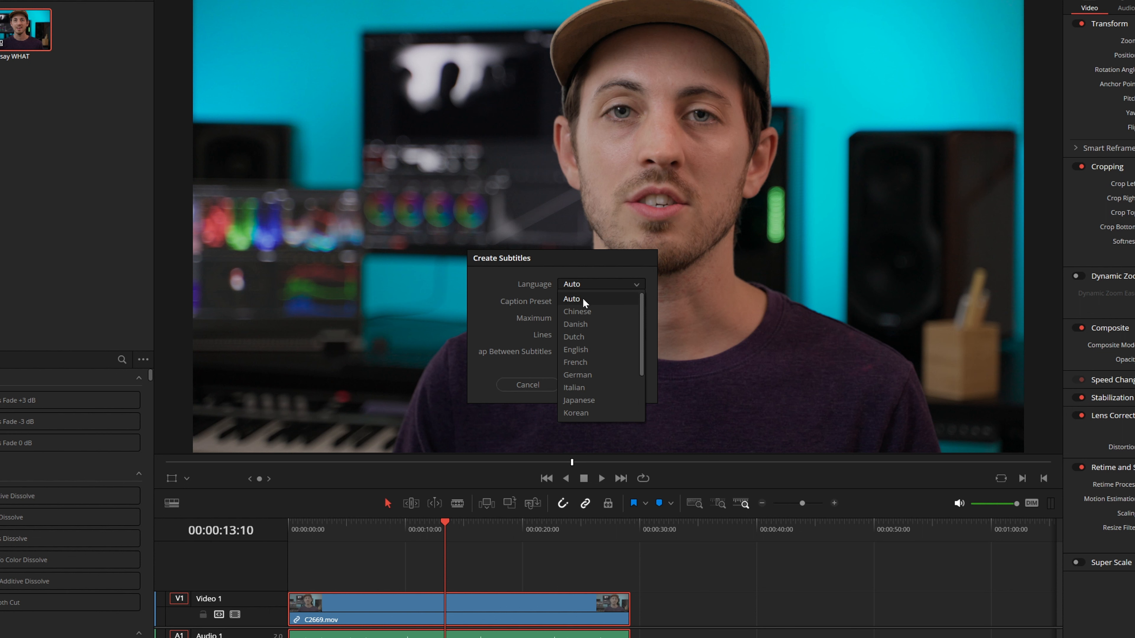
pyautogui.click(600, 301)
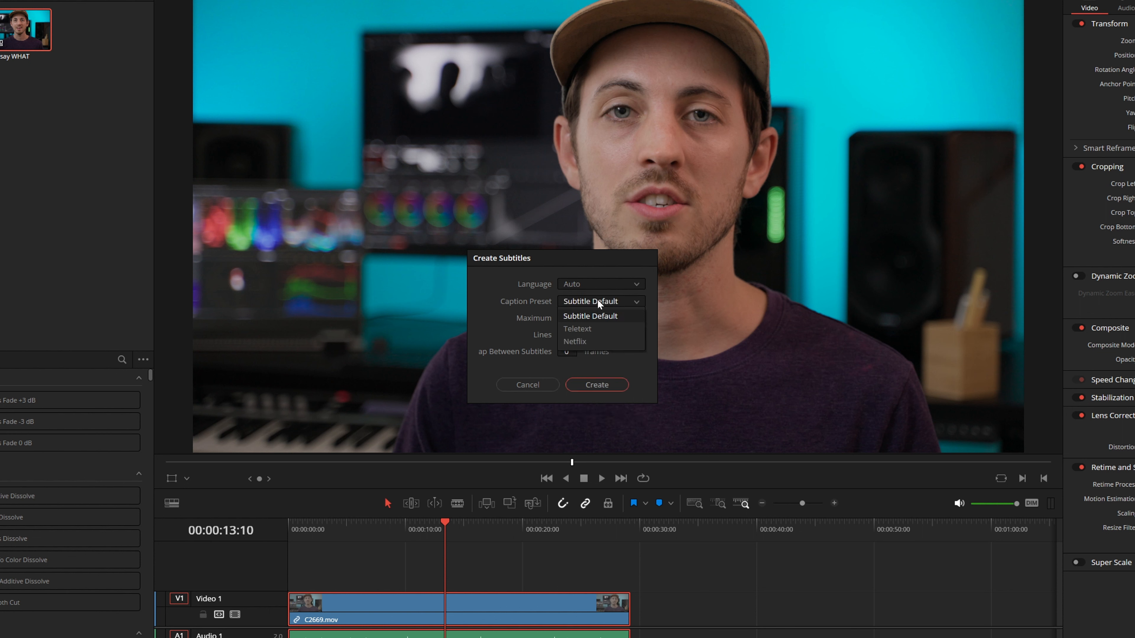
pyautogui.moveTo(577, 328)
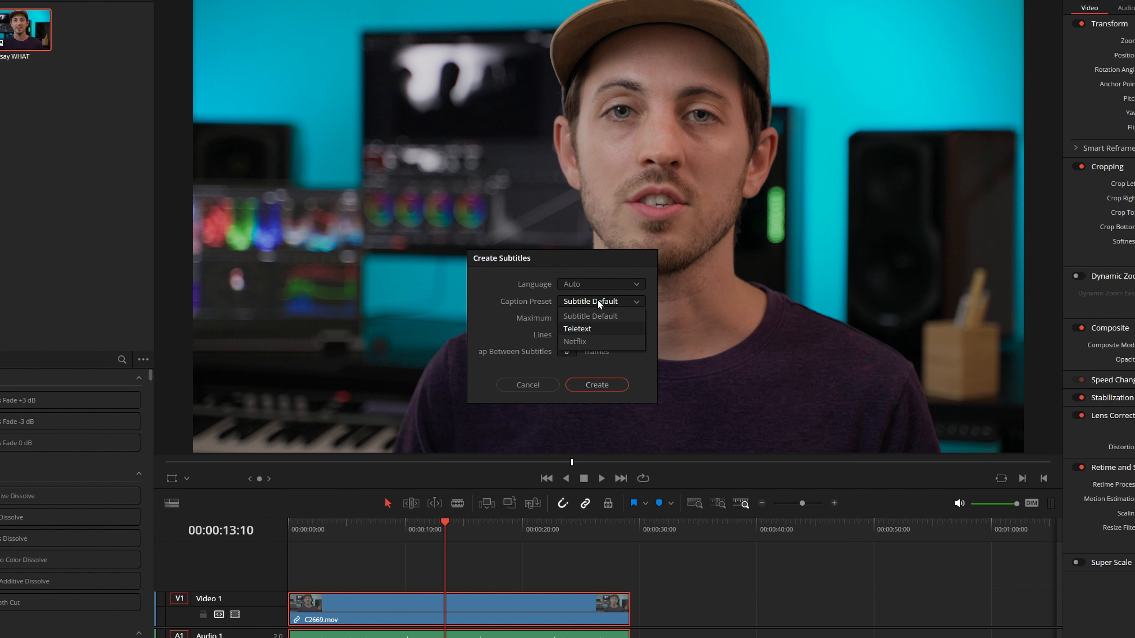
pyautogui.click(591, 316)
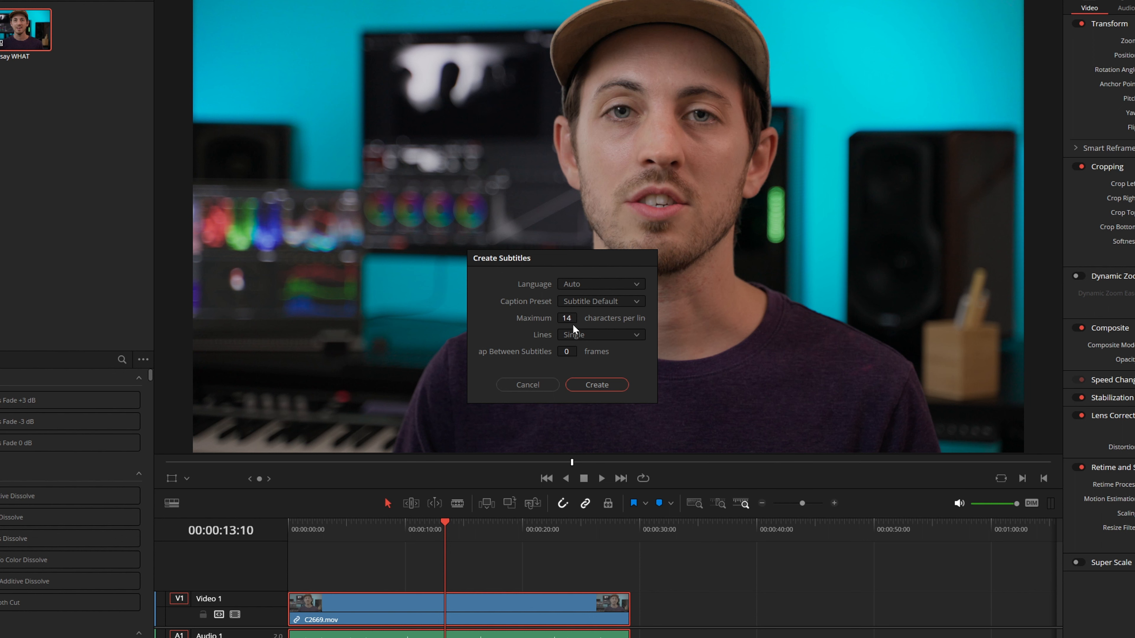
pyautogui.click(600, 334)
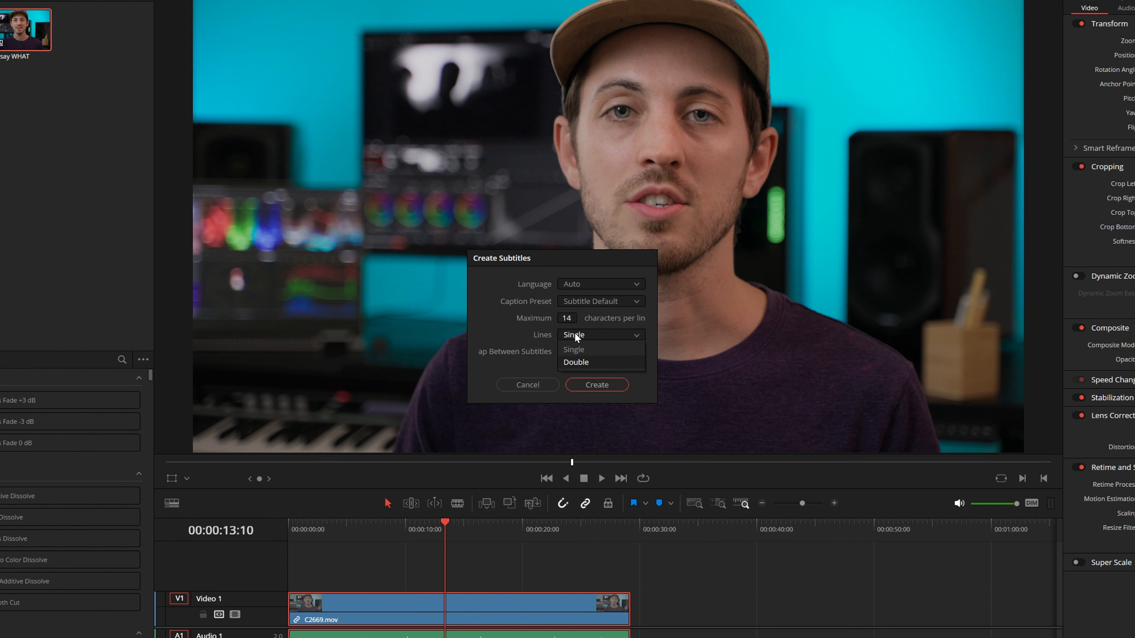
pyautogui.click(574, 348)
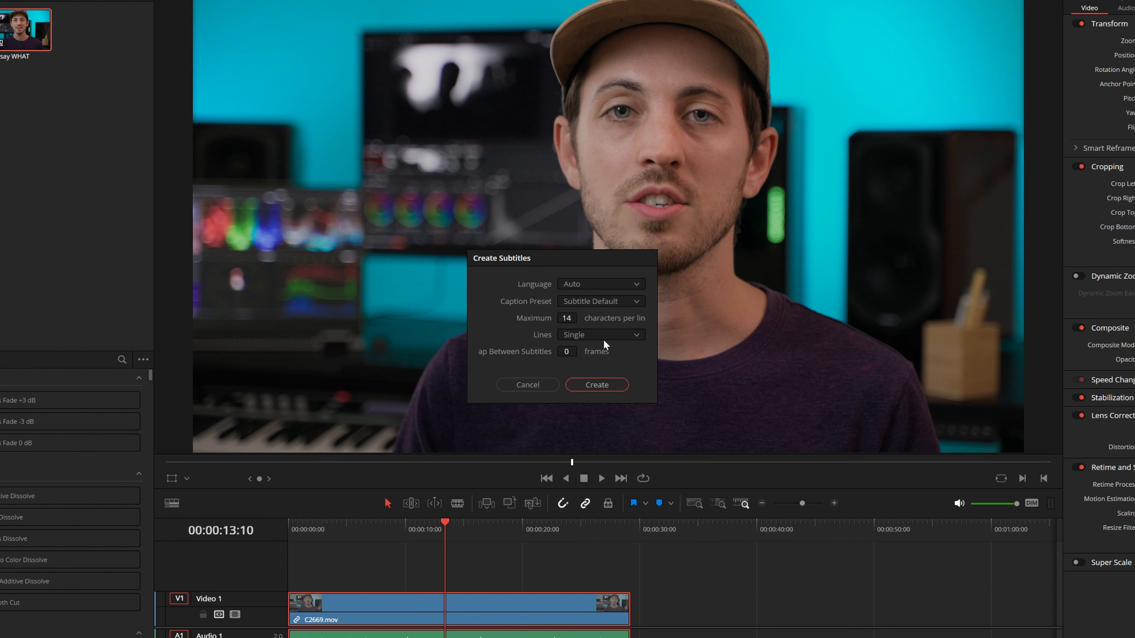
pyautogui.moveTo(561, 353)
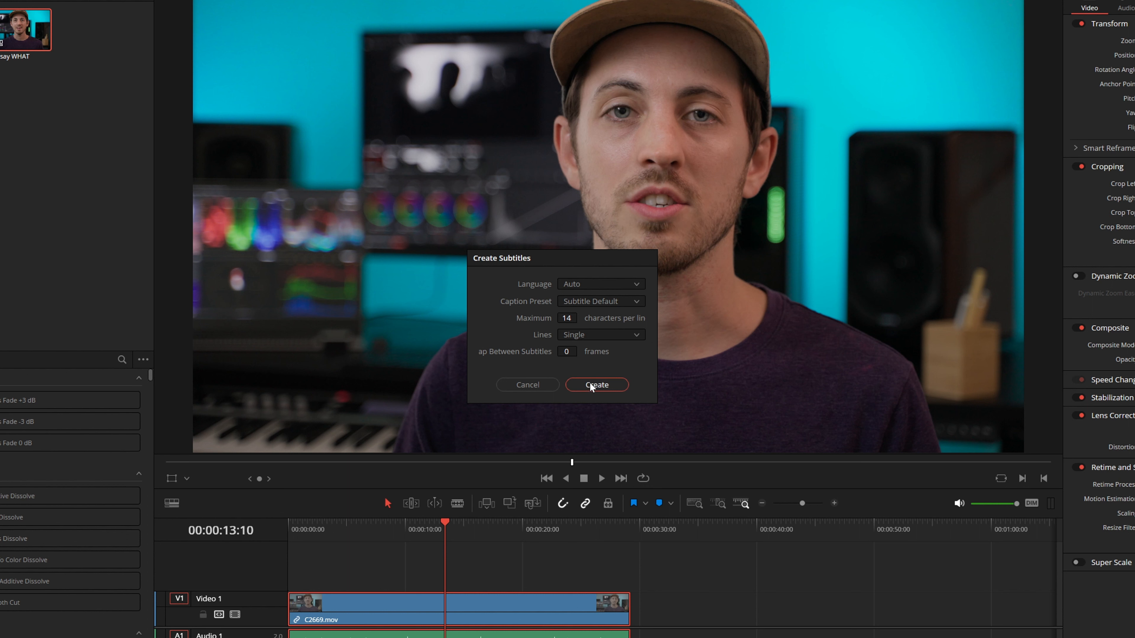
# Step: Create the Subtitle 1 track from audio and show its captions in the Inspector
pyautogui.click(596, 384)
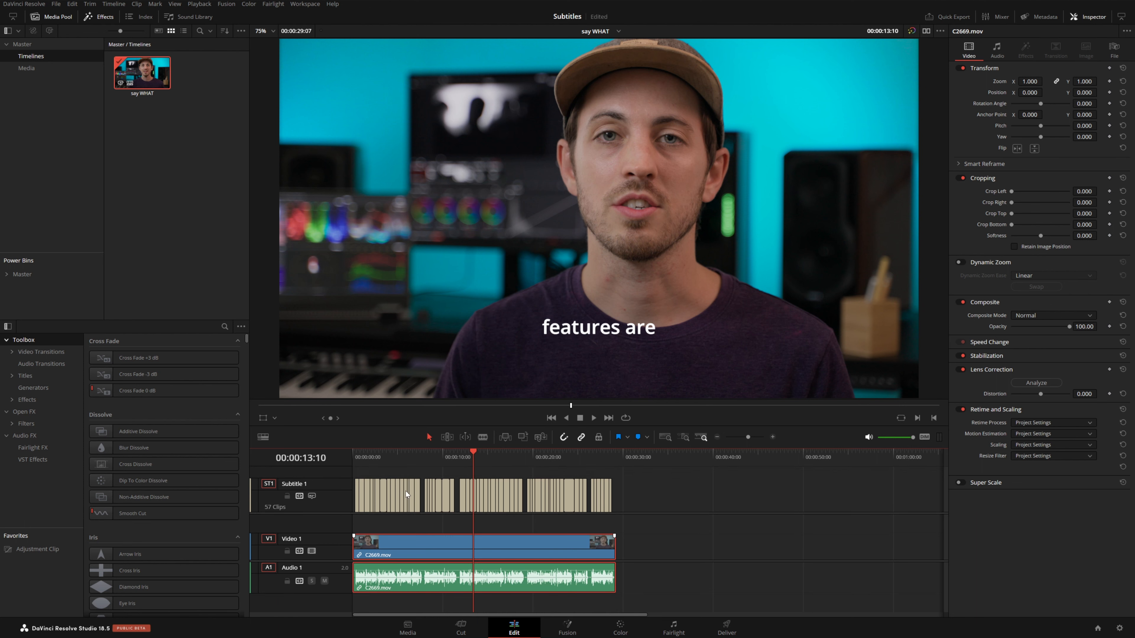
pyautogui.click(360, 457)
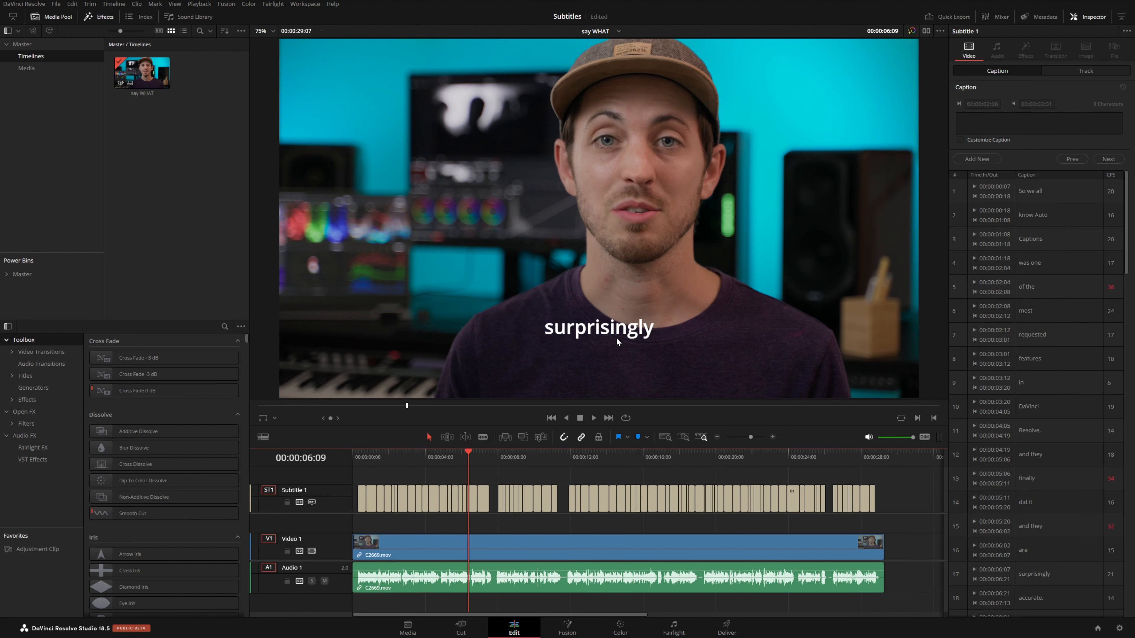
pyautogui.moveTo(606, 349)
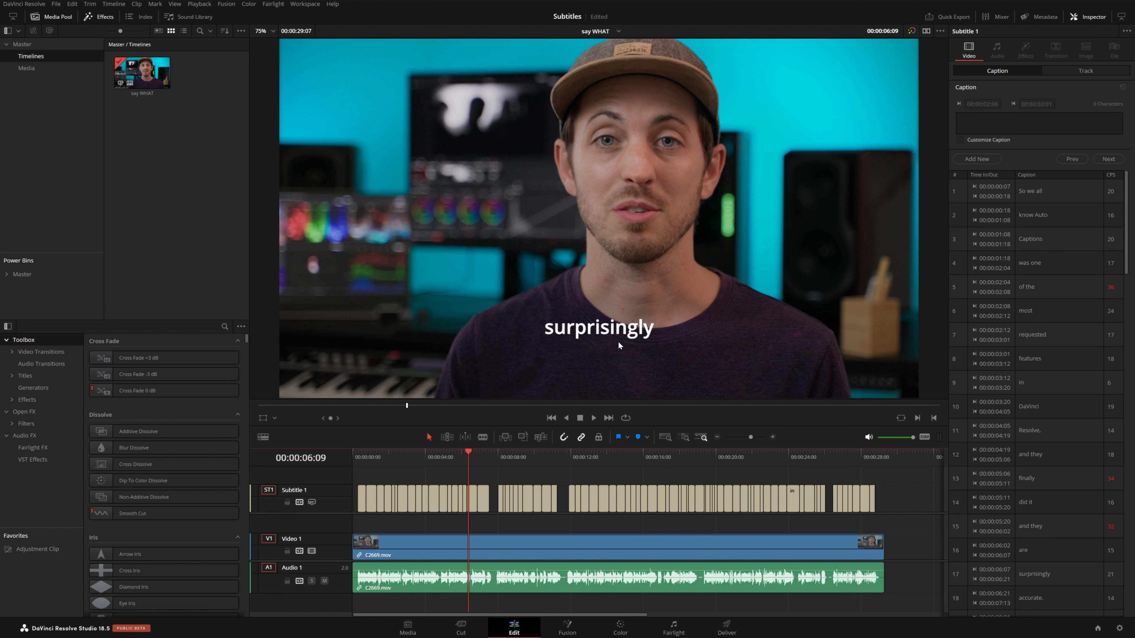
pyautogui.moveTo(623, 342)
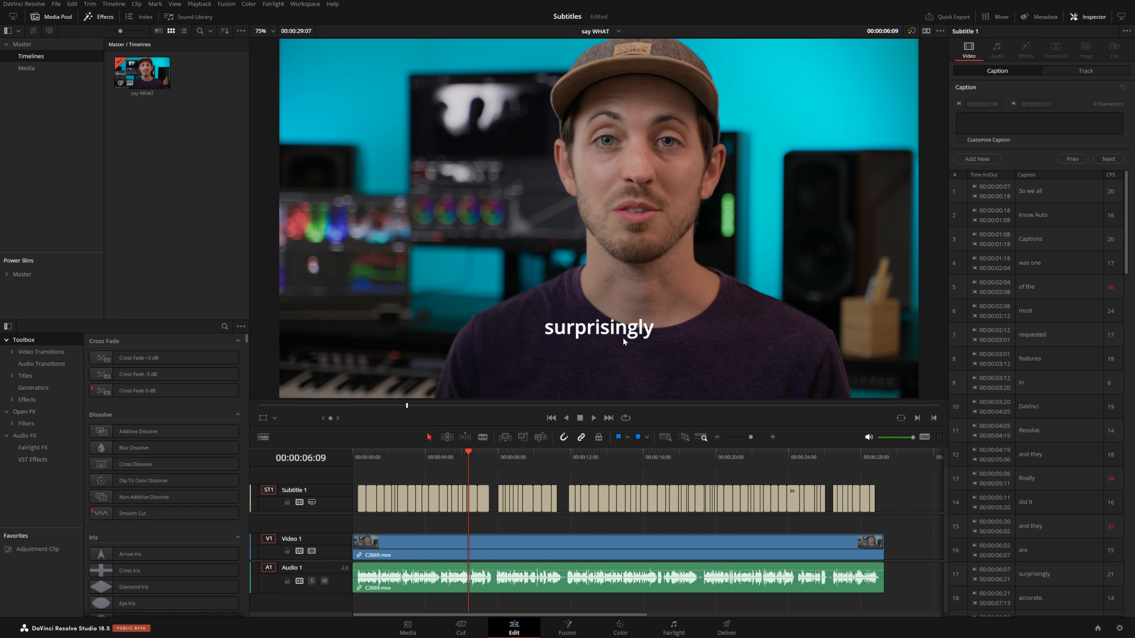
pyautogui.moveTo(313, 503)
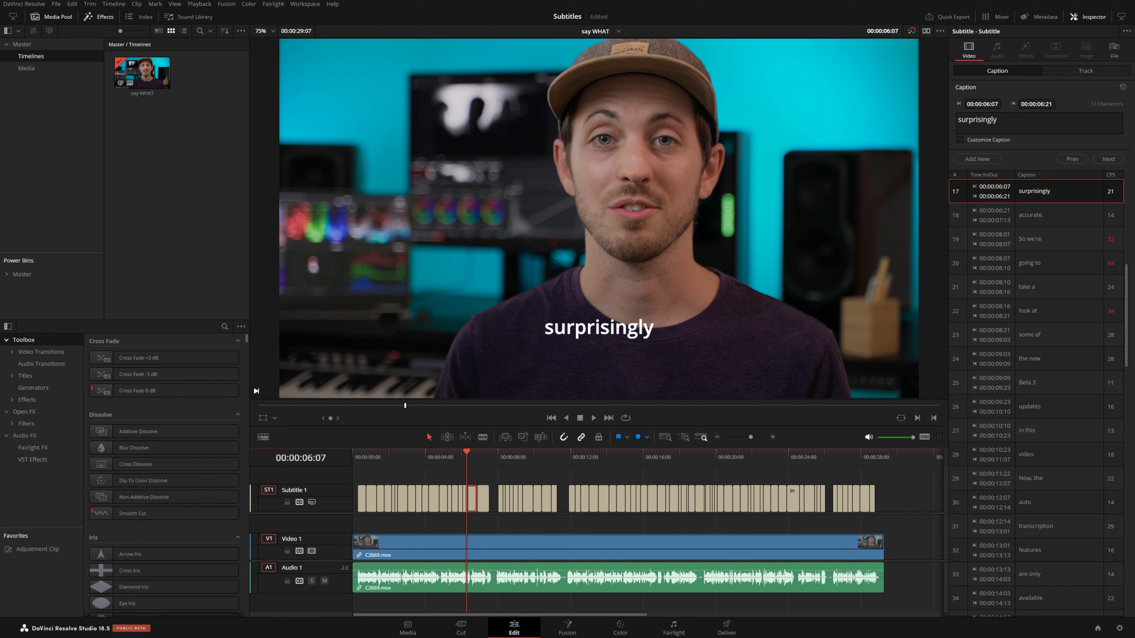
pyautogui.click(996, 71)
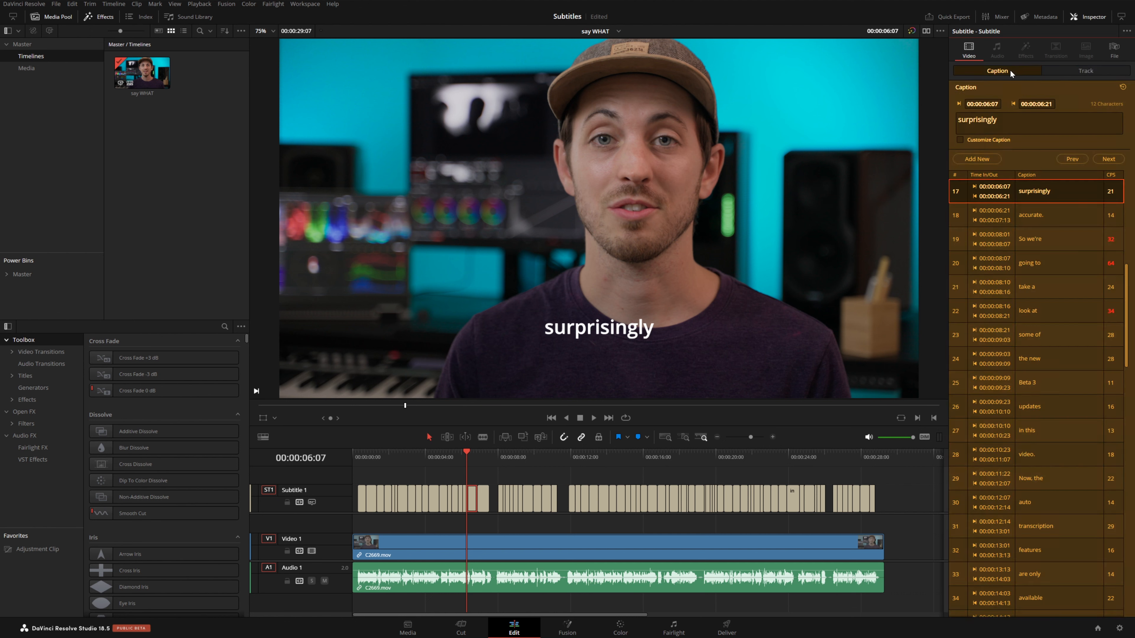
pyautogui.click(1027, 310)
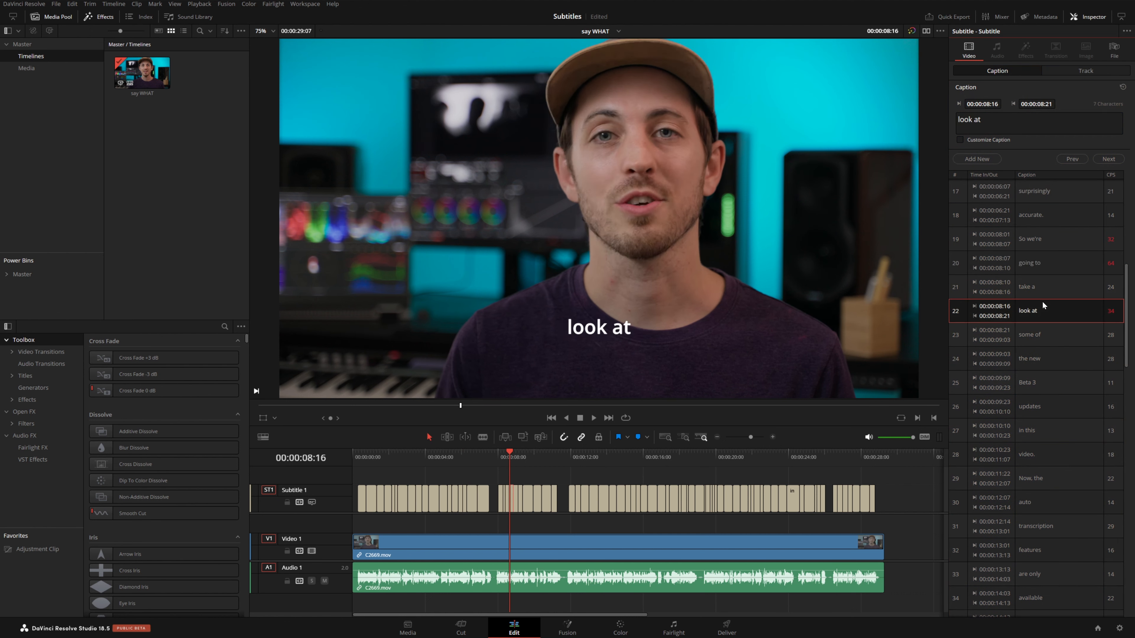
pyautogui.click(1057, 383)
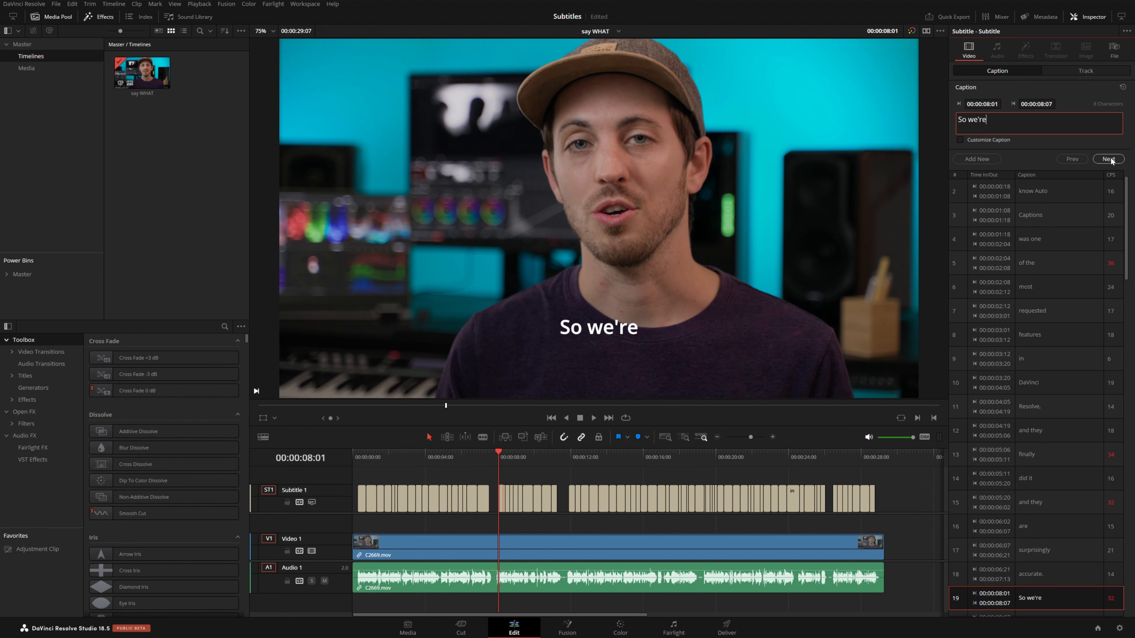
pyautogui.click(1108, 158)
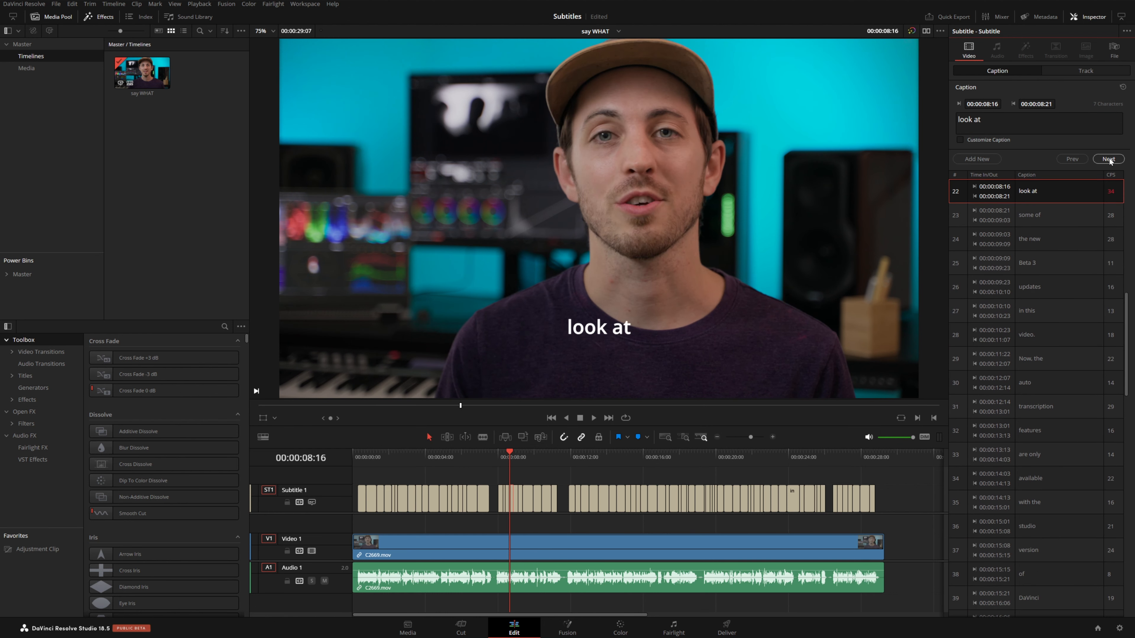
pyautogui.click(1108, 158)
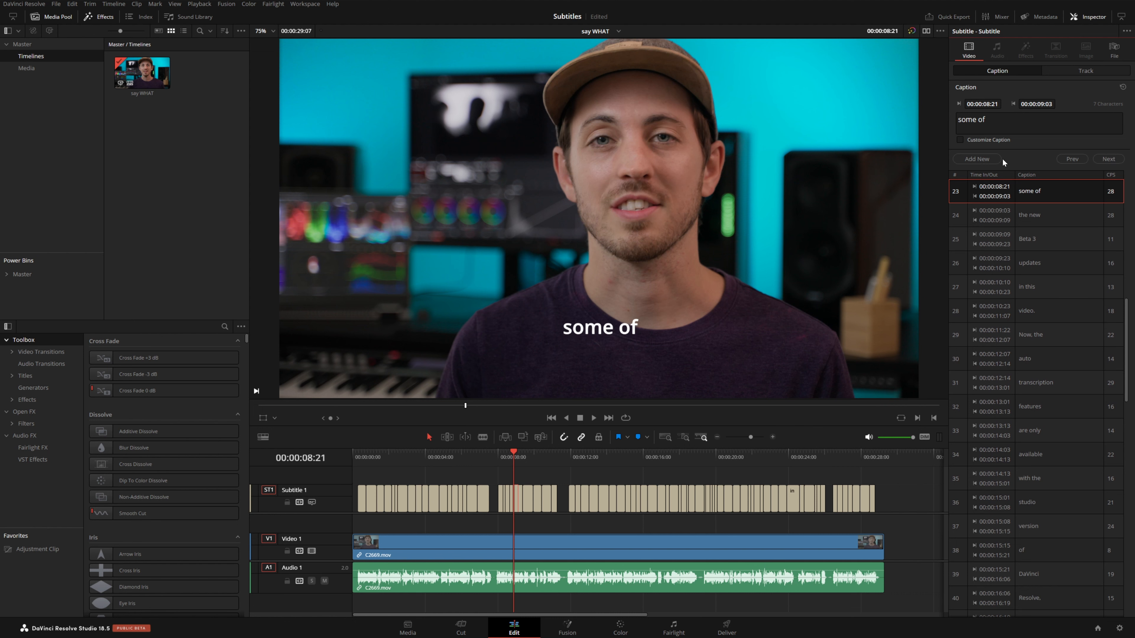
pyautogui.moveTo(1004, 295)
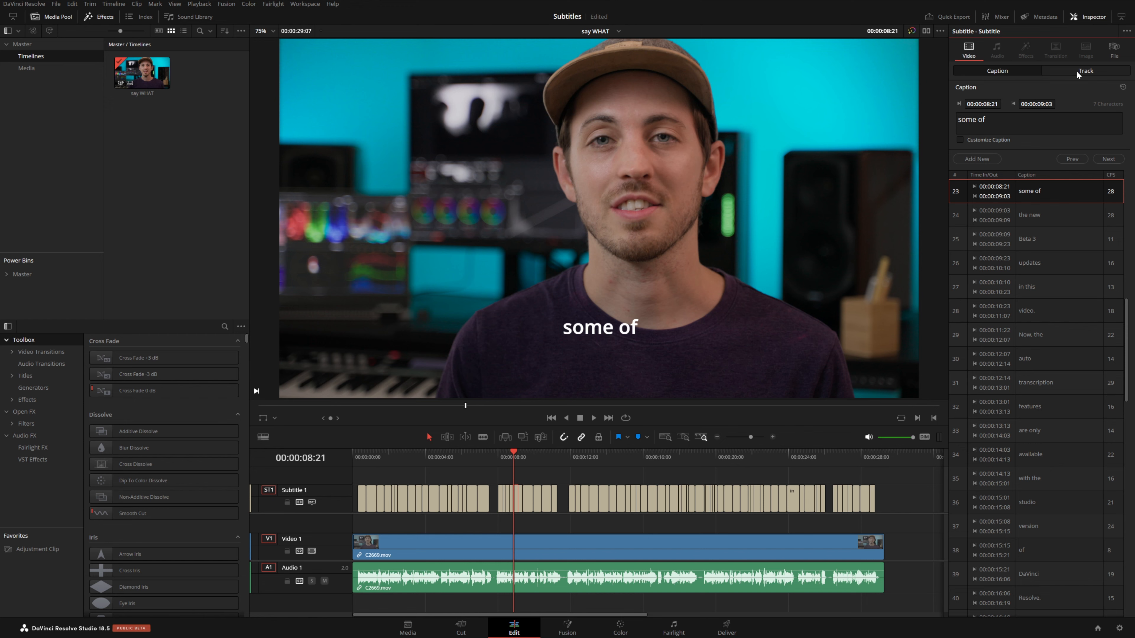
# Step: Set the whole subtitle track's font to Nunito Sans Black
pyautogui.click(1085, 70)
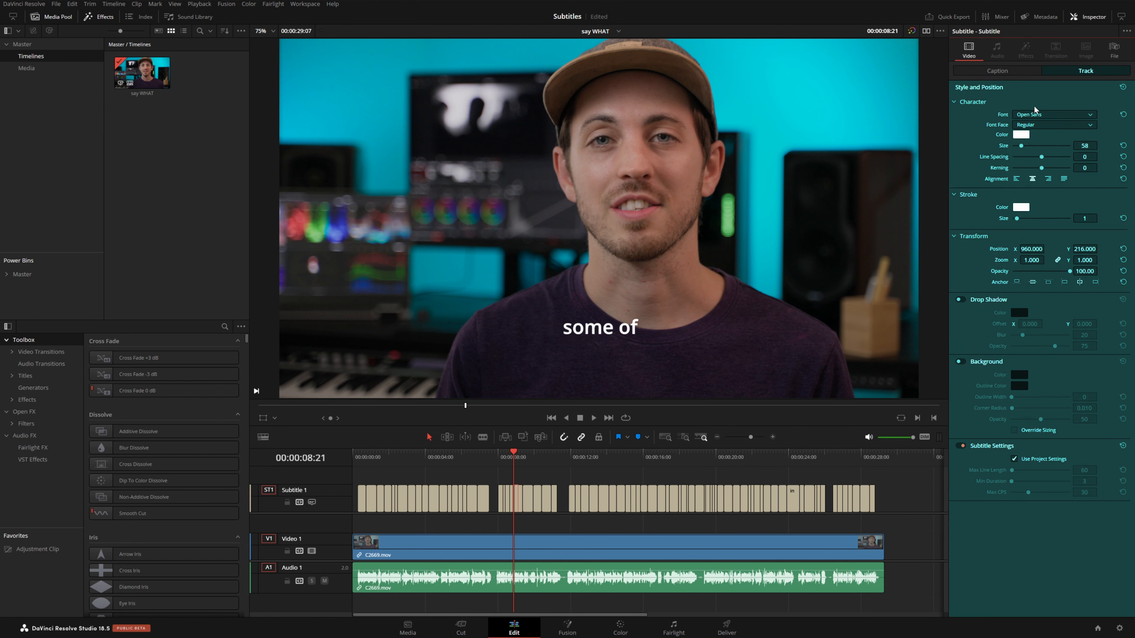
pyautogui.click(1054, 115)
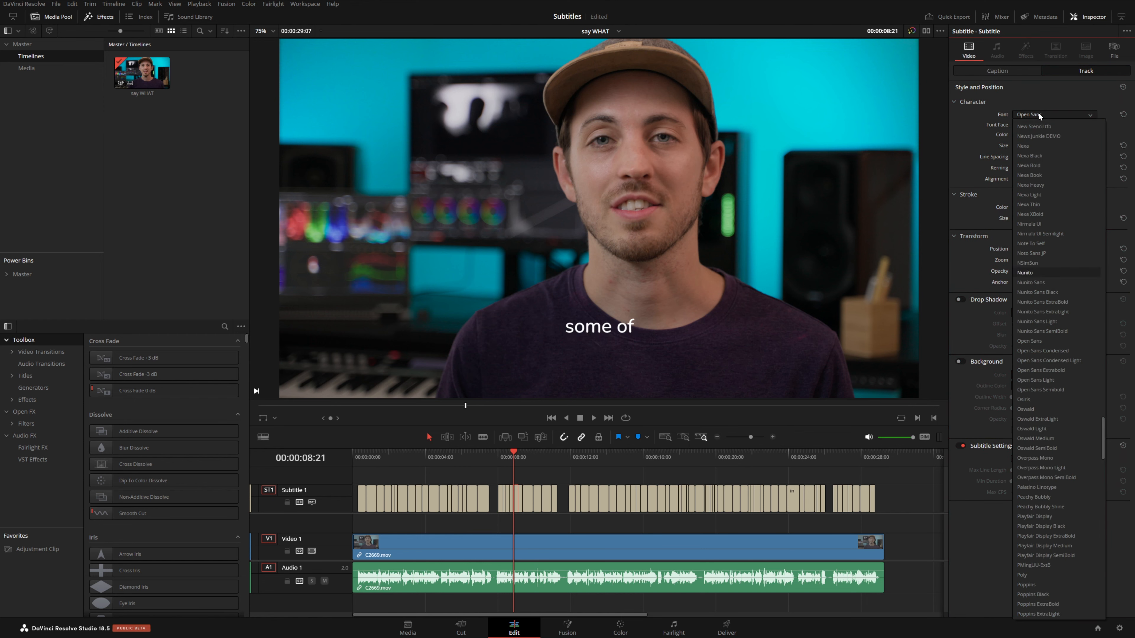
pyautogui.click(1026, 272)
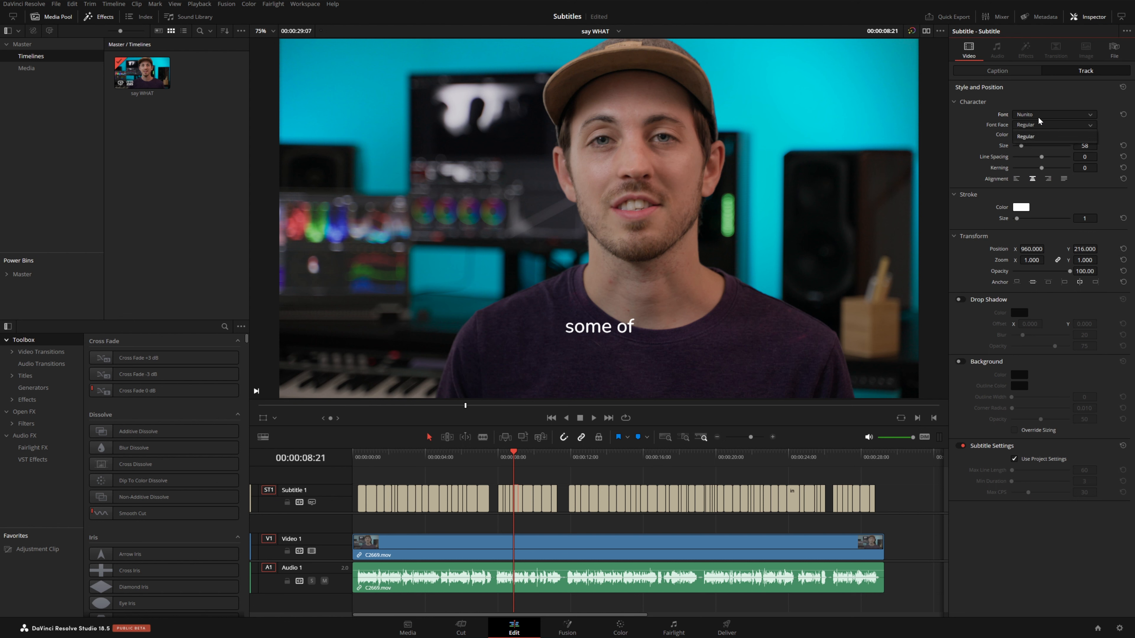
pyautogui.click(1053, 114)
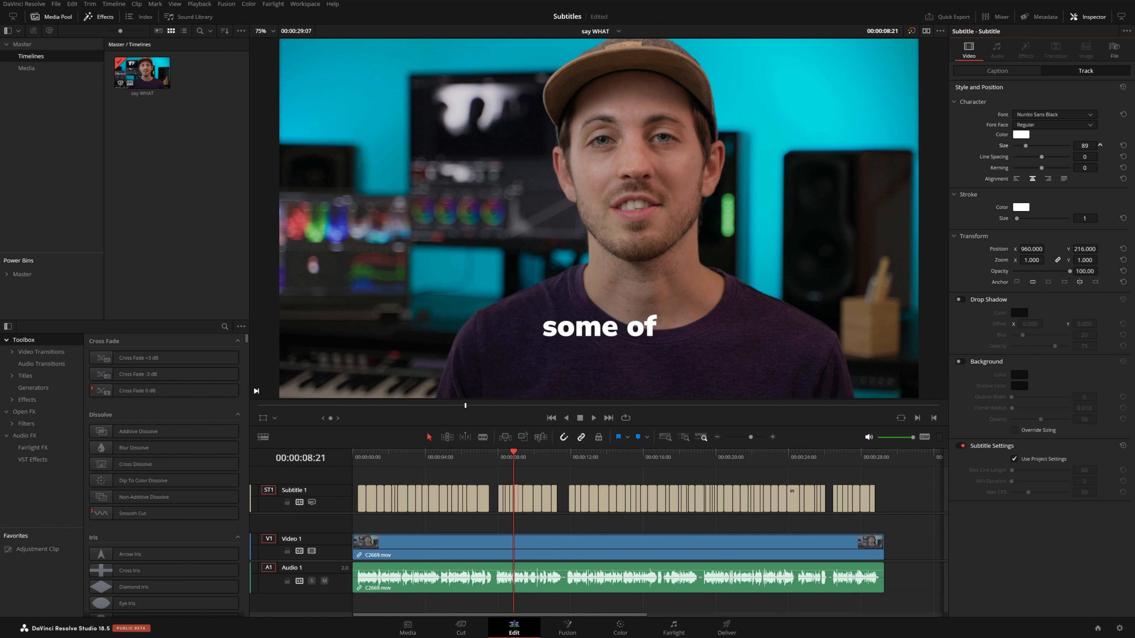
# Step: Make the subtitle text bright yellow with a black outline and a drop shadow
pyautogui.click(1021, 135)
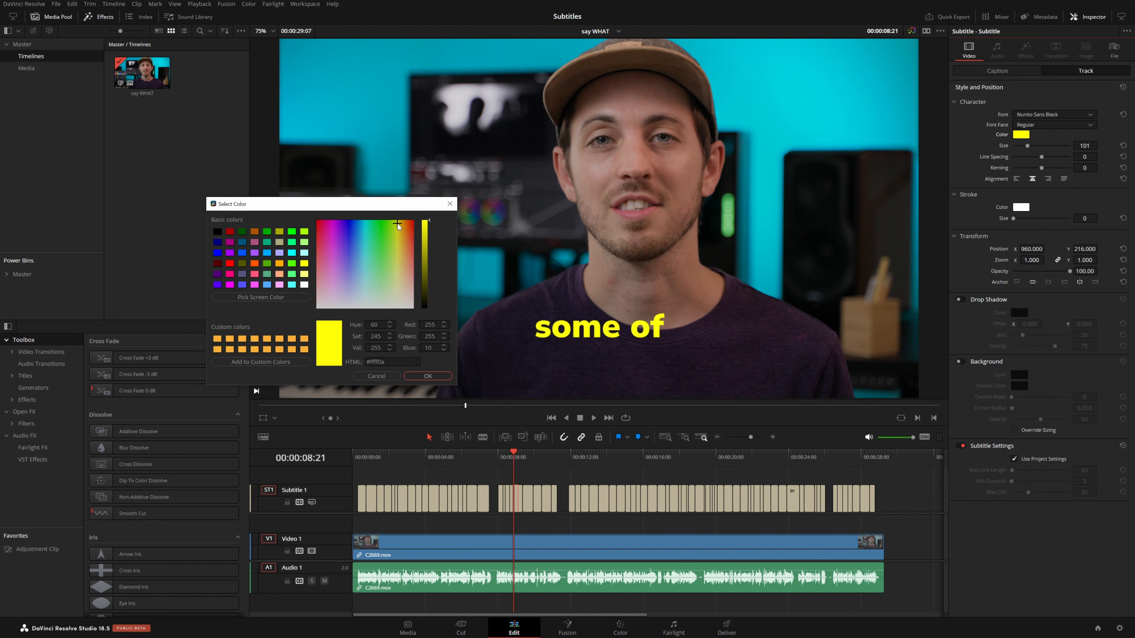
pyautogui.click(396, 223)
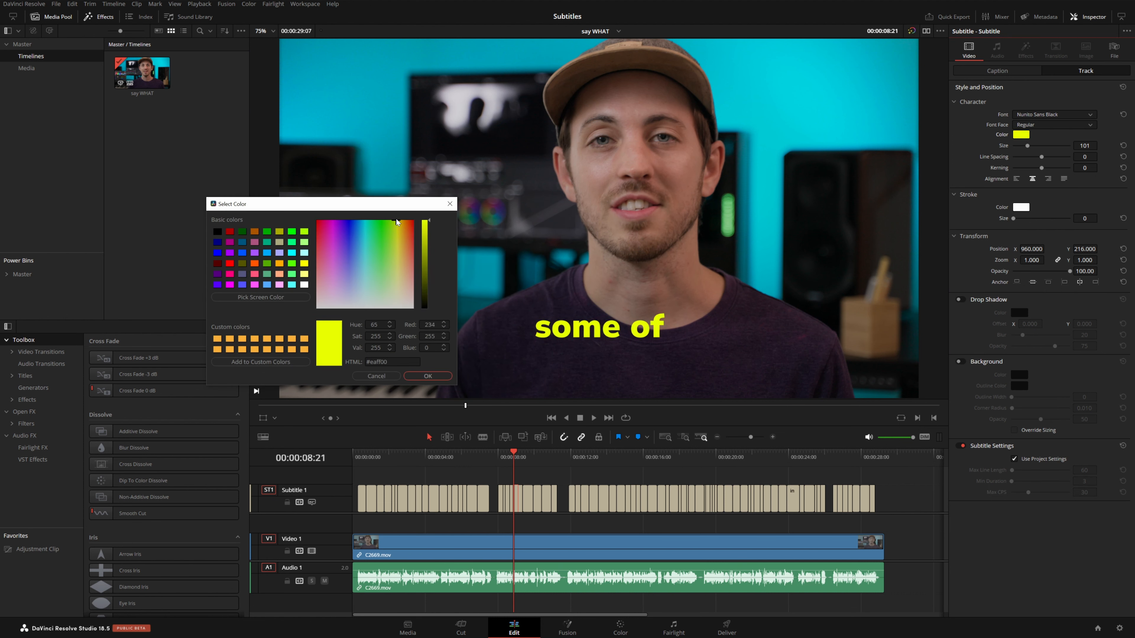
pyautogui.click(426, 376)
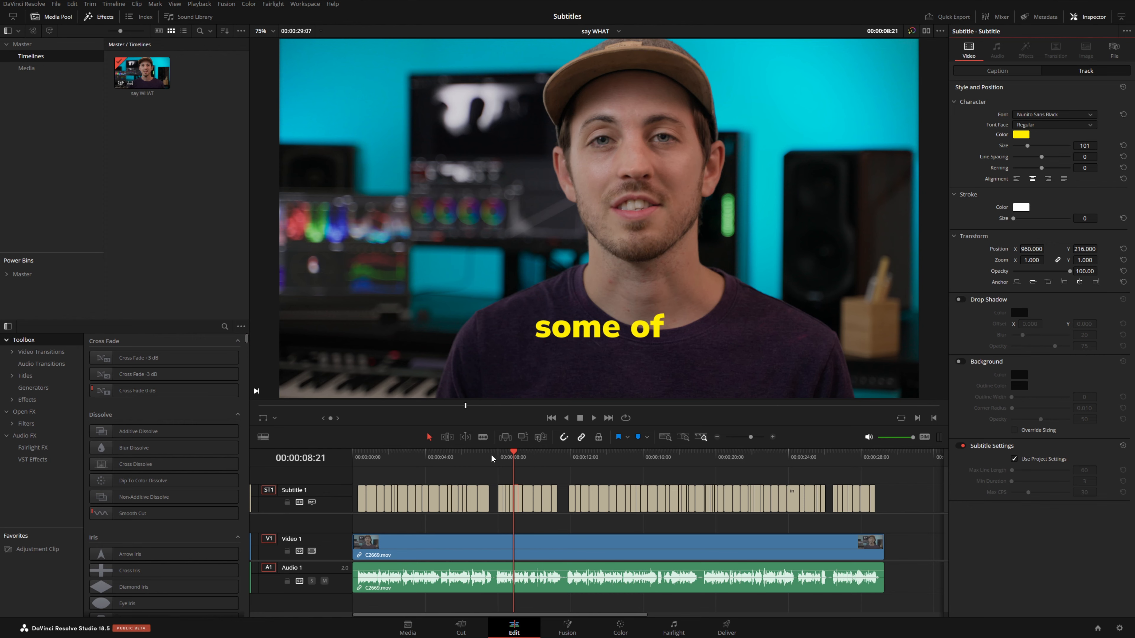
pyautogui.click(409, 454)
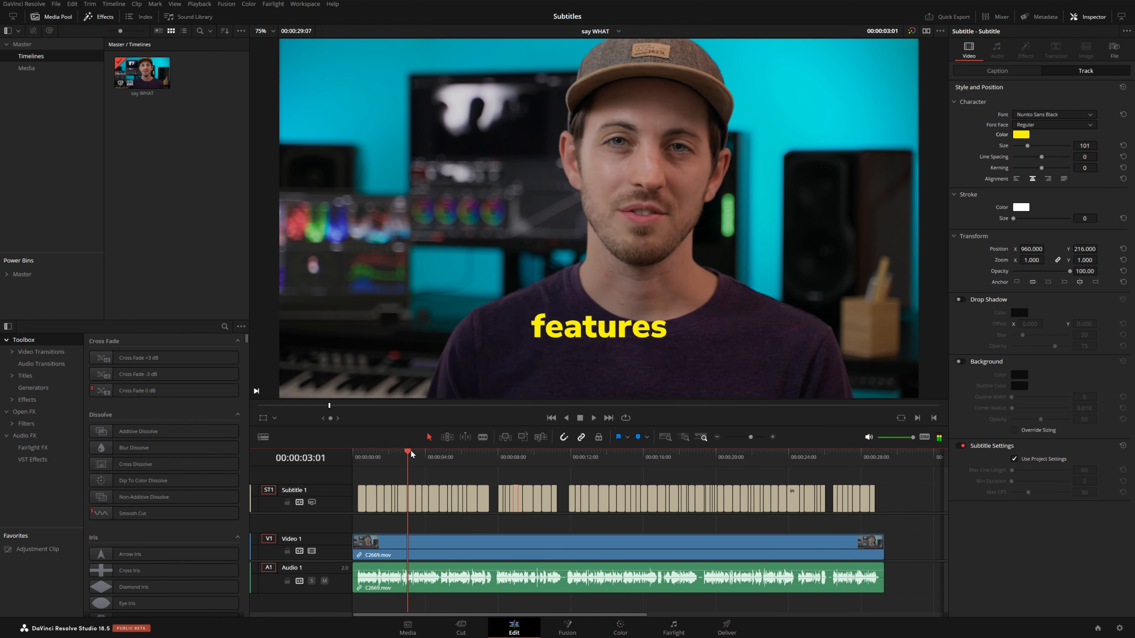
pyautogui.click(456, 457)
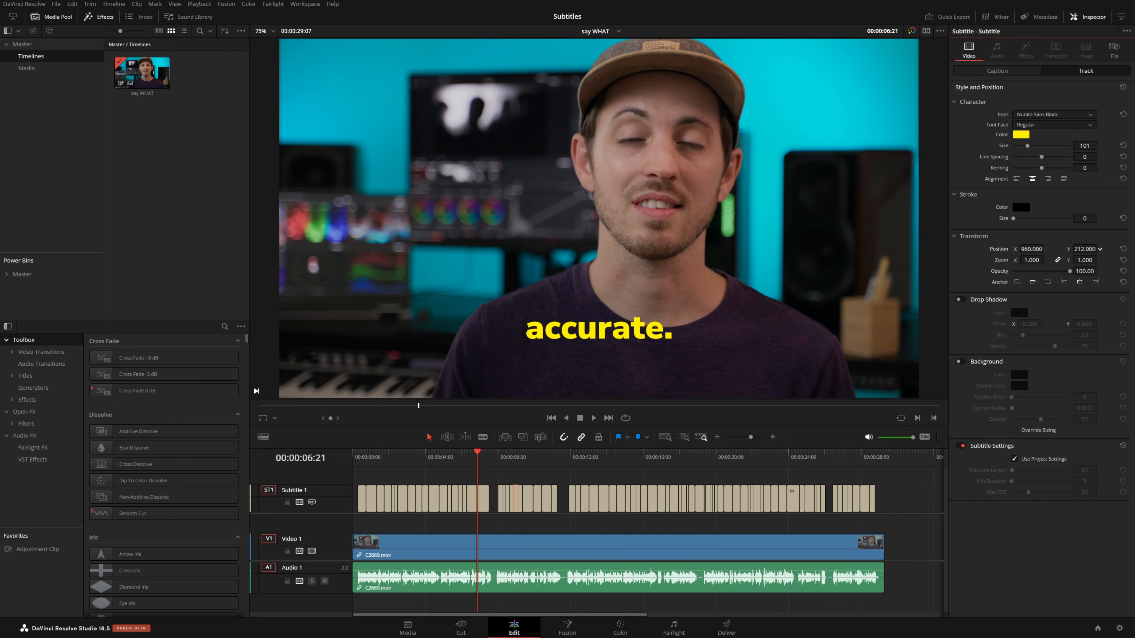
pyautogui.click(962, 299)
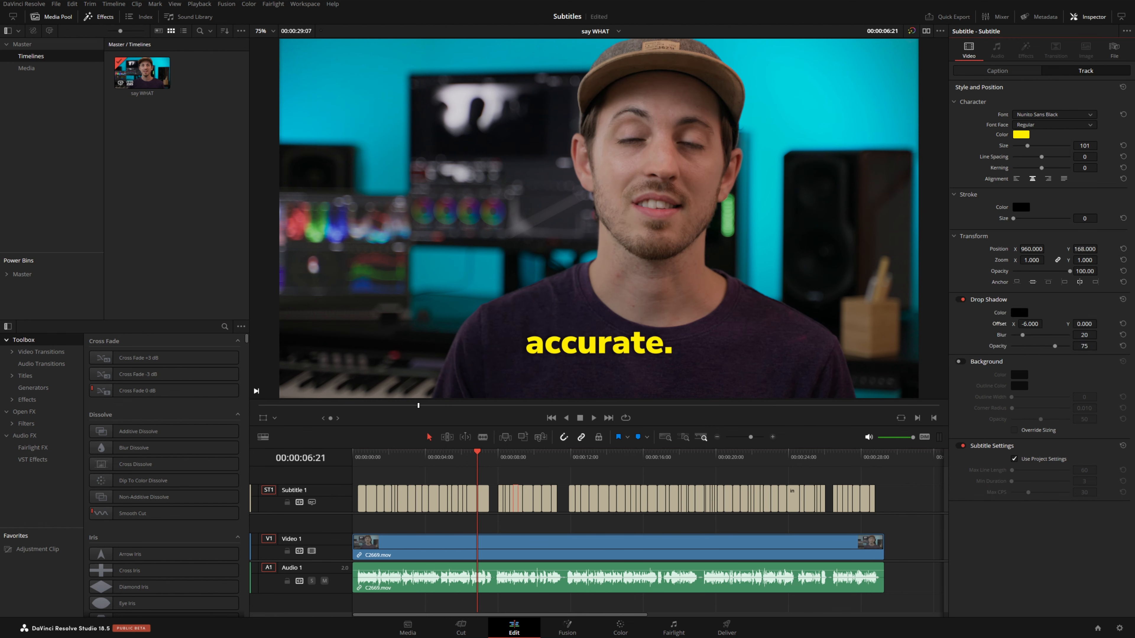
# Step: Replace the drop shadow with a dark background box using custom override sizing
pyautogui.click(961, 299)
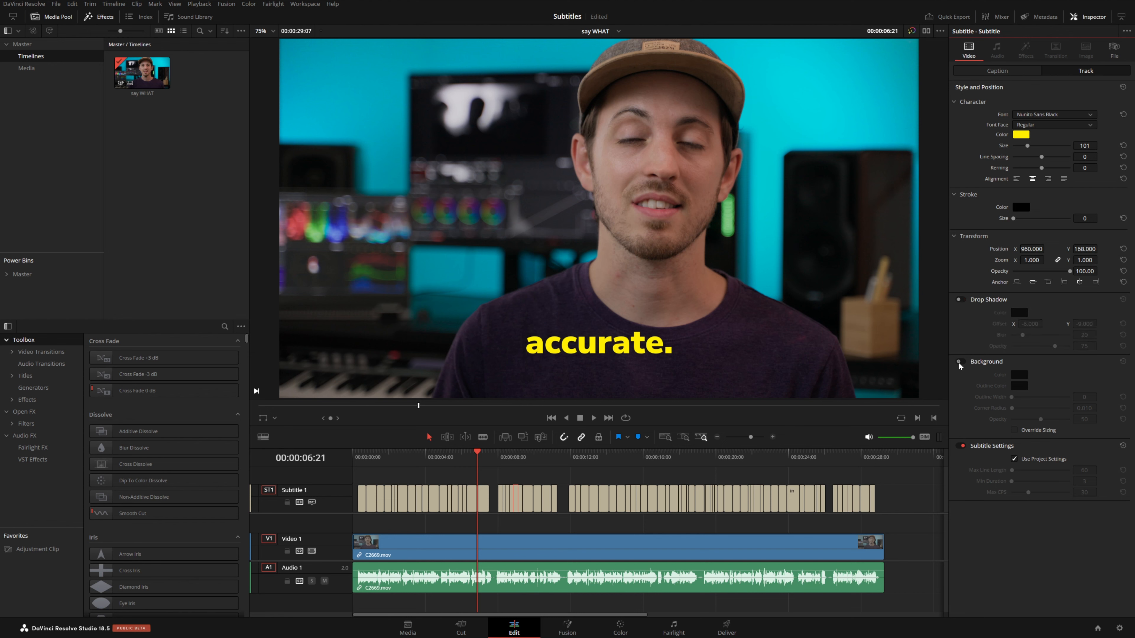
pyautogui.click(958, 362)
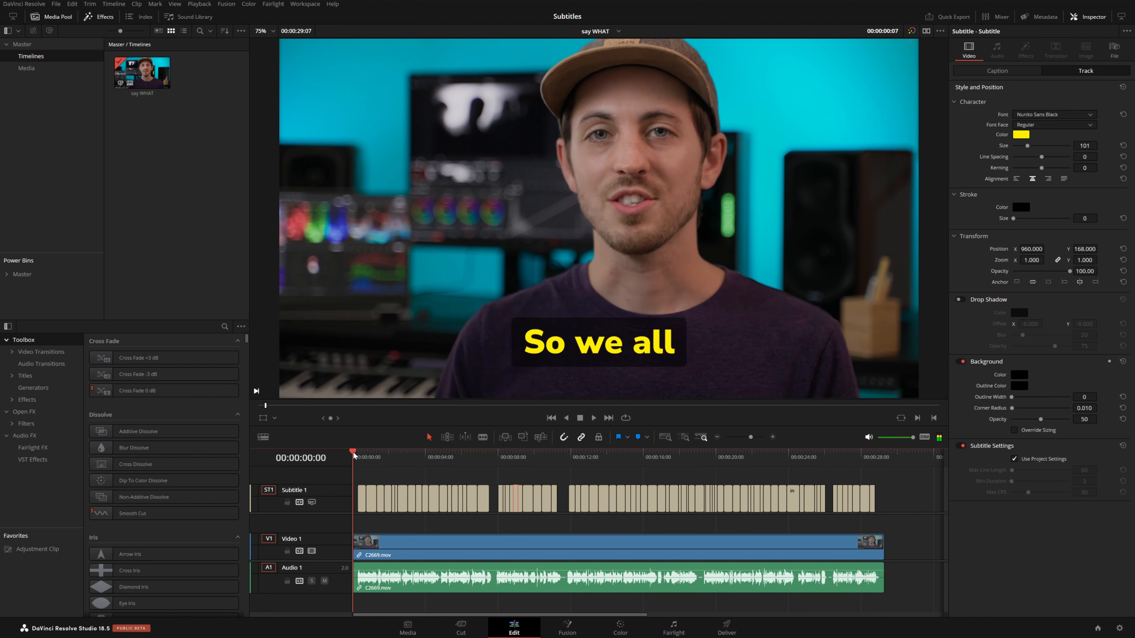
pyautogui.click(541, 457)
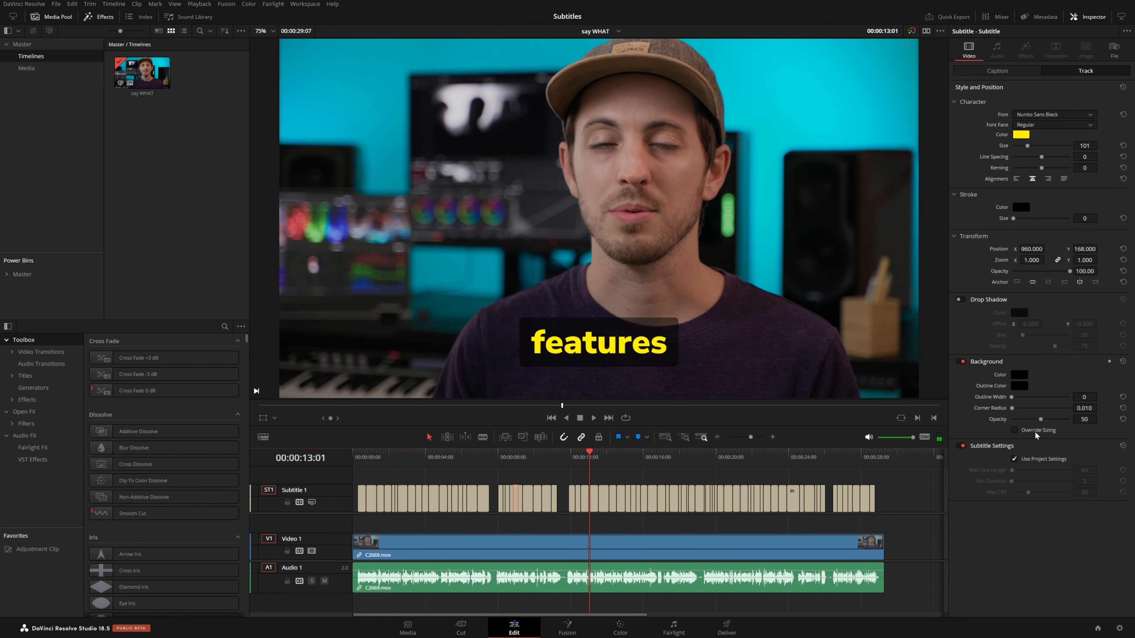
pyautogui.click(1014, 430)
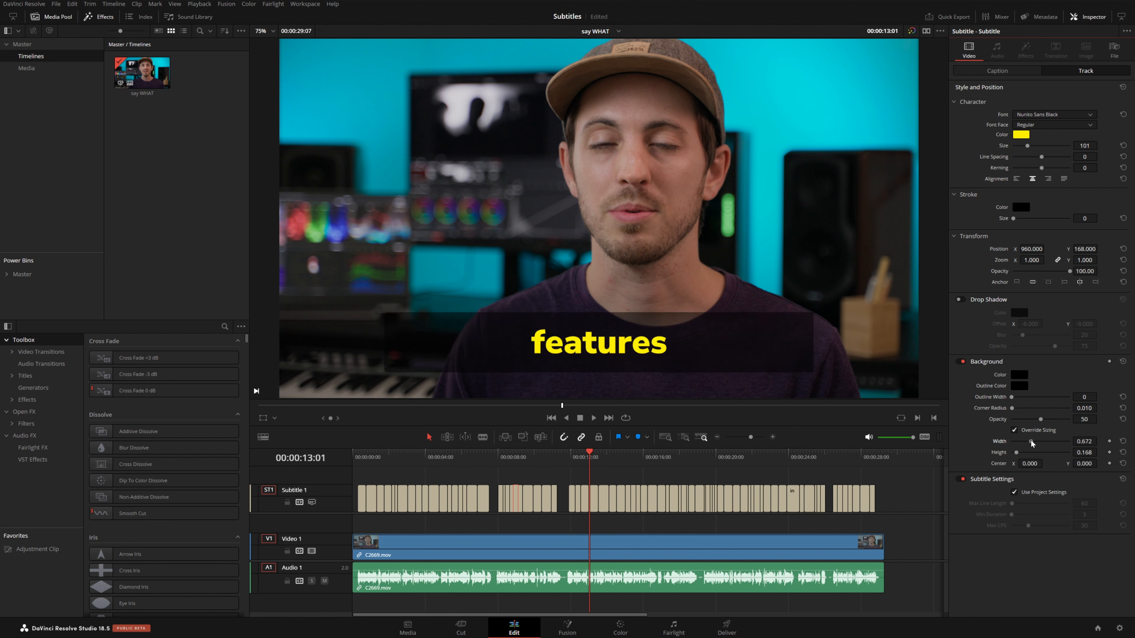
pyautogui.click(666, 456)
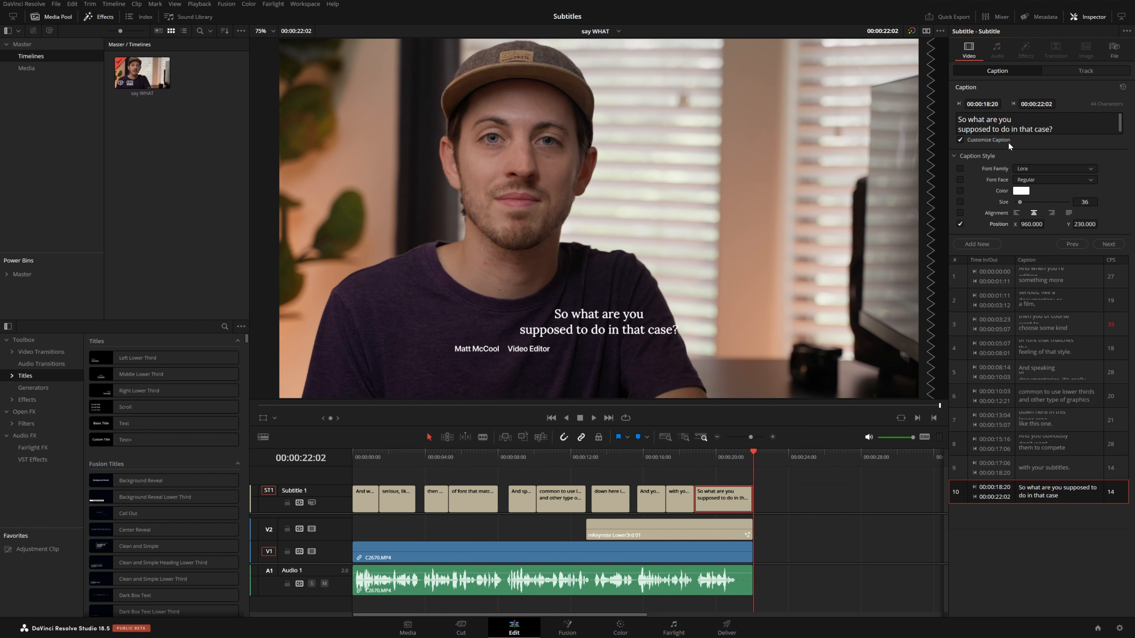
# Step: Add a second subtitle region and move the final caption into it
pyautogui.rightClick(721, 500)
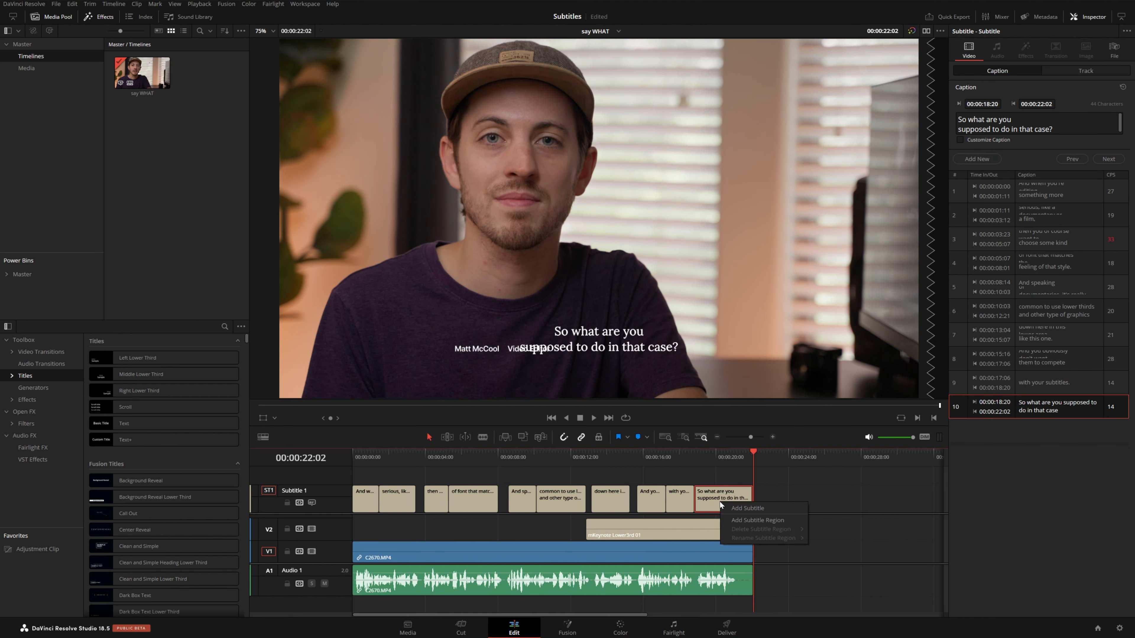
pyautogui.moveTo(757, 519)
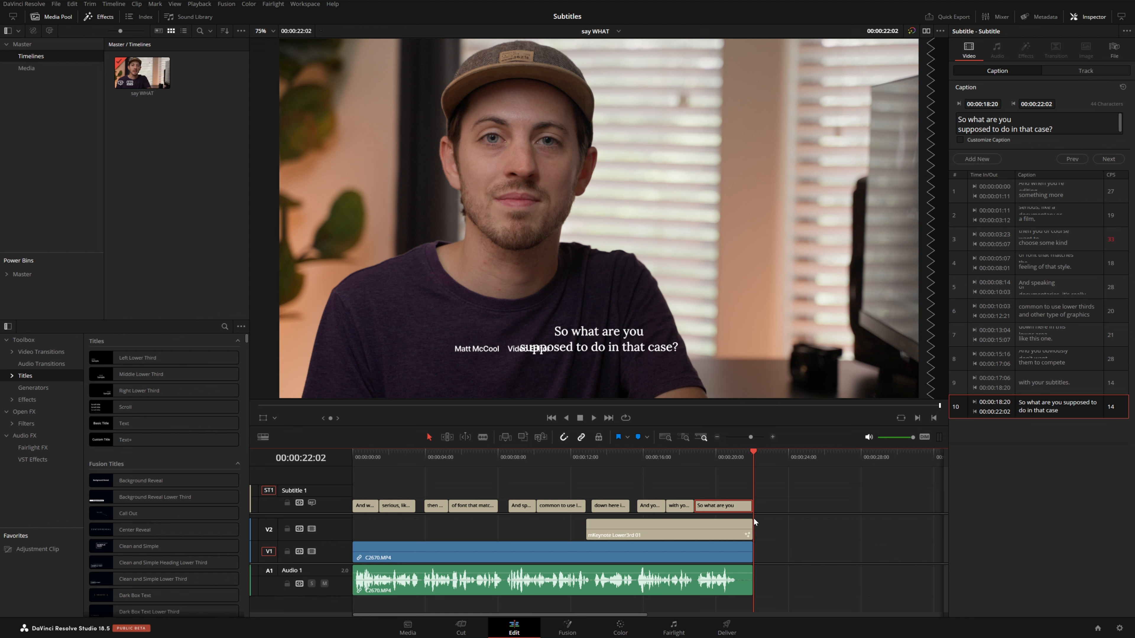
pyautogui.moveTo(338, 497)
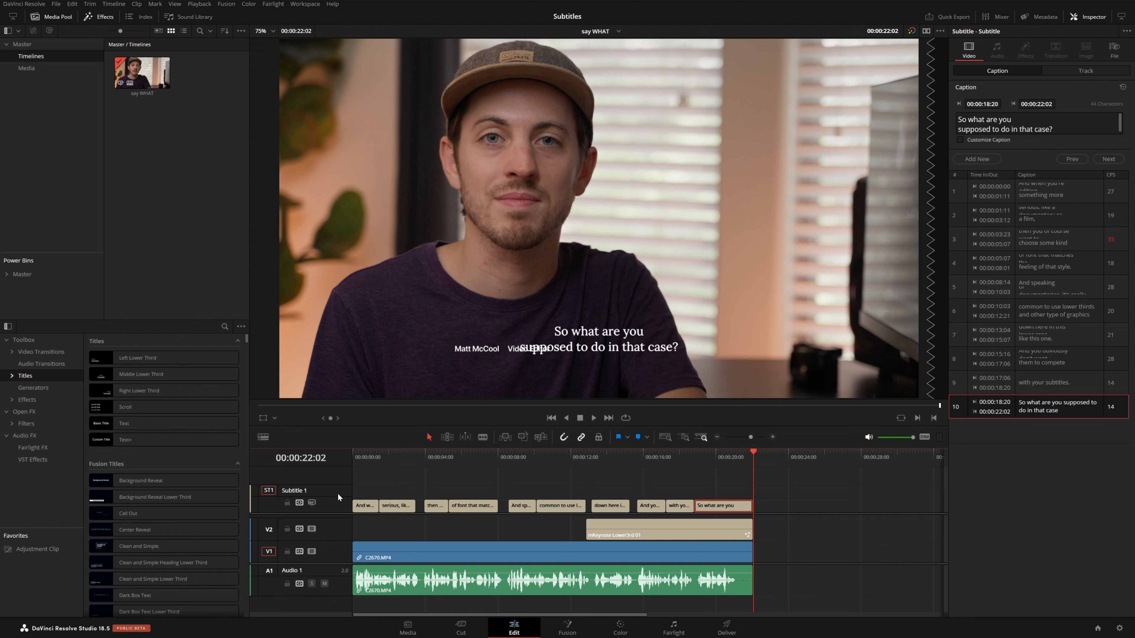
pyautogui.click(722, 506)
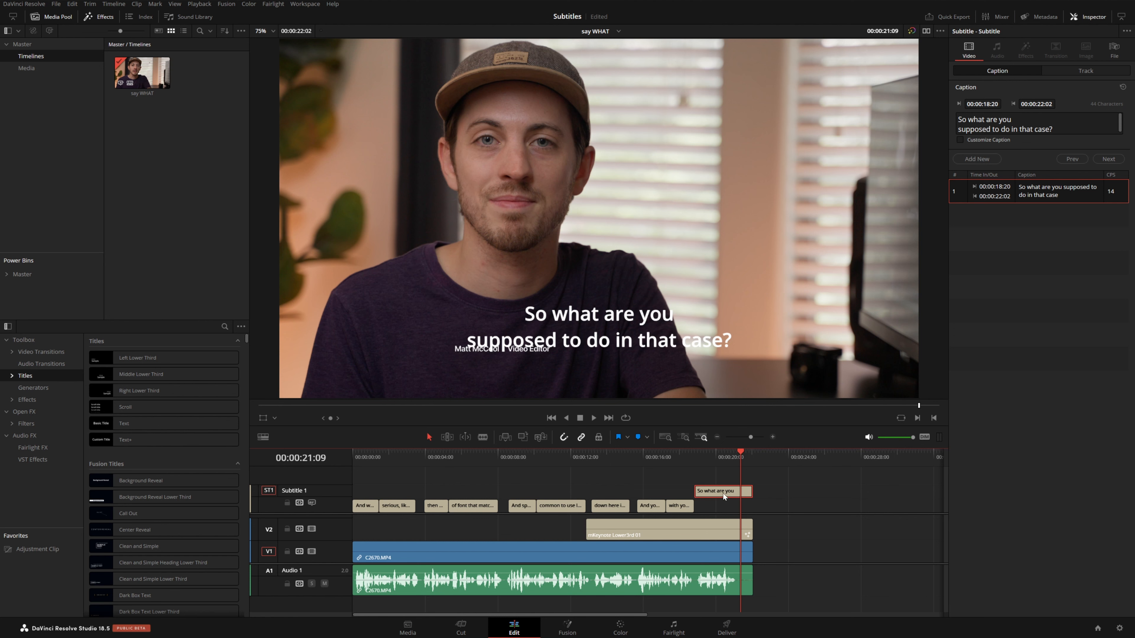
# Step: Give the second subtitle region the serif Lora font at size 36
pyautogui.click(1085, 70)
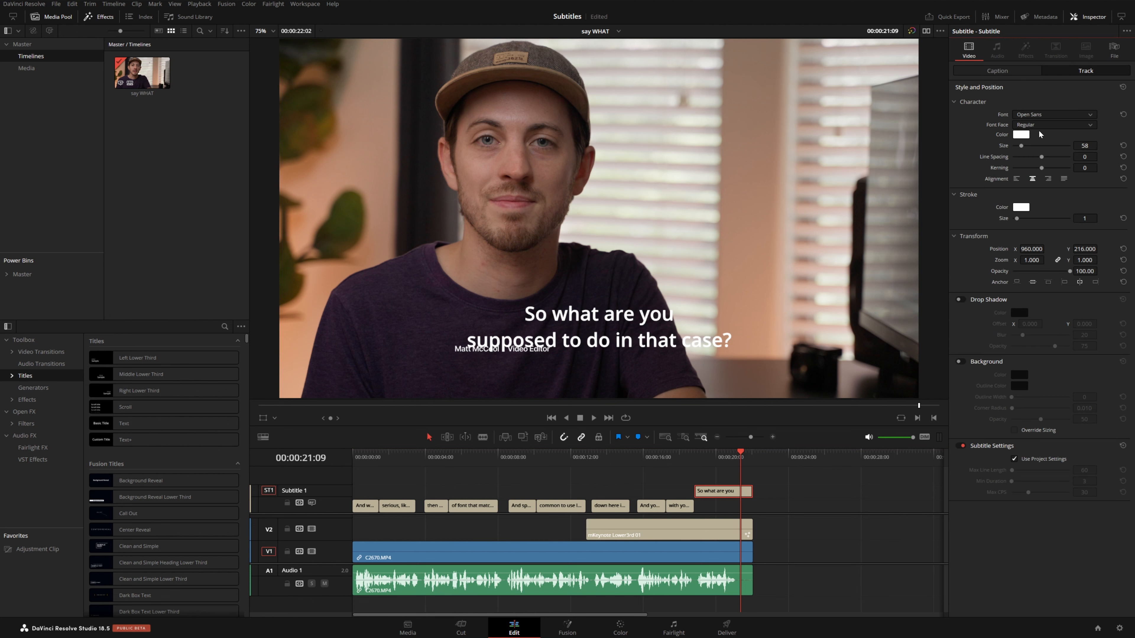
pyautogui.click(1054, 114)
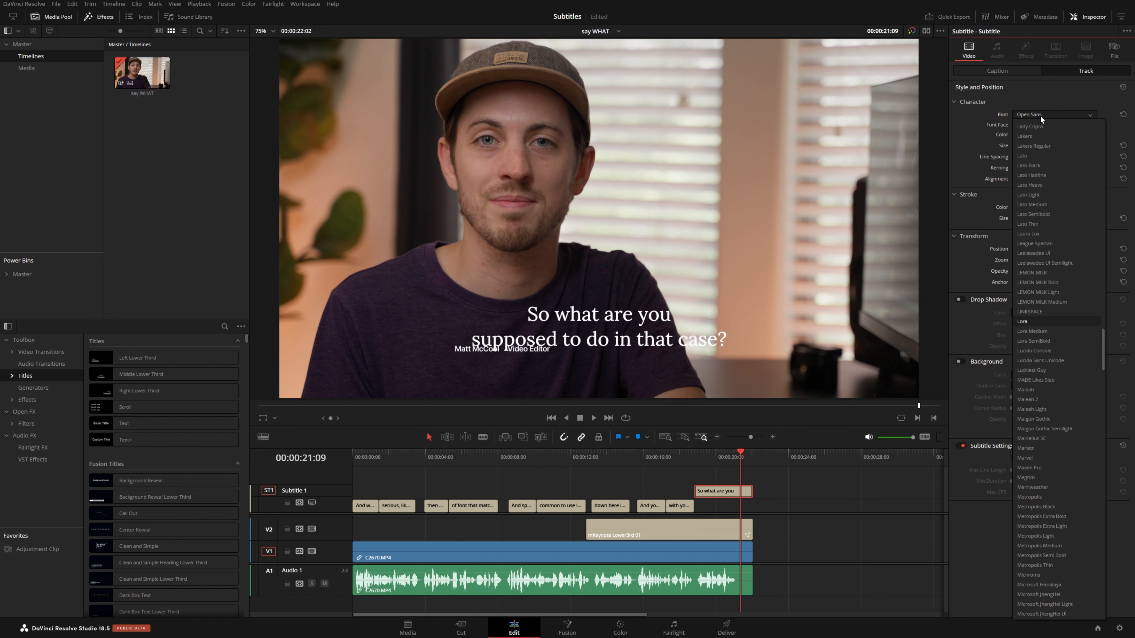
pyautogui.click(1023, 321)
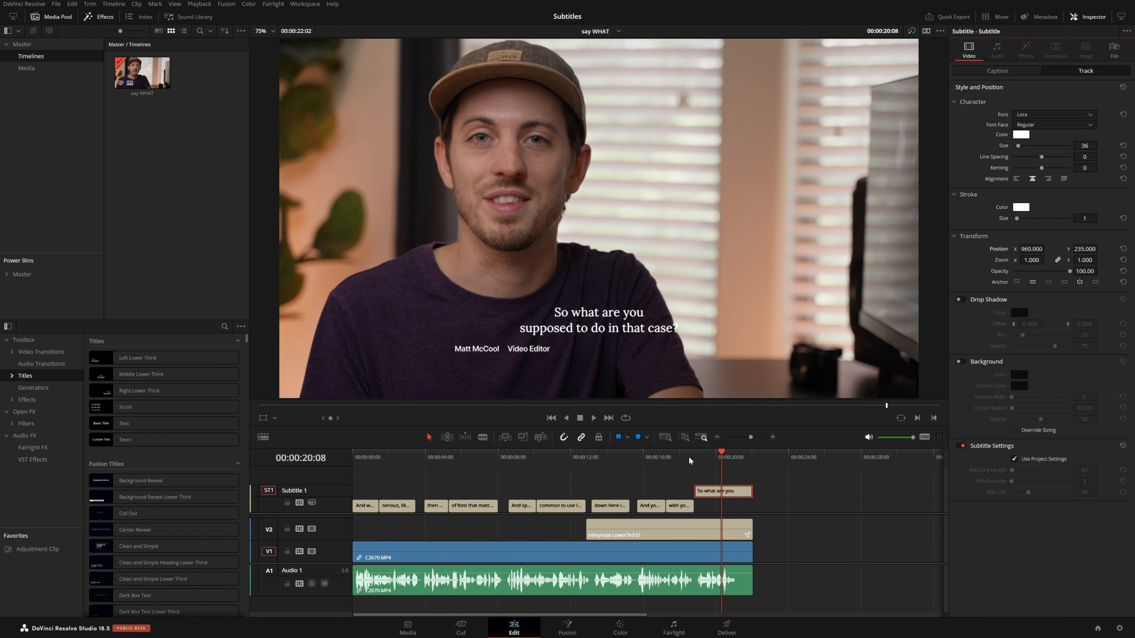
# Step: Move the later subtitles, including 'common to use lower thirds', up into the second region
pyautogui.click(661, 457)
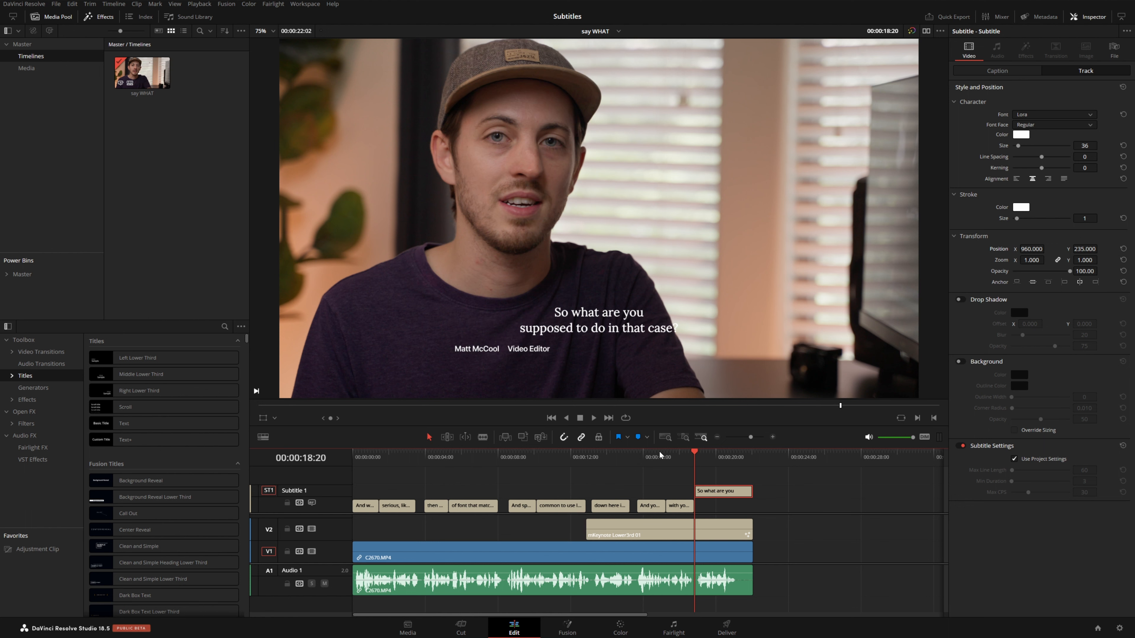
pyautogui.click(635, 457)
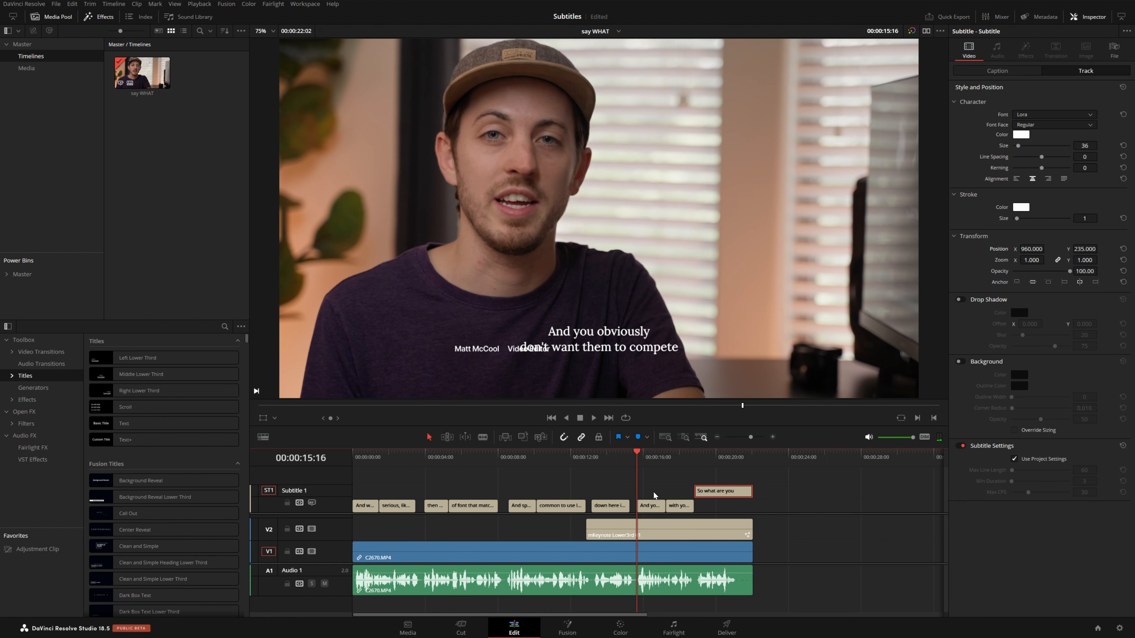
pyautogui.click(610, 505)
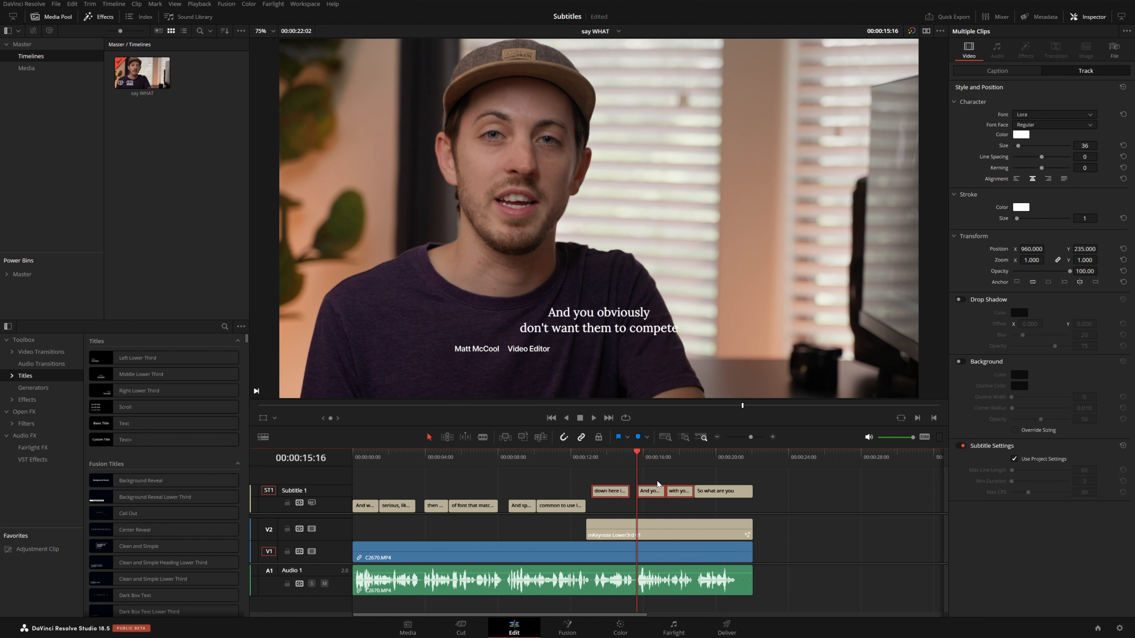
pyautogui.moveTo(668, 462)
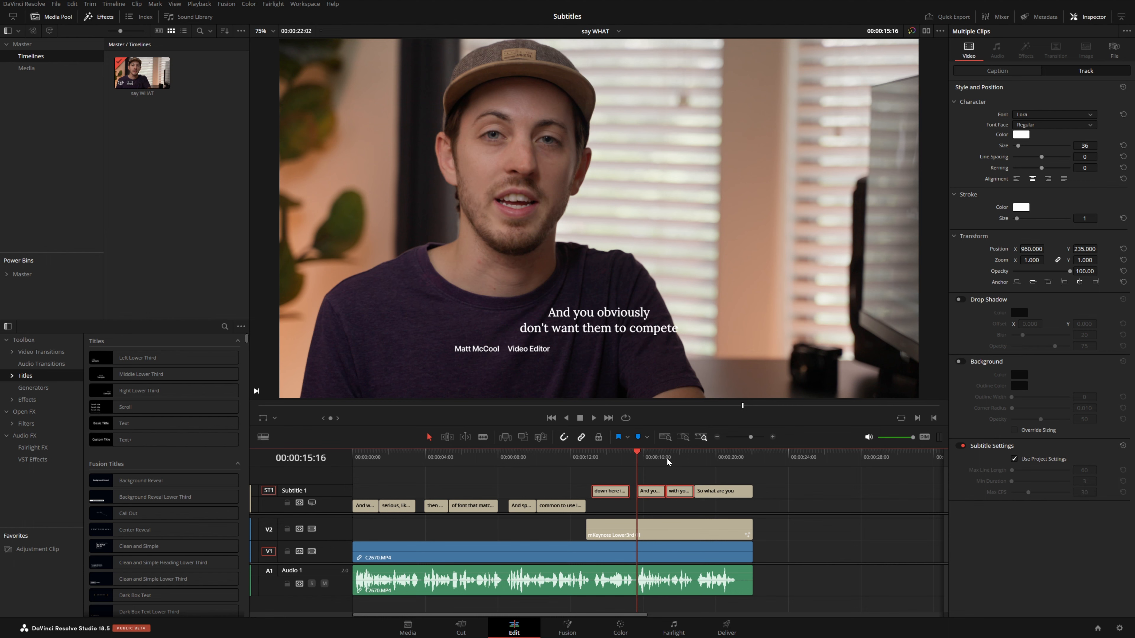
pyautogui.click(600, 457)
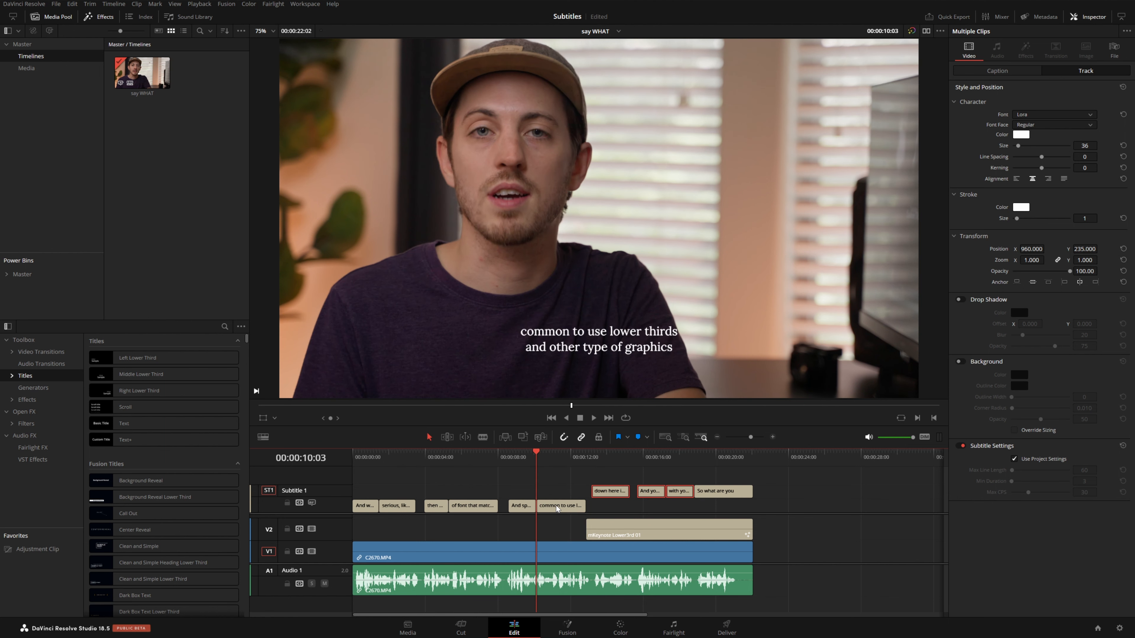
pyautogui.click(996, 70)
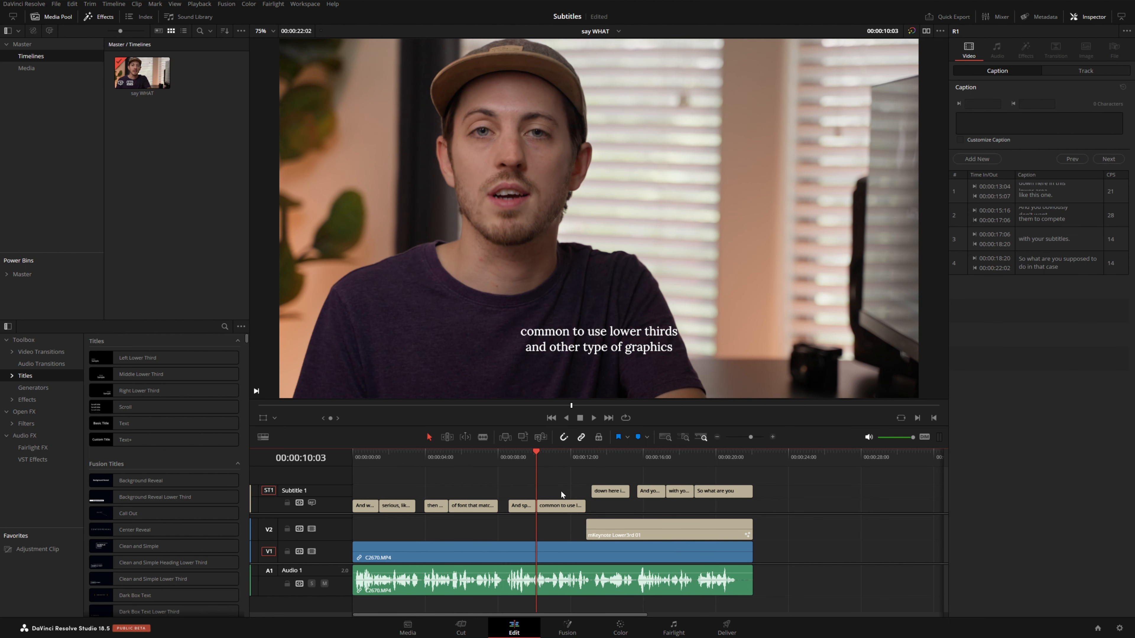
pyautogui.click(560, 491)
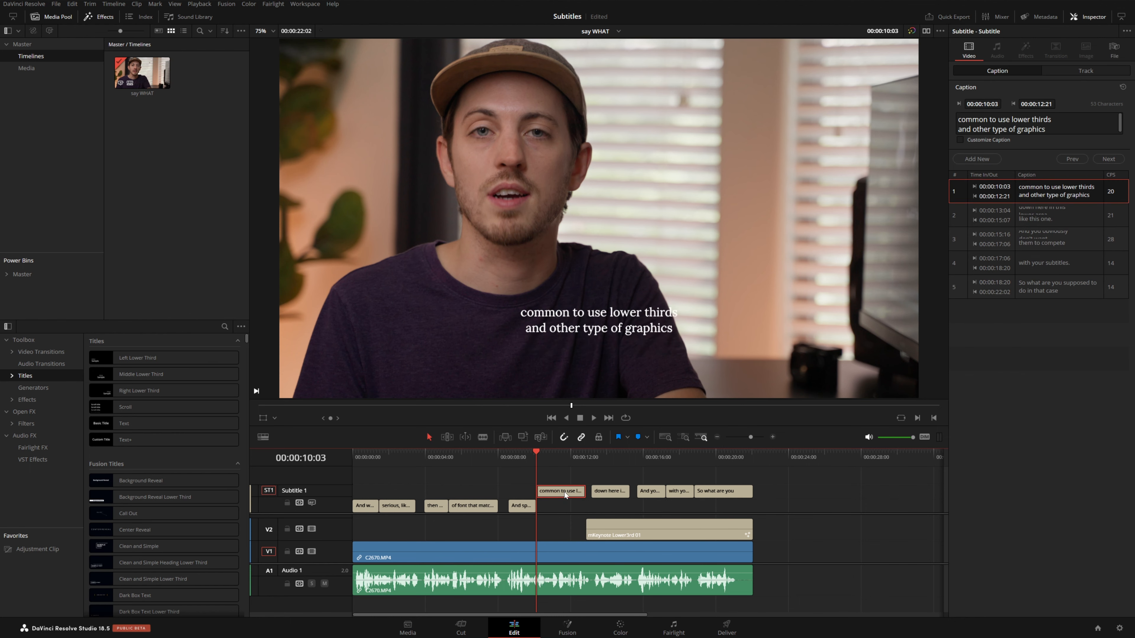
pyautogui.click(1053, 114)
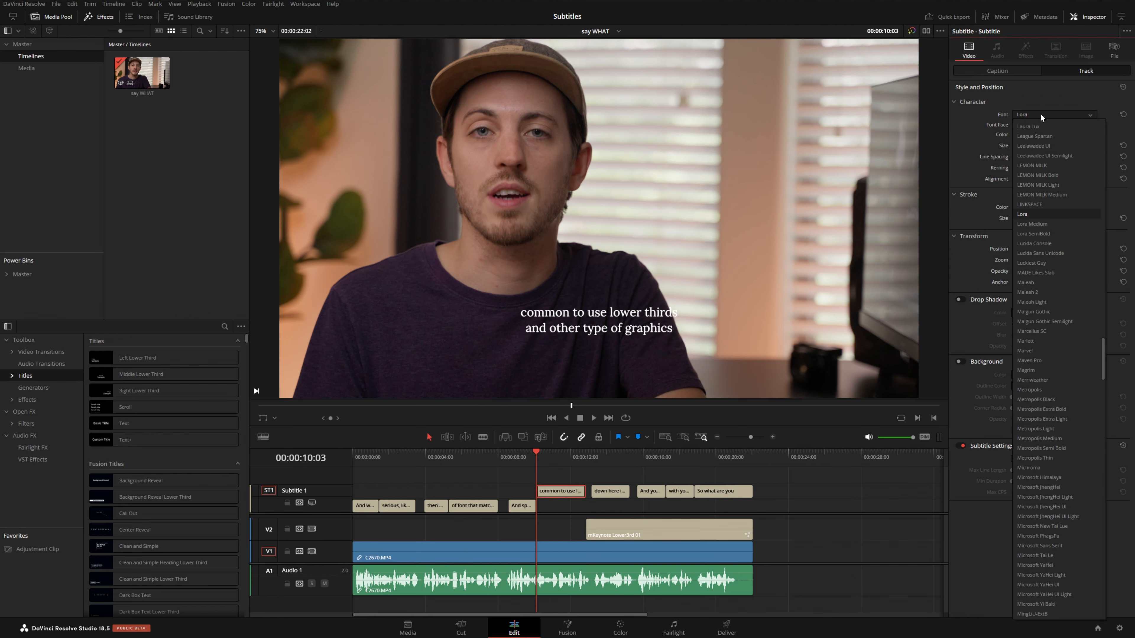
pyautogui.click(726, 626)
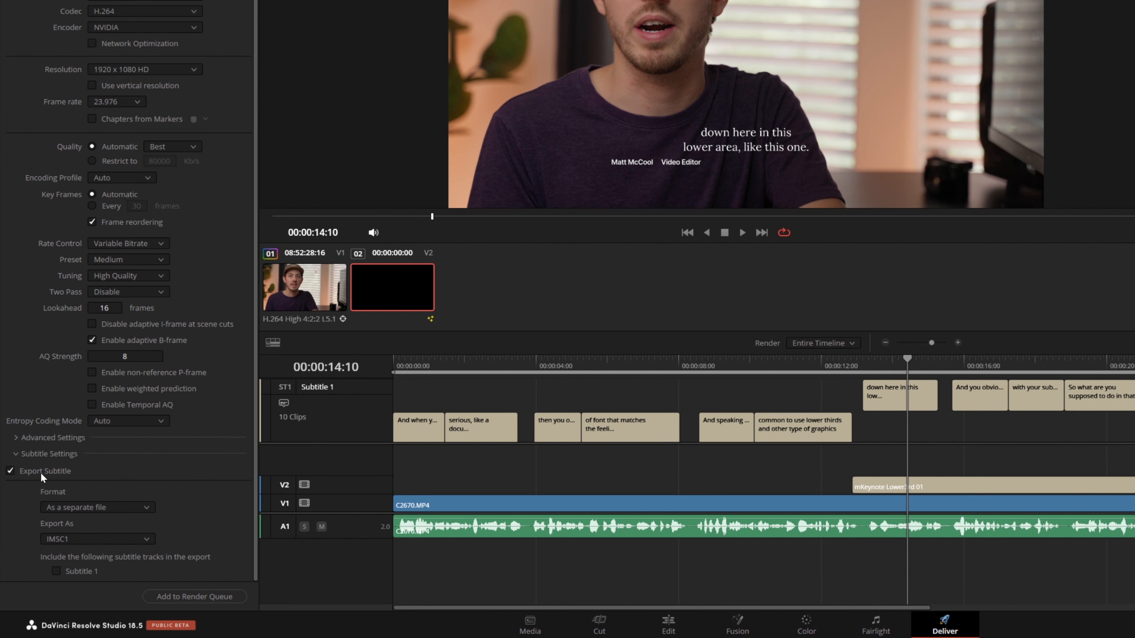
# Step: Set the subtitle export format to Burn into video in the Deliver page Subtitle Settings
pyautogui.click(97, 507)
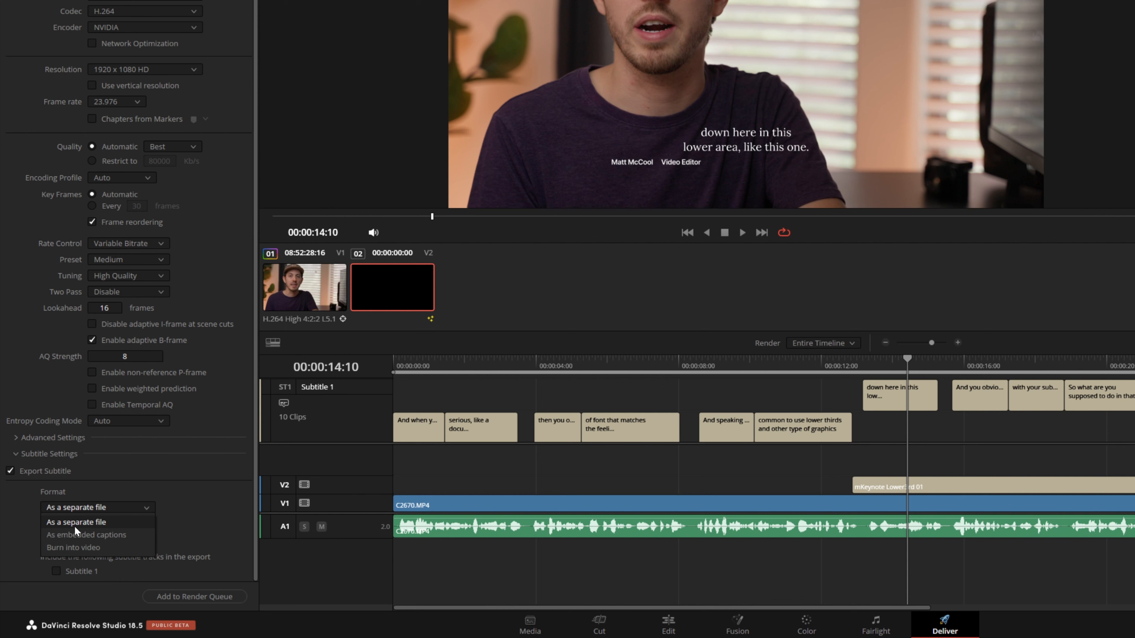
pyautogui.moveTo(84, 516)
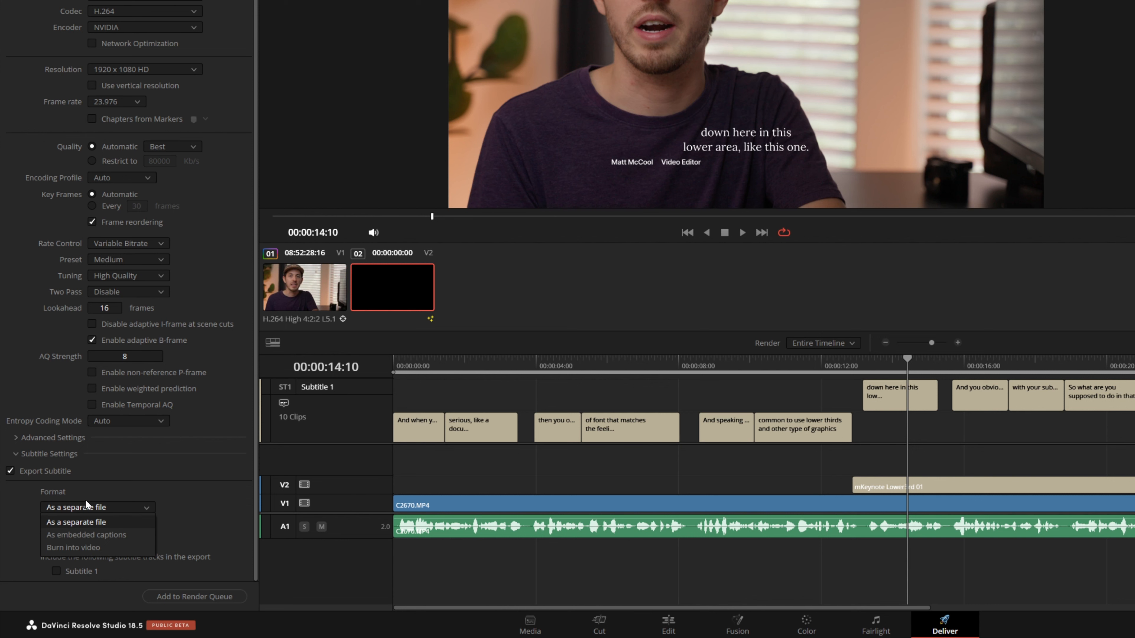
pyautogui.moveTo(102, 525)
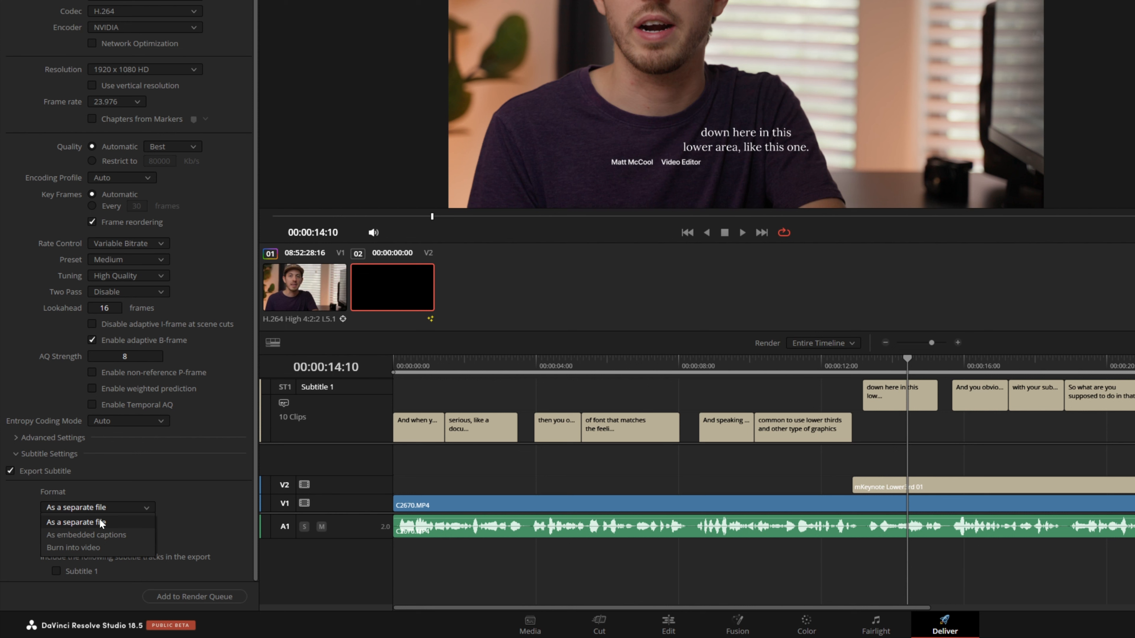
pyautogui.moveTo(87, 526)
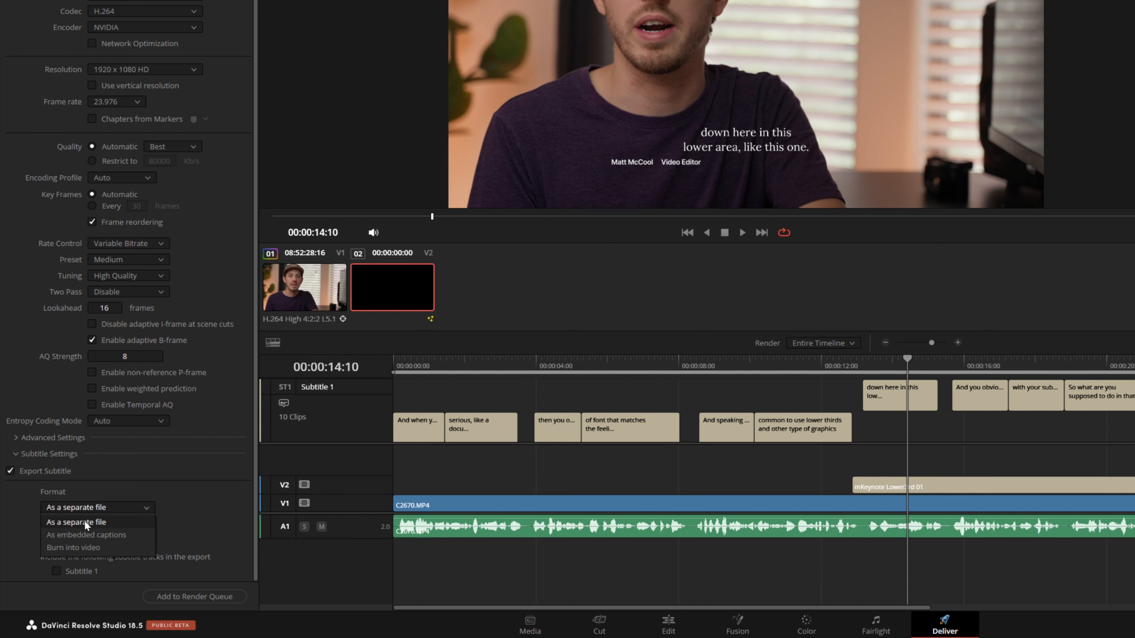
pyautogui.click(75, 522)
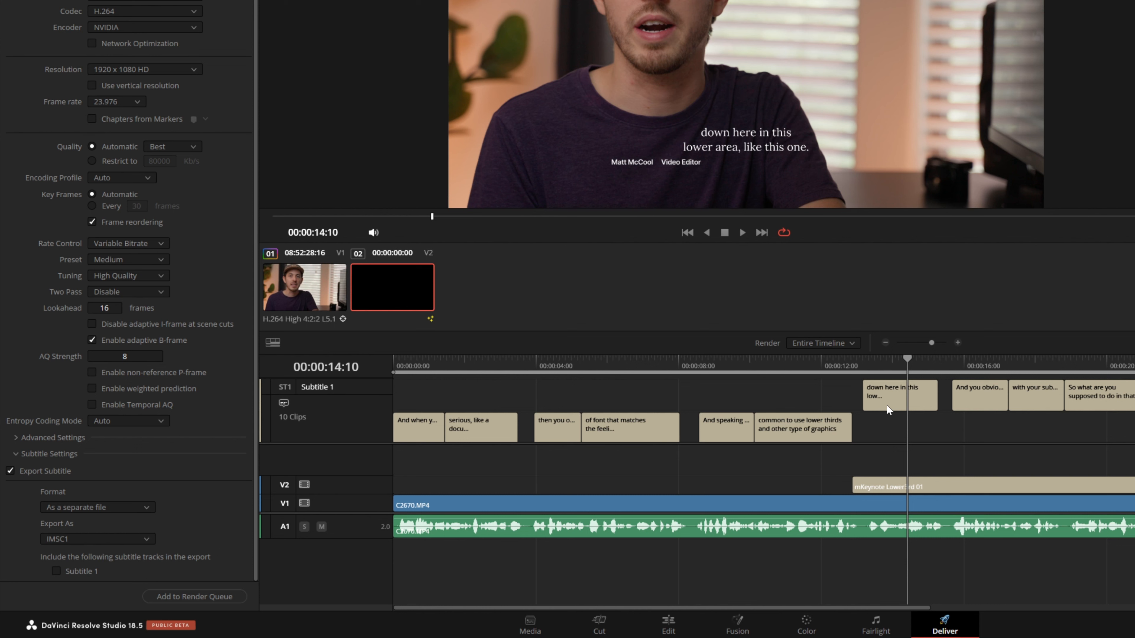
pyautogui.moveTo(774, 165)
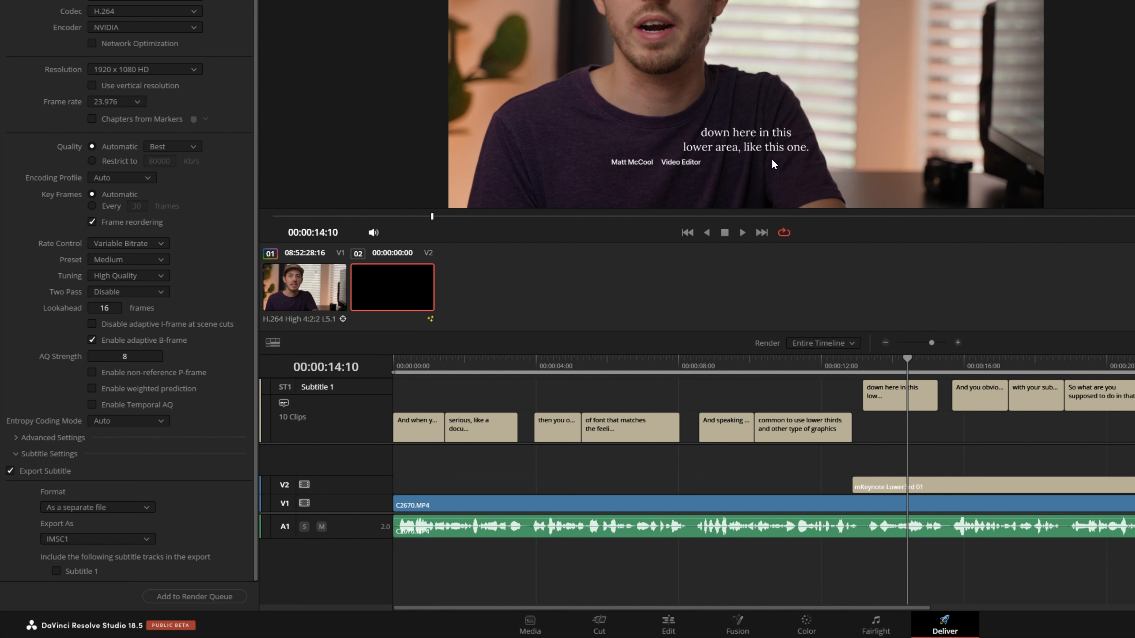
pyautogui.click(97, 507)
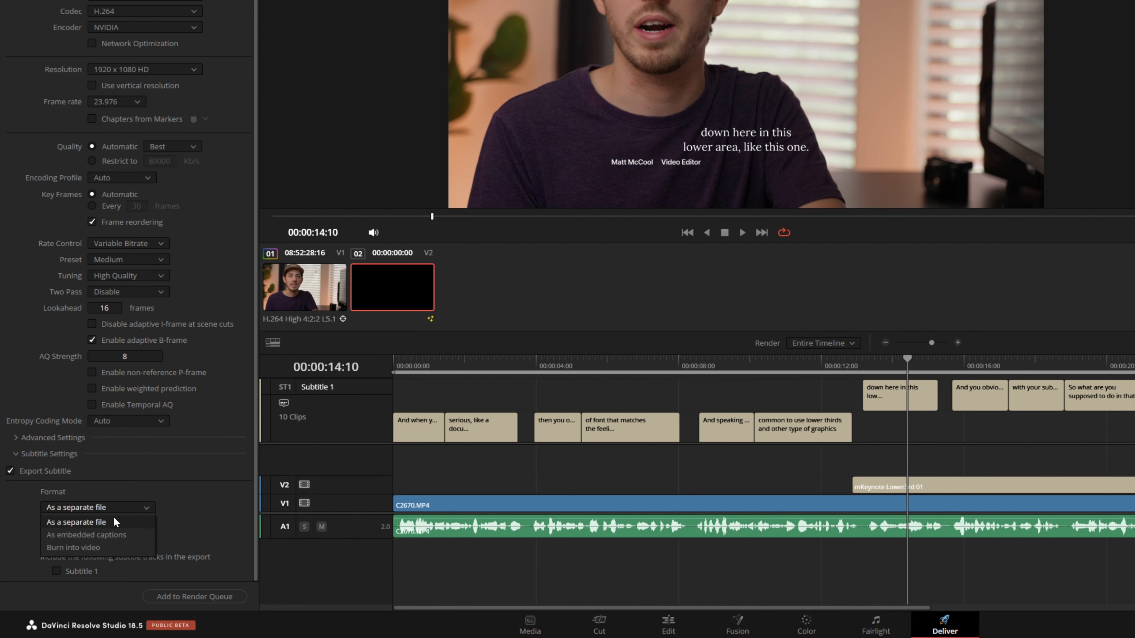
pyautogui.click(73, 547)
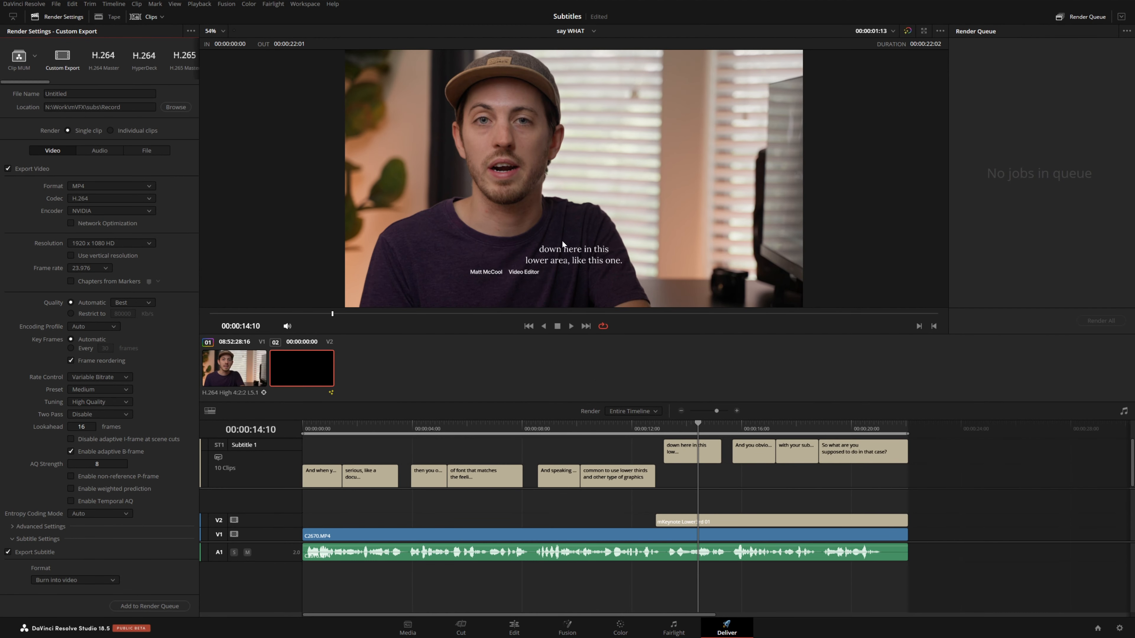
pyautogui.moveTo(610, 266)
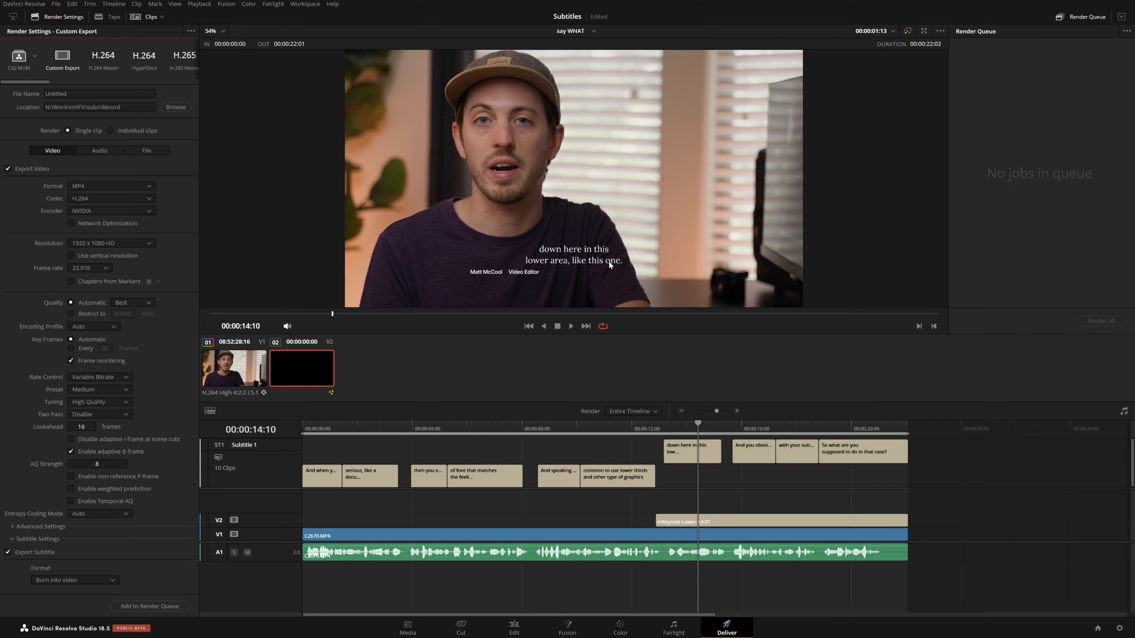
pyautogui.click(513, 626)
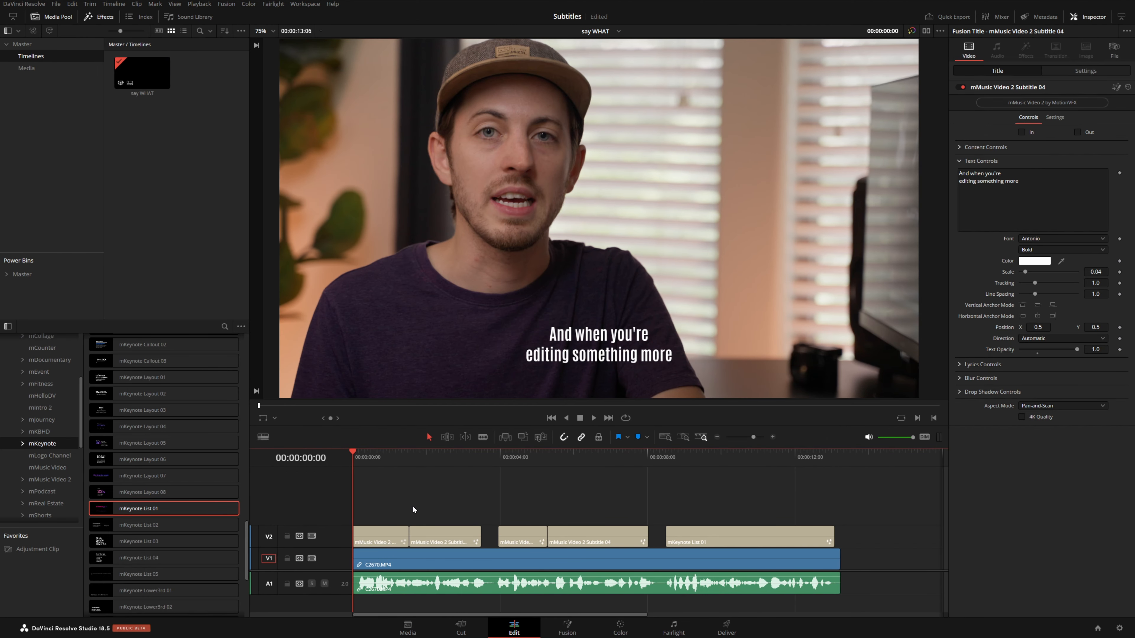
pyautogui.moveTo(654, 362)
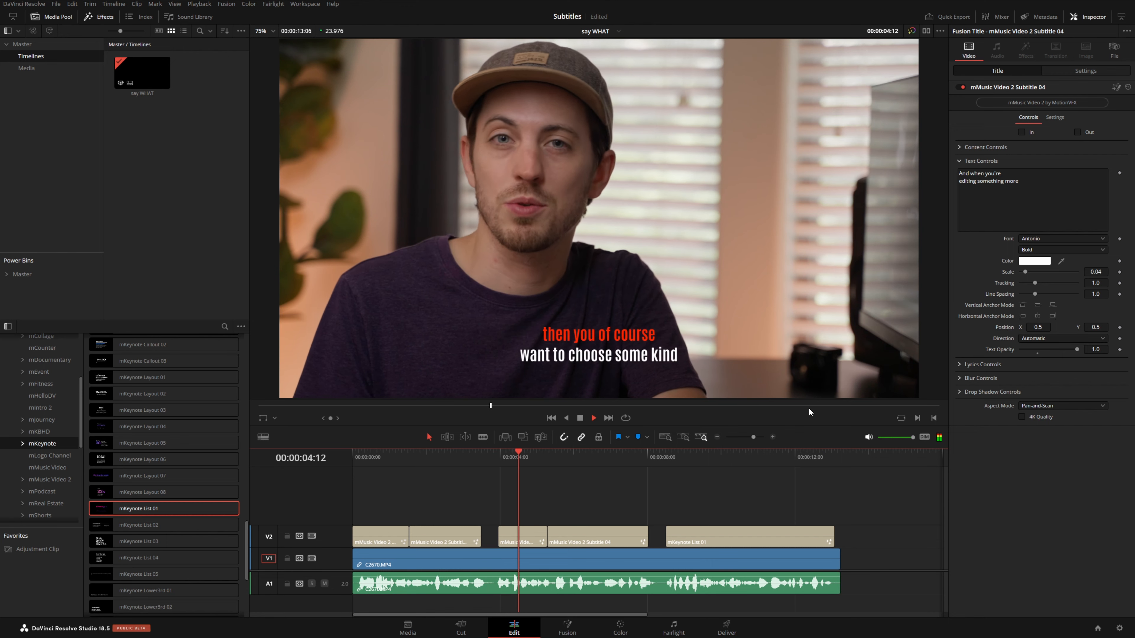
# Step: Play back the timeline whose captions are bold Fusion titles with a red top line
pyautogui.click(594, 418)
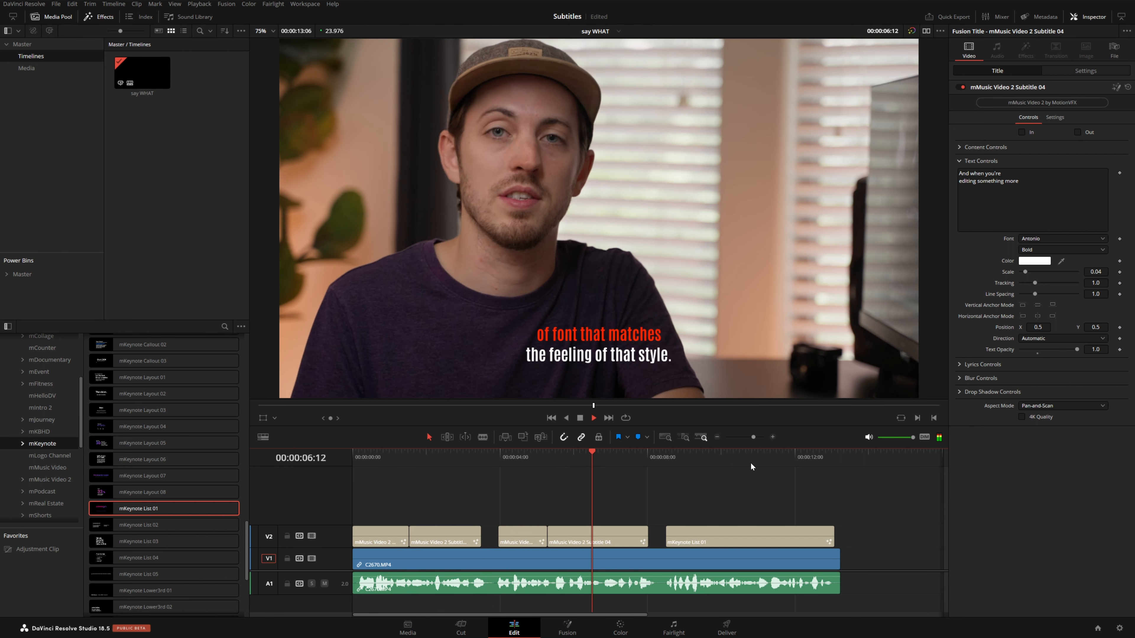